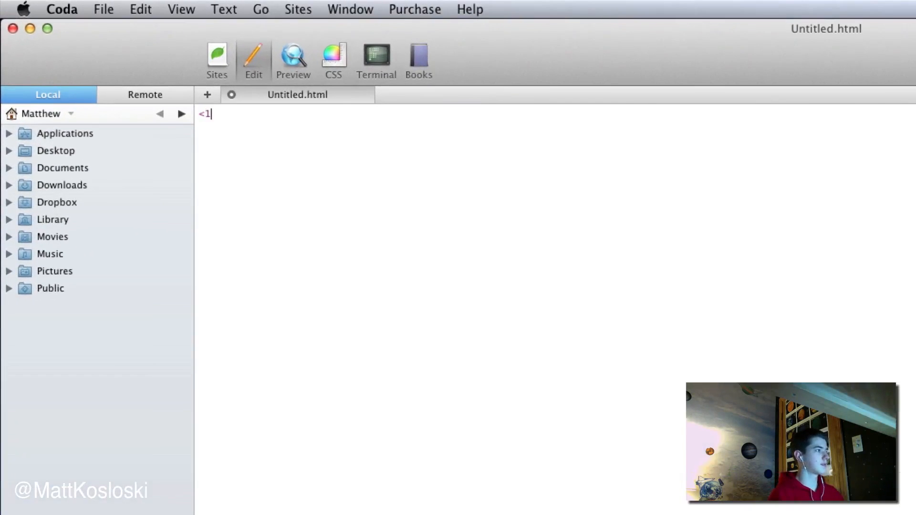
Step: Write the doctype, html and head tags with the title Portfolio
key(Backspace)
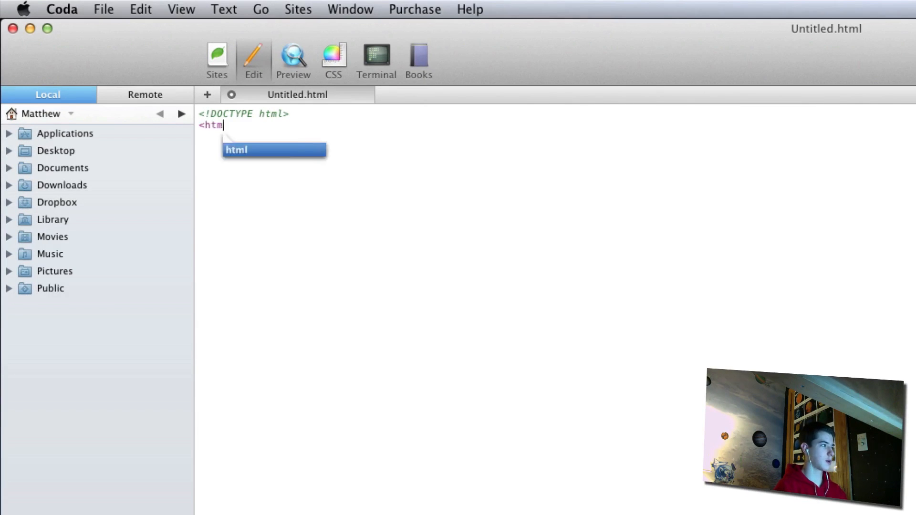
key(Return)
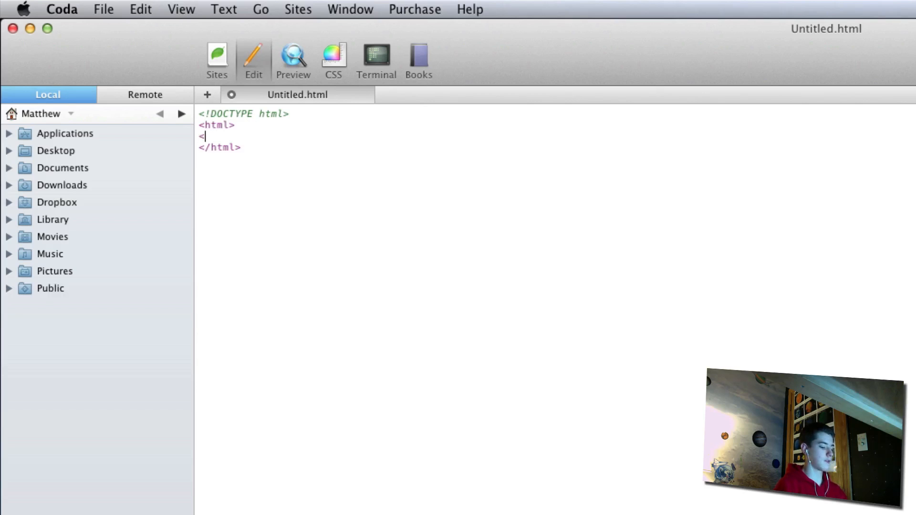
text(head>)
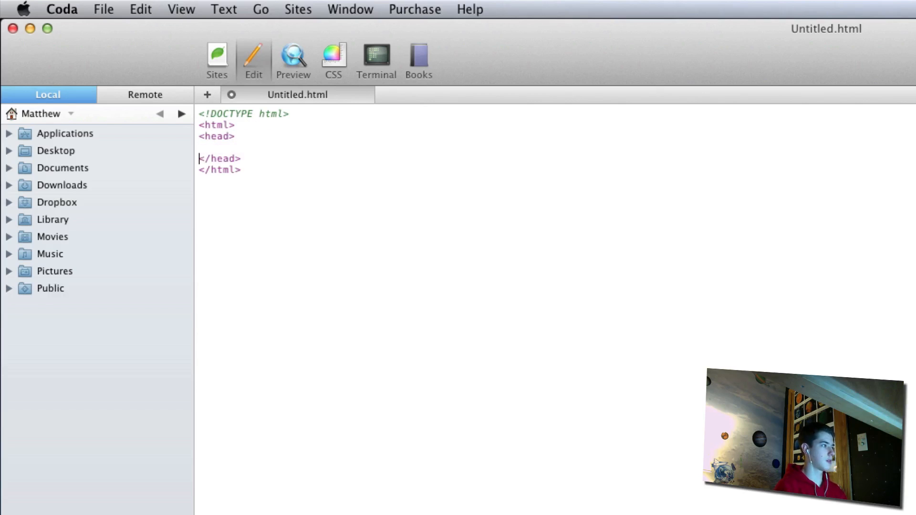
text(<title></title>)
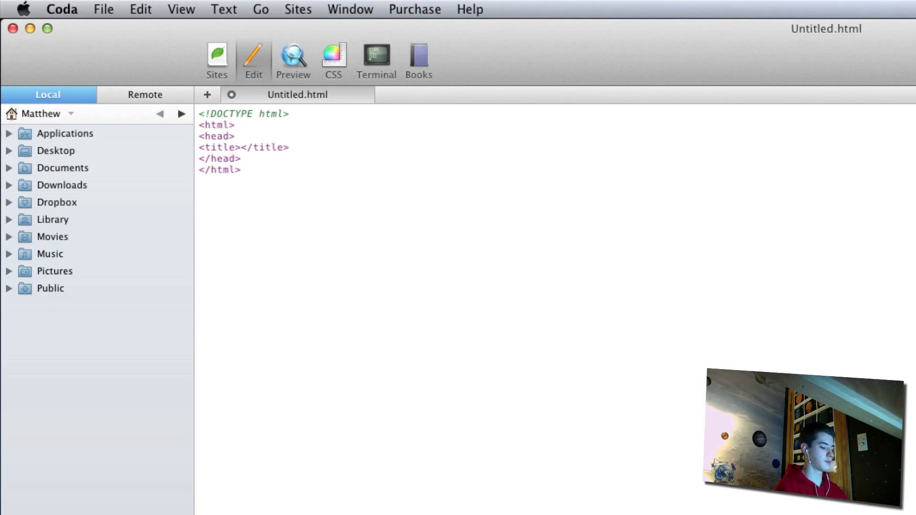
text(Portfolio)
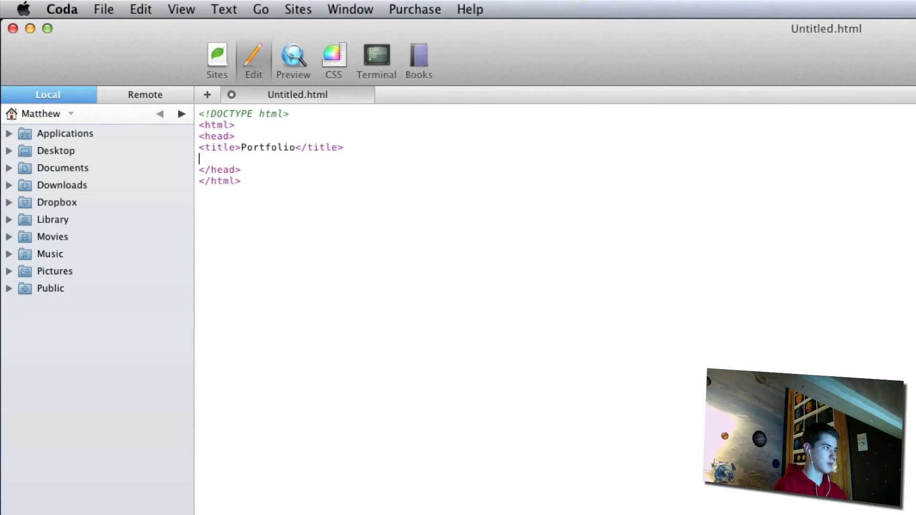
Step: Link the stylesheet style.css in the head and add the body tag
text(<lu)
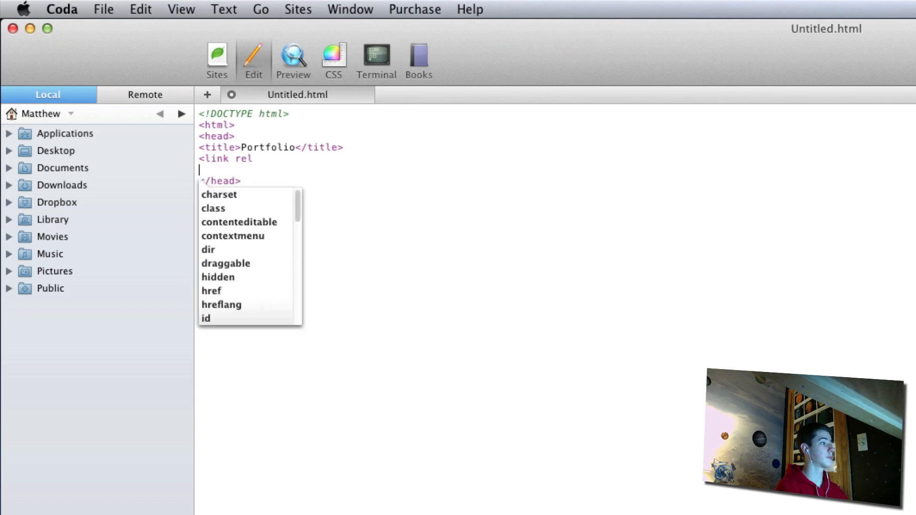
text(=")
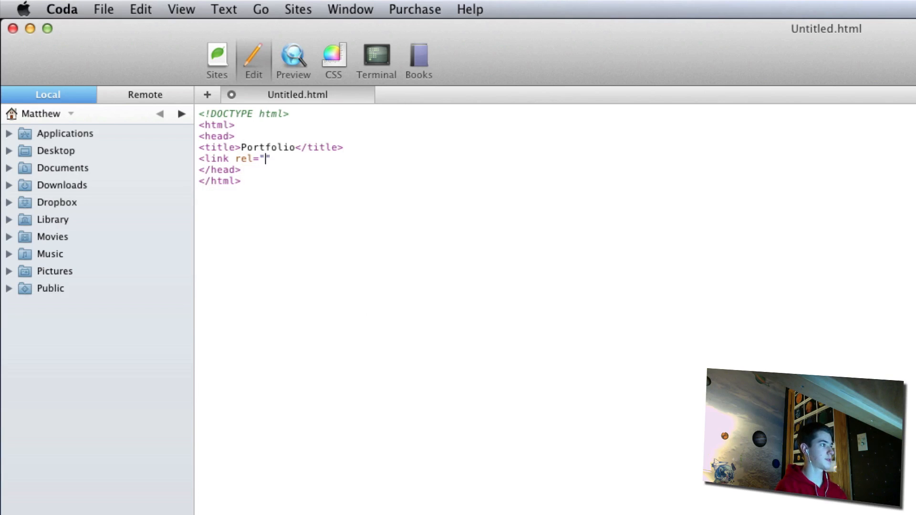
text(stylesheet)
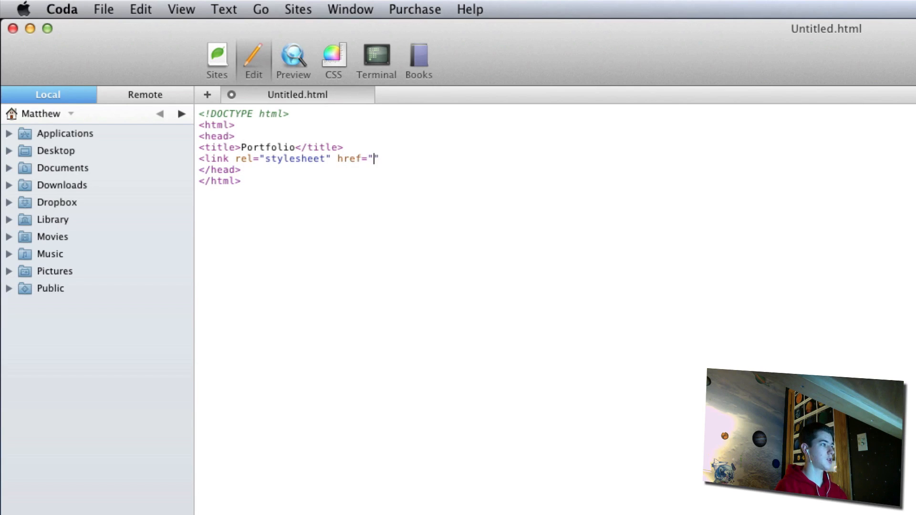
text(style.cs)
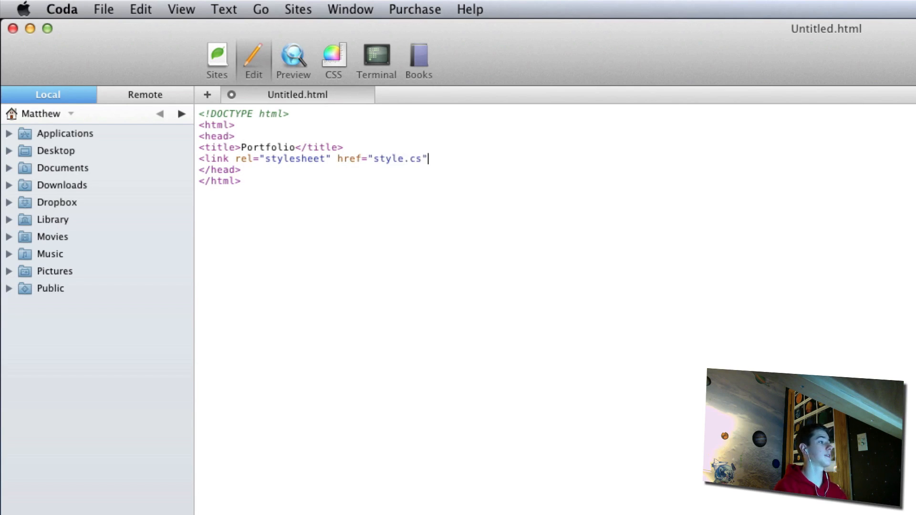
text(s>)
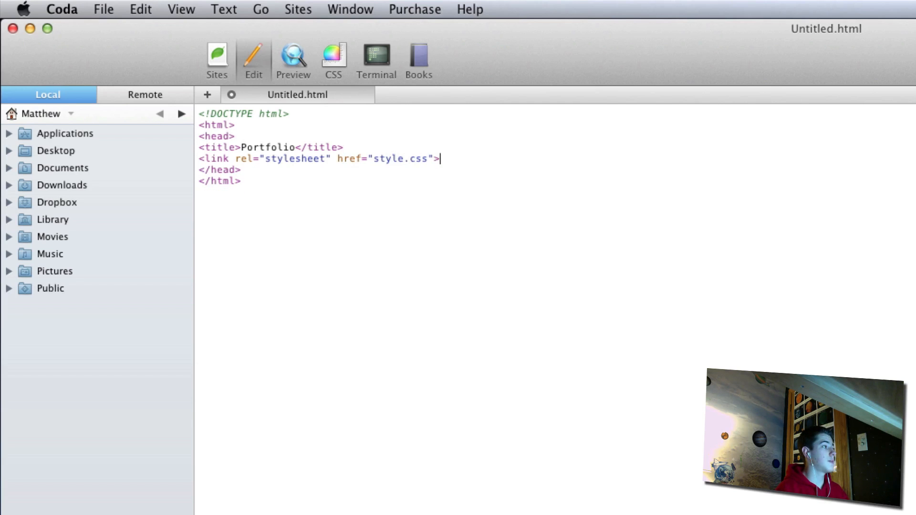
text(<body>)
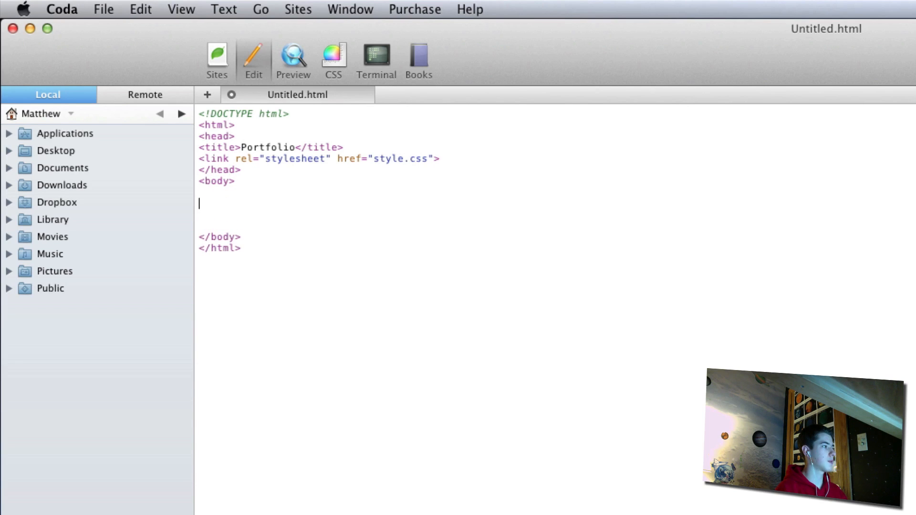
Step: Add a div with class container in the body, closed by an 'end .container' comment
text(<div ic=)
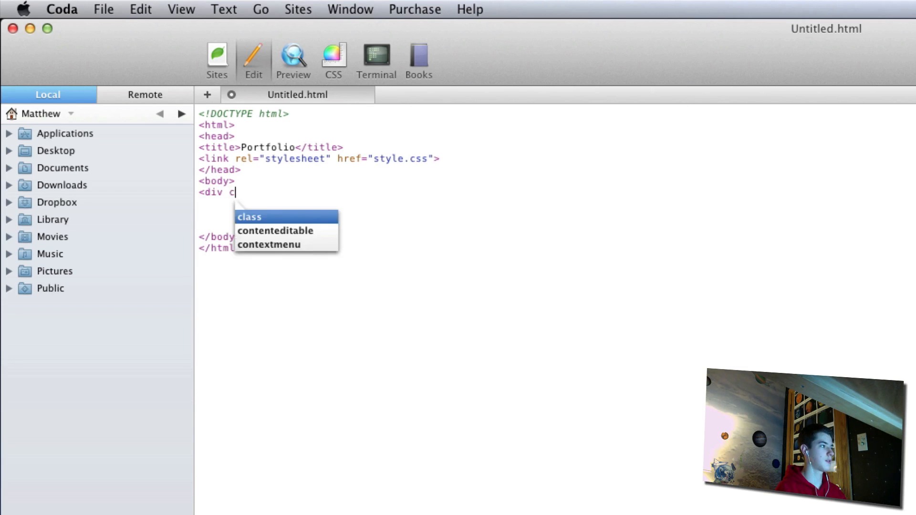
click(249, 217)
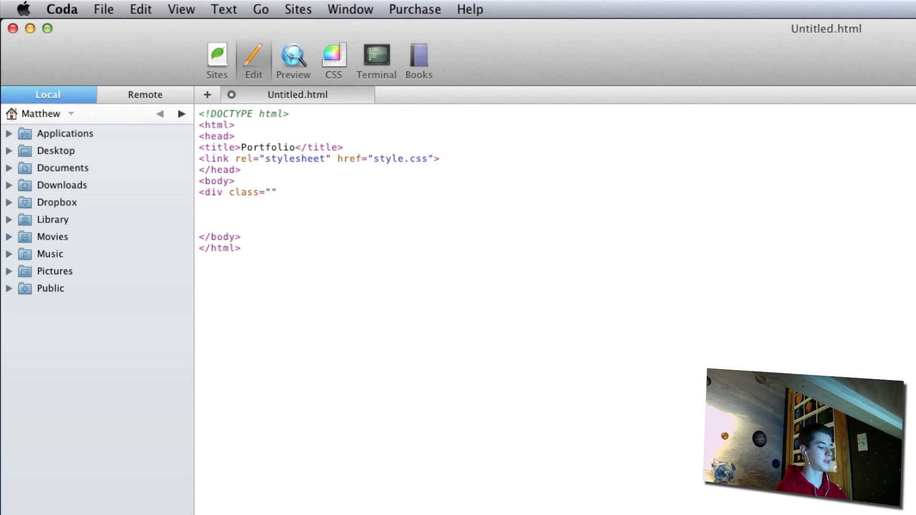
text(container)
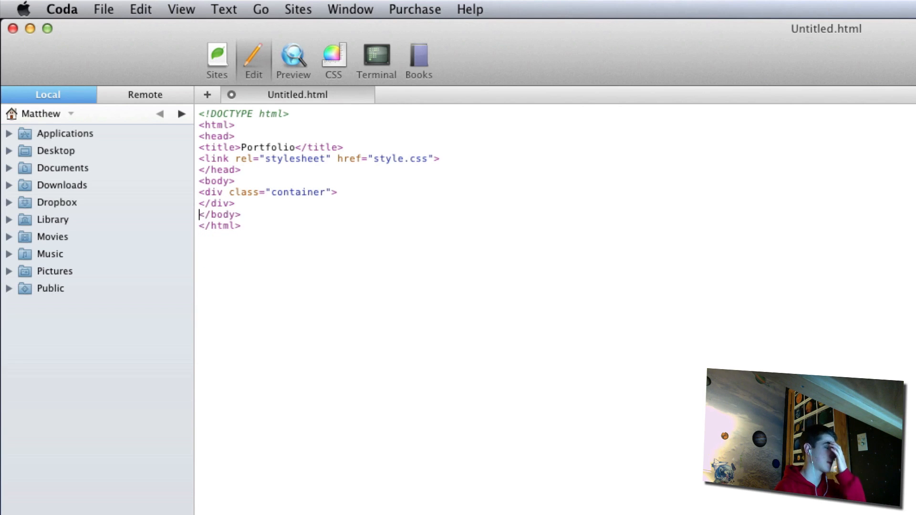
key(Enter)
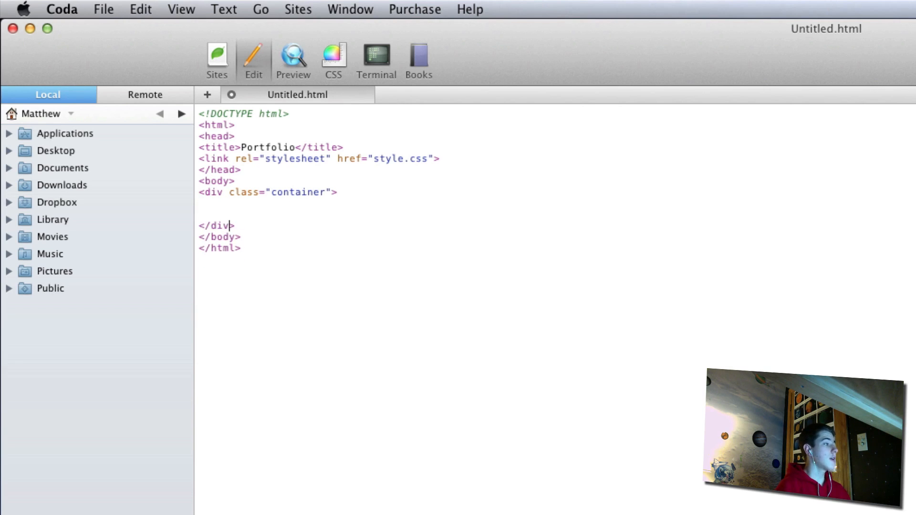
text(<!-- en -->)
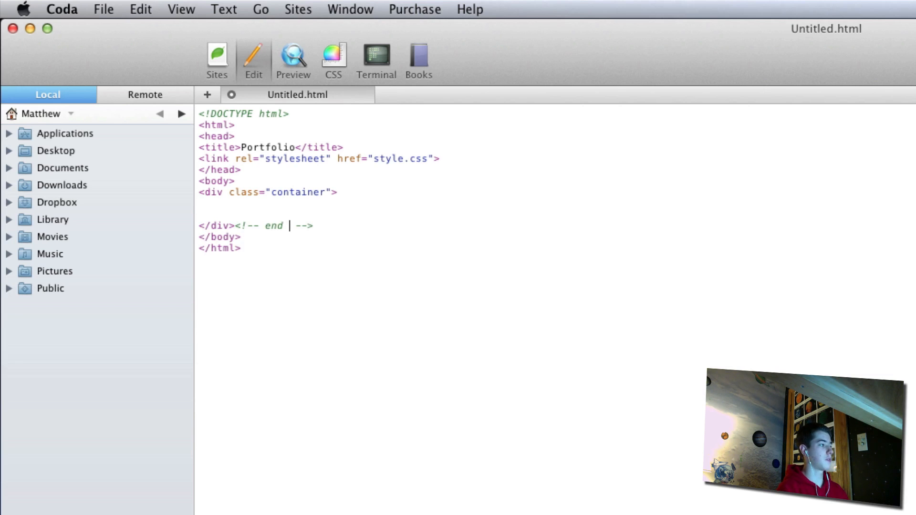
text(.contian)
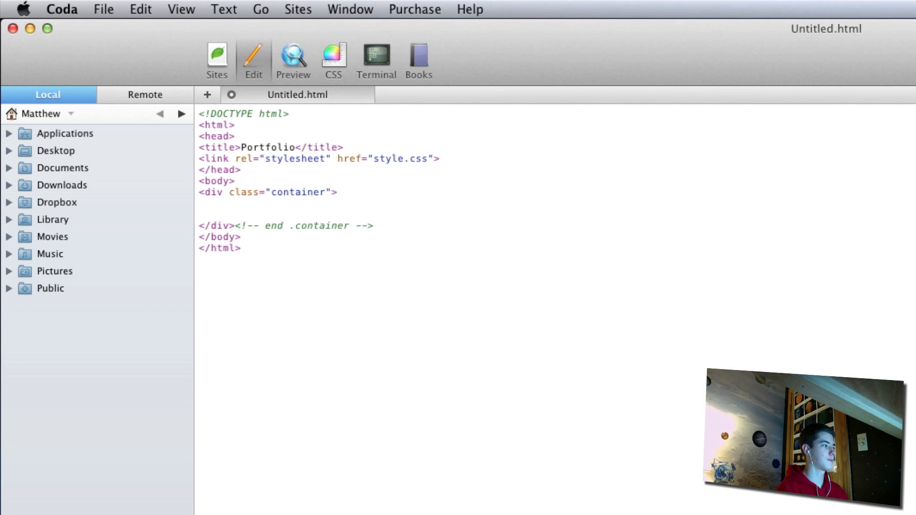
Step: Save the page as index.html on the Desktop
key(cmd+s)
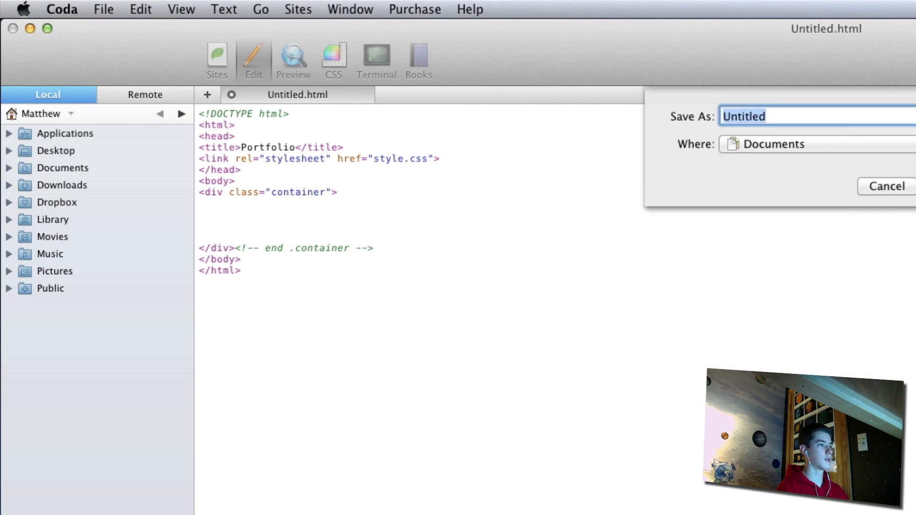
text(index.hy)
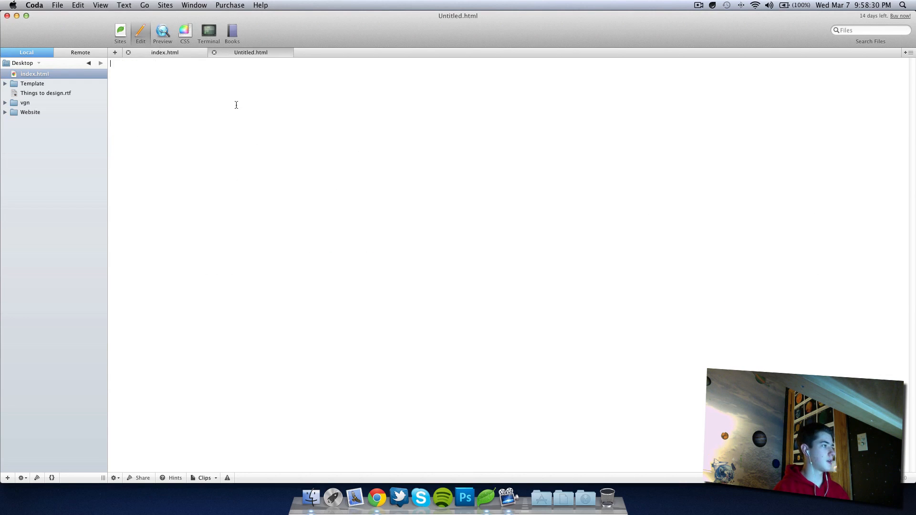
Step: Write a reset rule giving body and h1–h6 margin 0 and padding 0
text(body,h1,h2,h3,h4,h5,h6 {)
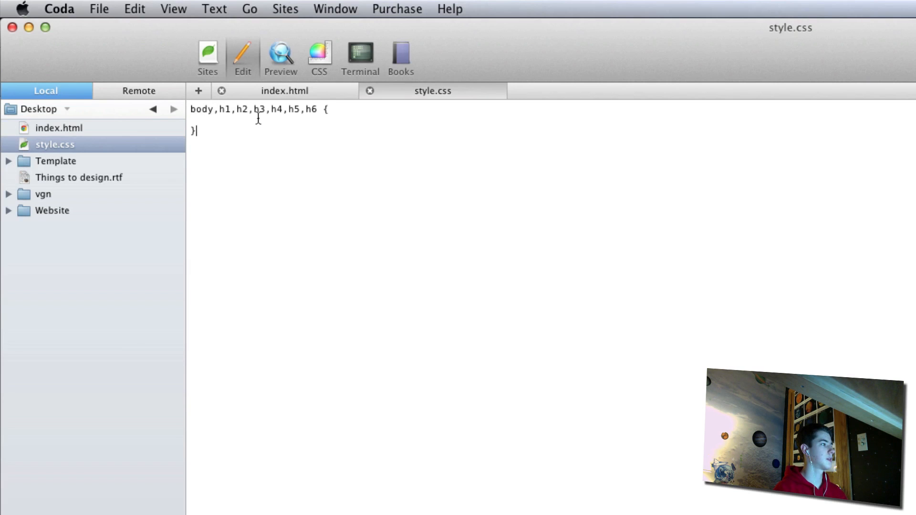
text(m)
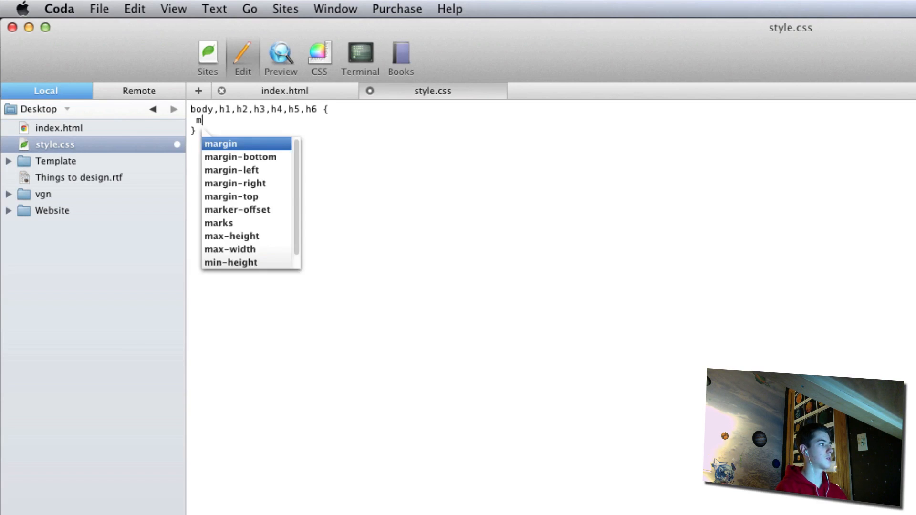
text(margin: o)
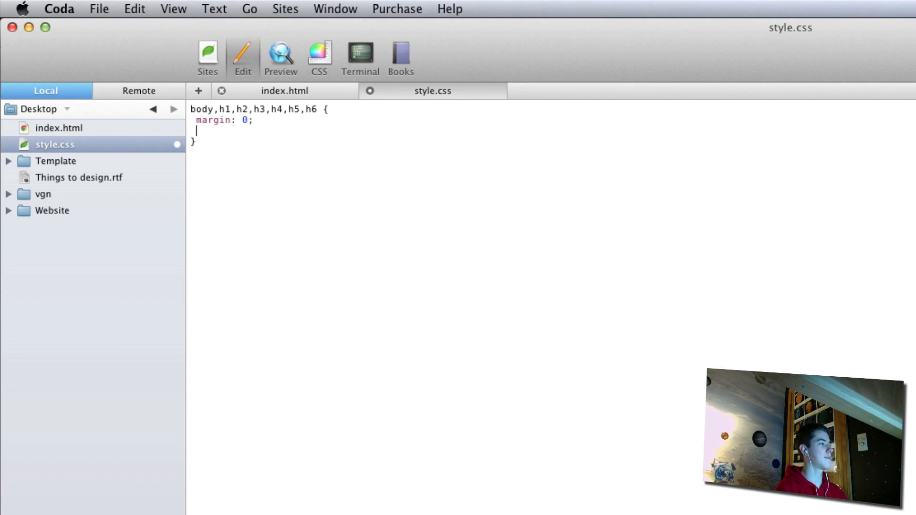
text(padding: 0;)
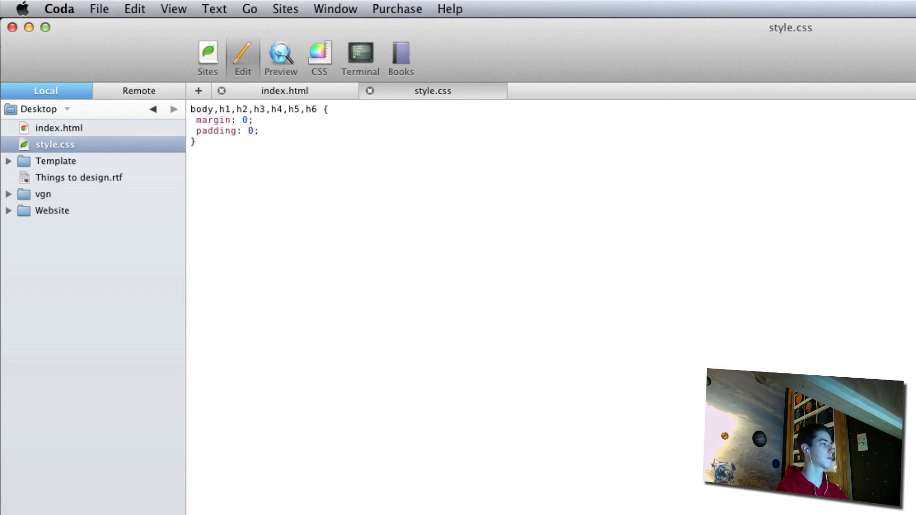
key(Return)
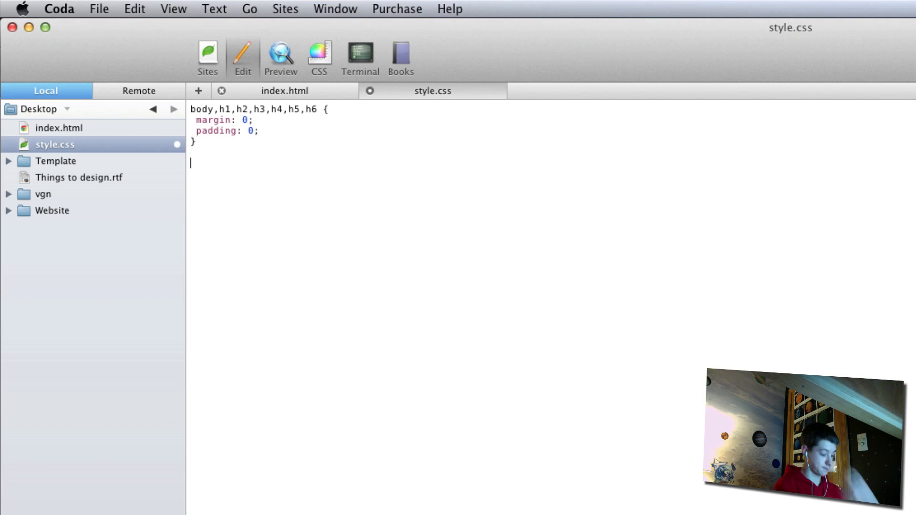
Step: Give body the font stack "Helvetica Neue", "Helvetica", "Arial"
text(body {)
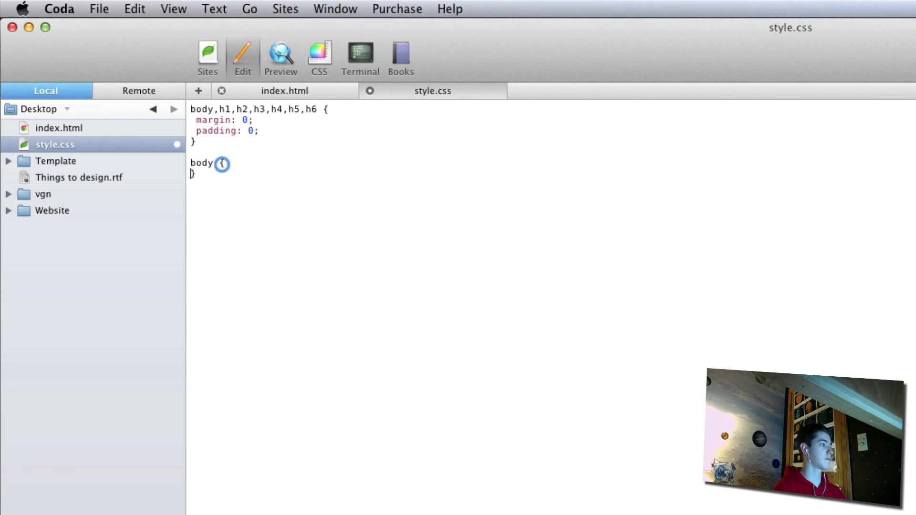
text(font-family:)
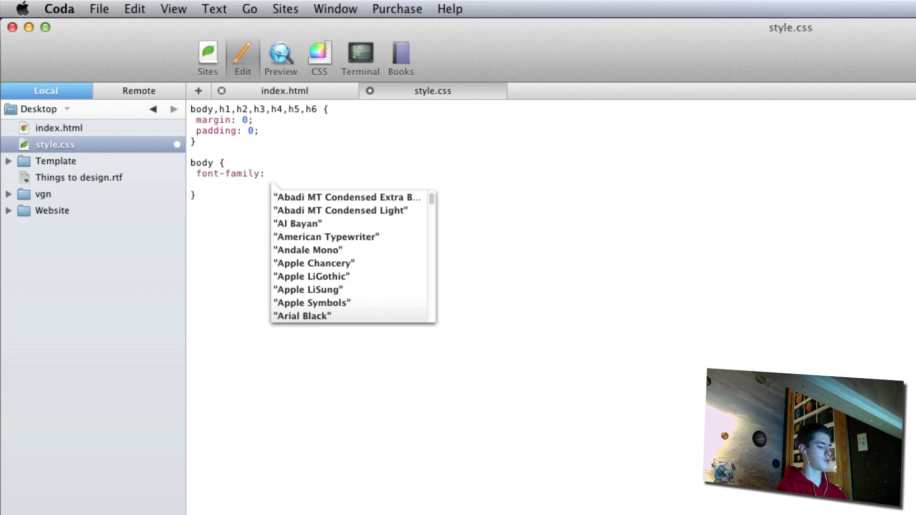
text("He)
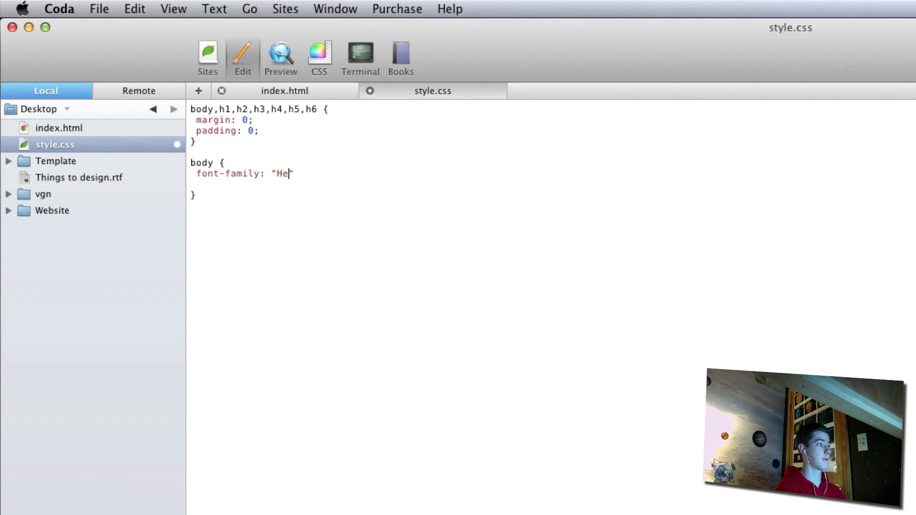
text(lvetica)
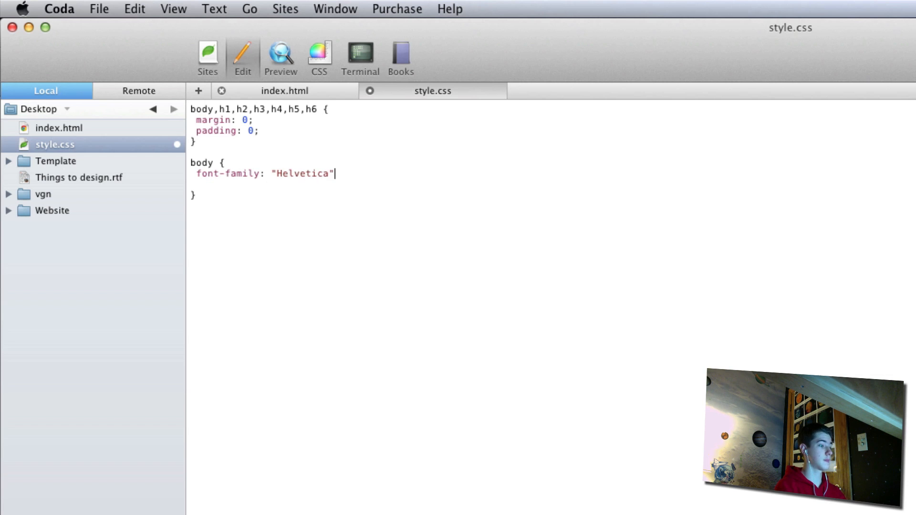
text(Neue)
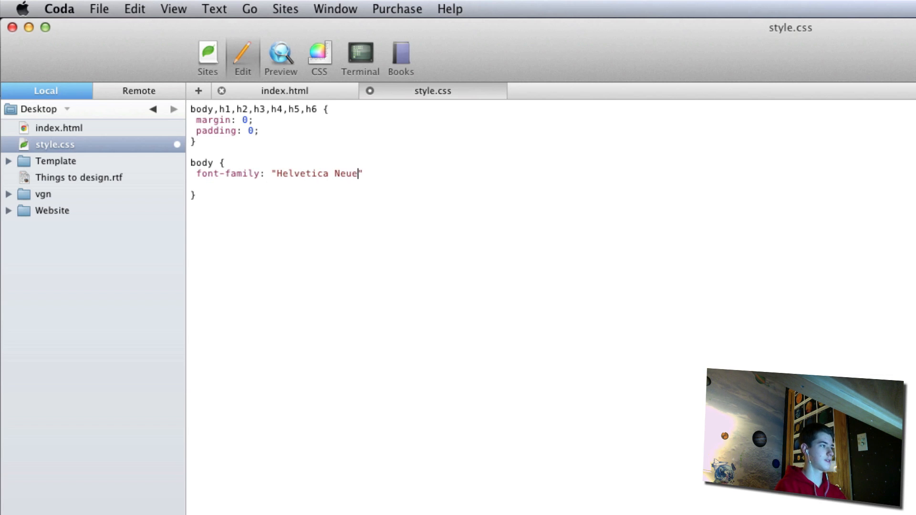
text(, "He")
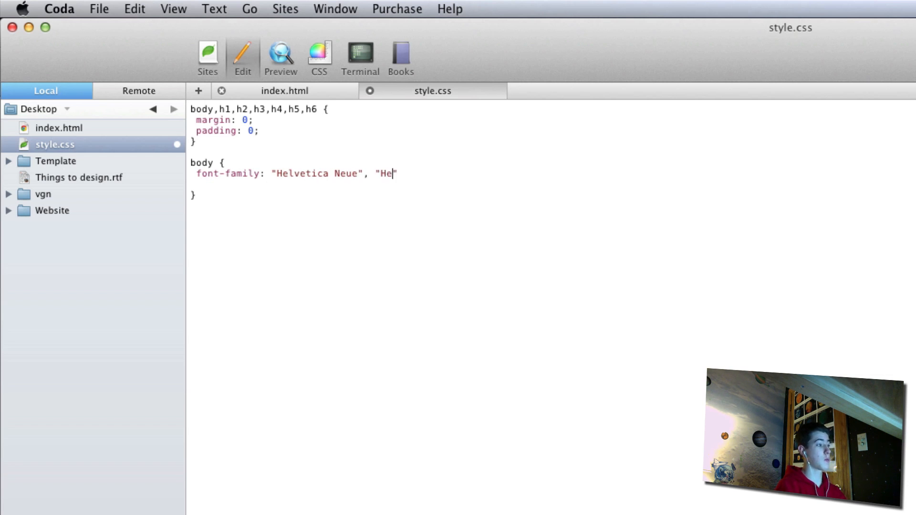
text(lvetica".)
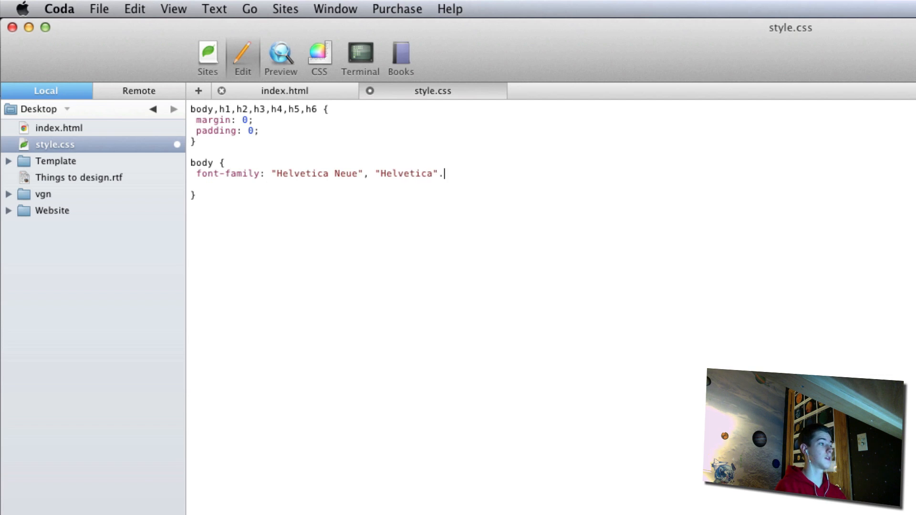
text(, "Arial")
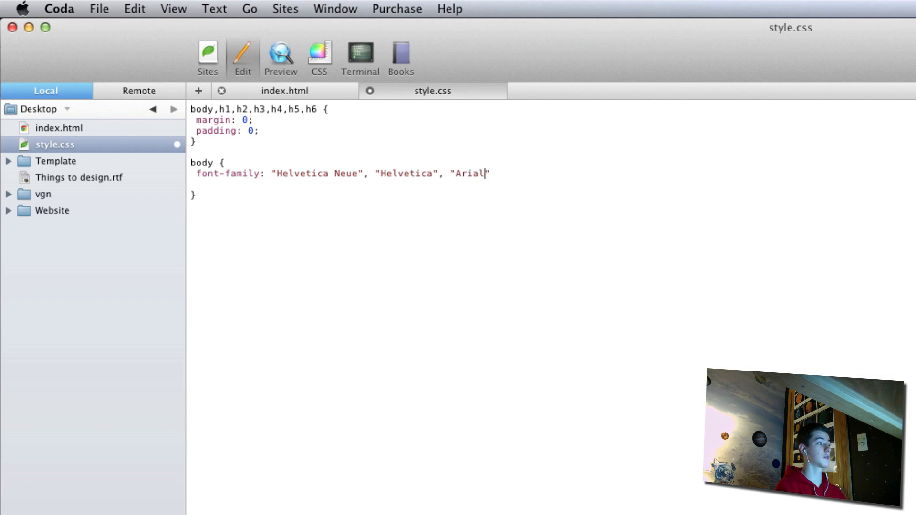
text(;)
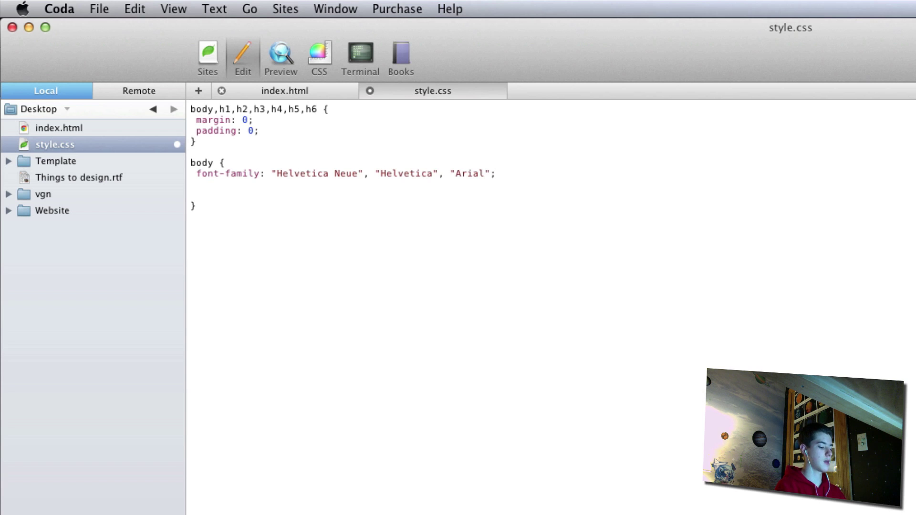
Step: Set the body background-color to #f8f8f8
text(back)
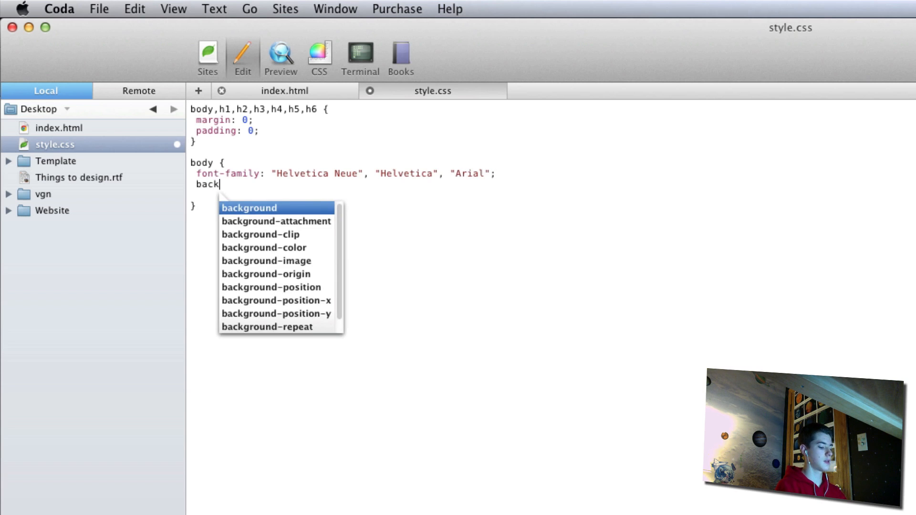
text(ground-ci)
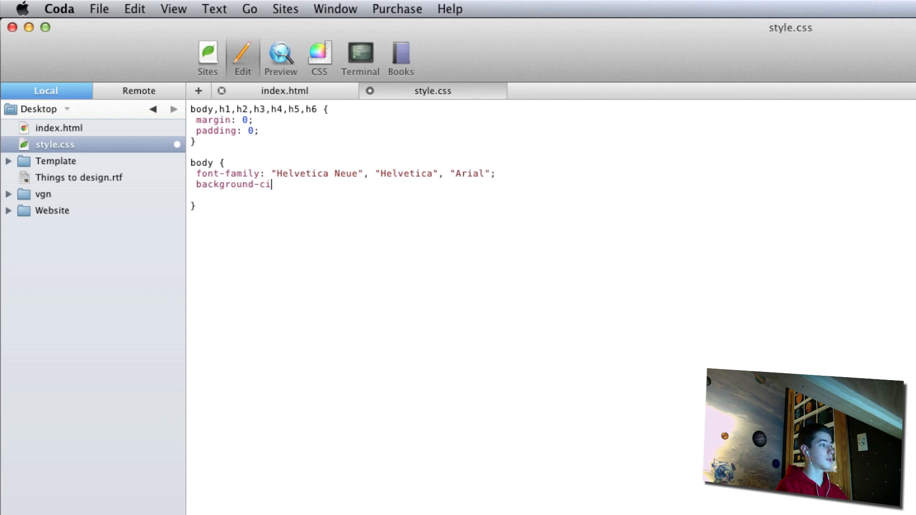
text(olor: #f)
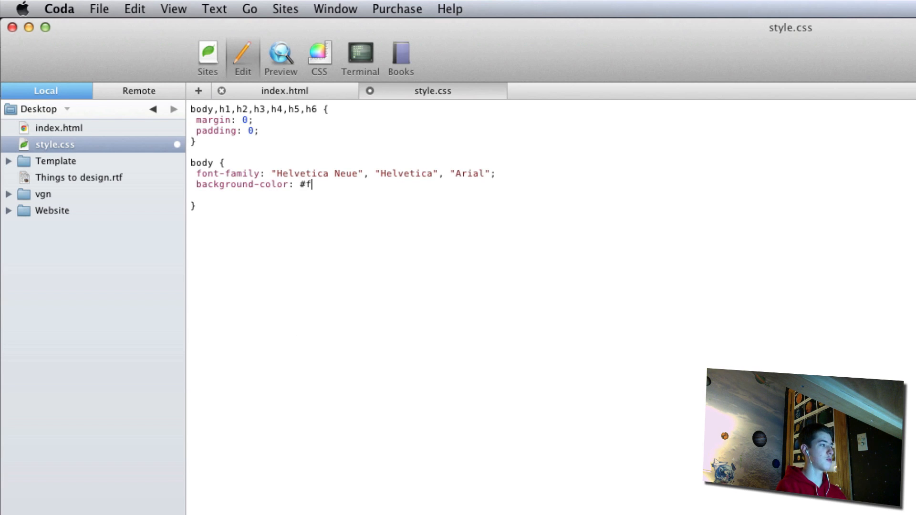
text(8f8f8;)
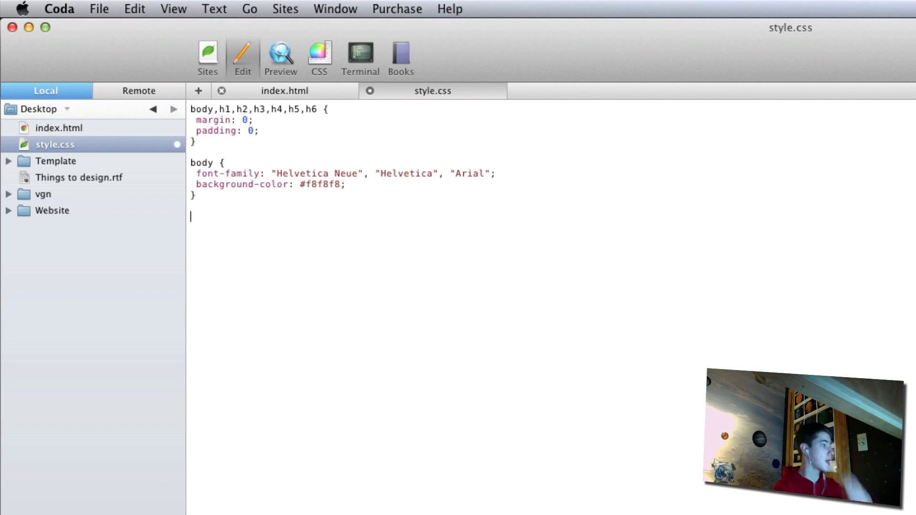
Step: Add an a rule with no text-decoration, an inline unstyled li rule and an empty .container rule
text(a {)
text(display: inline;)
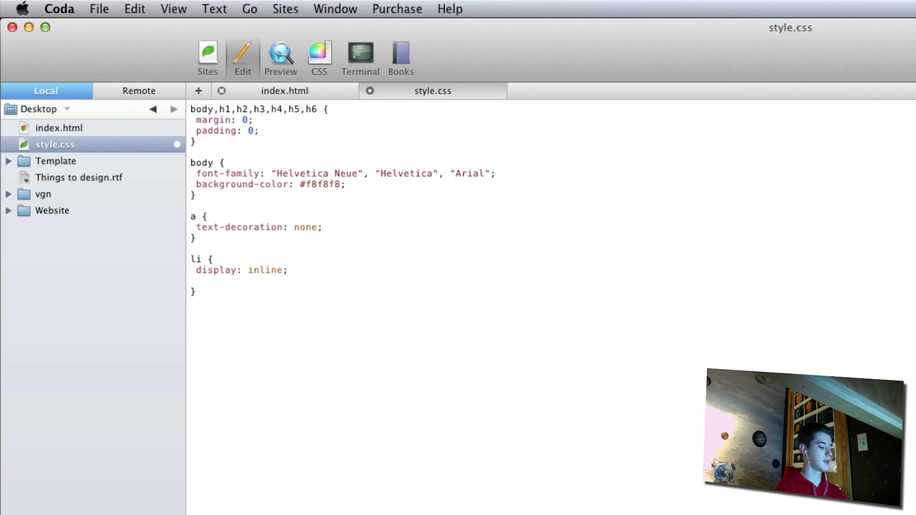
text(list-style: none;)
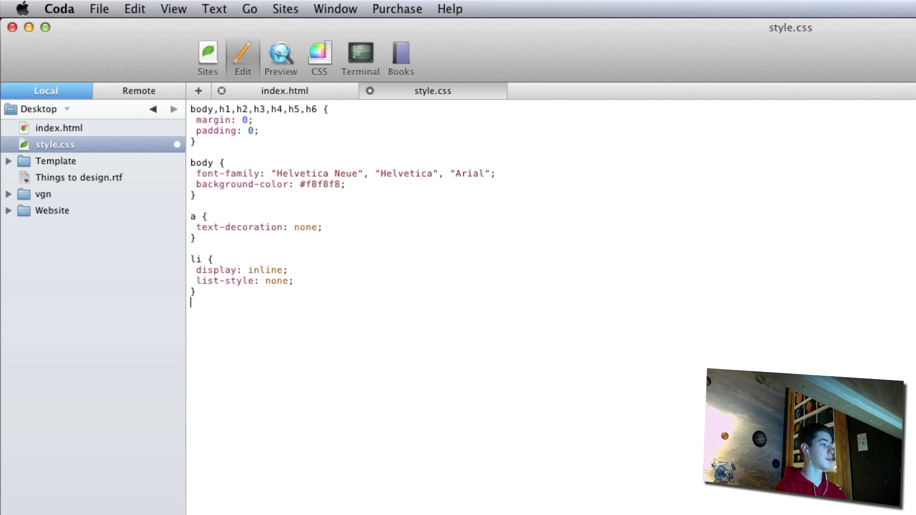
text(.container {)
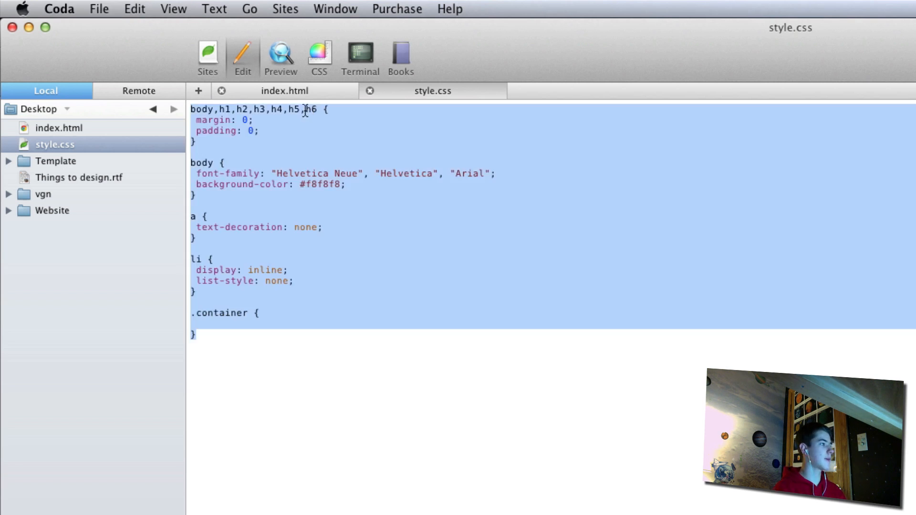
click(282, 91)
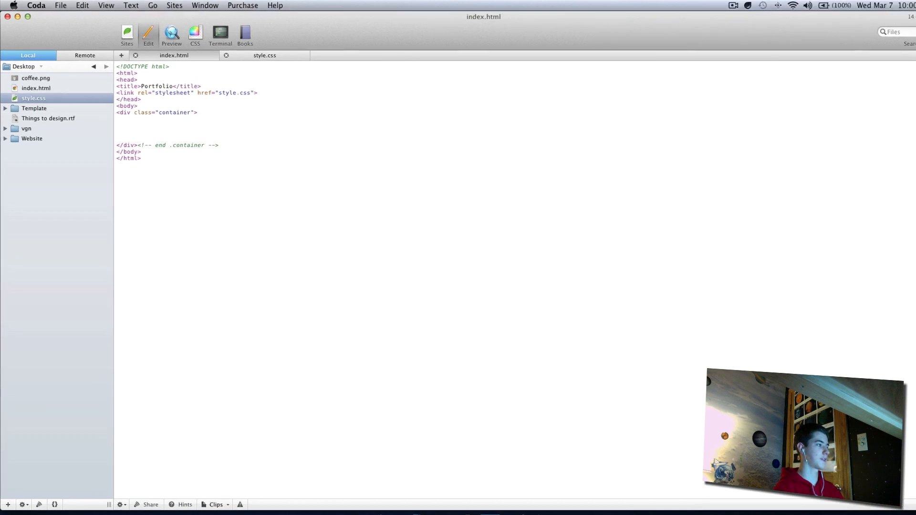
Step: Insert an img tag for coffee.png in the container and correct its path to ./img/coffee.png
text(<img src=")
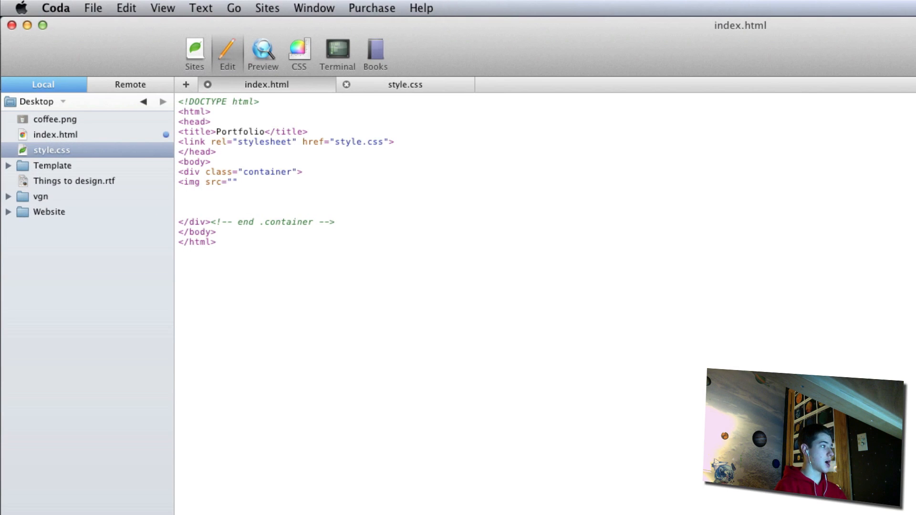
text(coffee.cp)
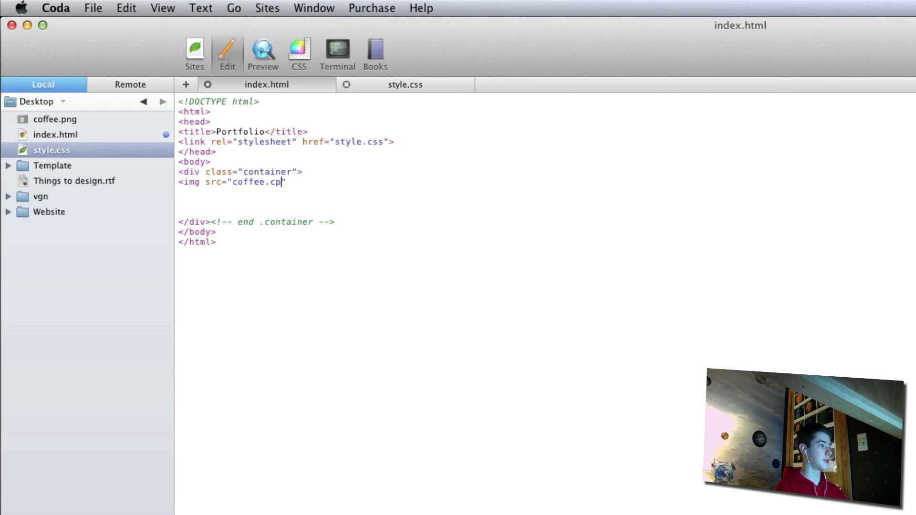
text(ng")
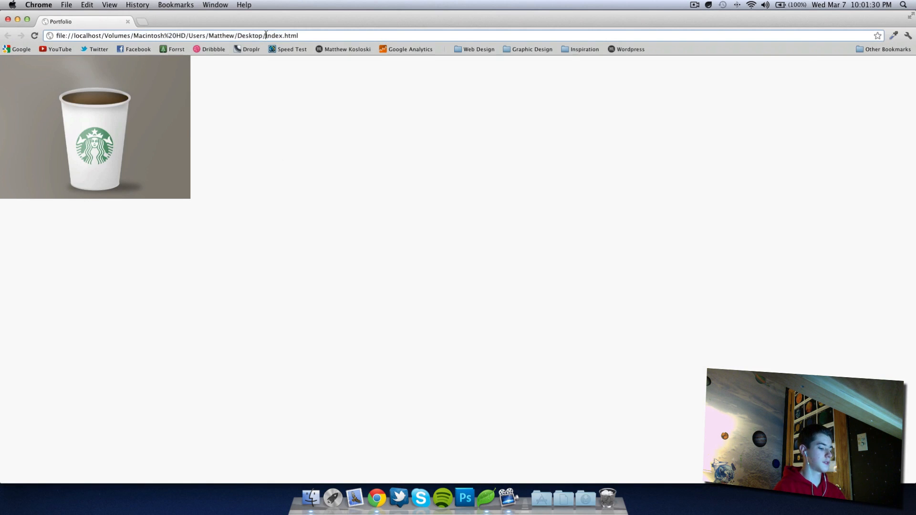
text(Tutori)
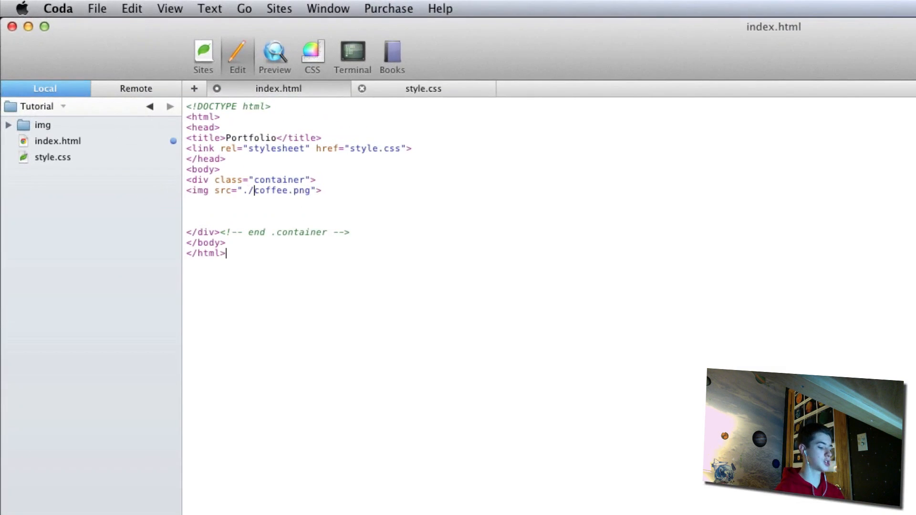
text(img/)
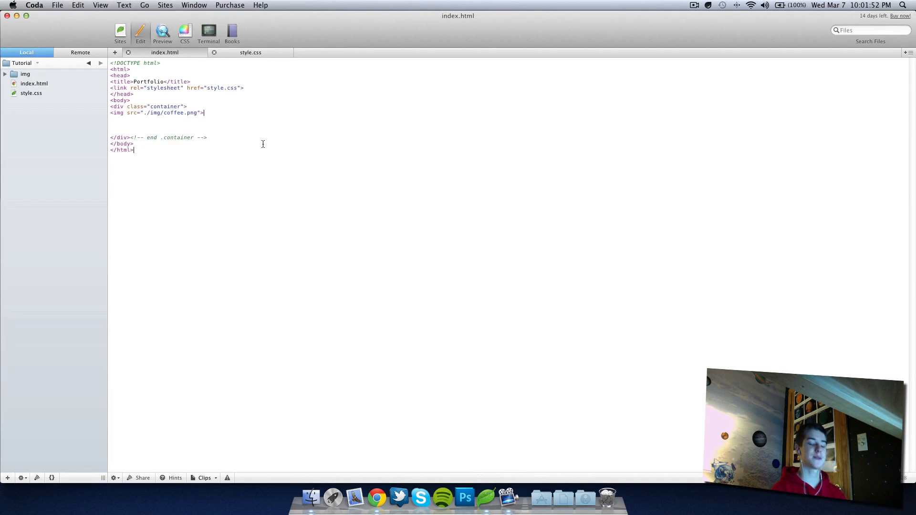
Step: Add an img rule with display block and auto left/right margins in style.css
click(250, 52)
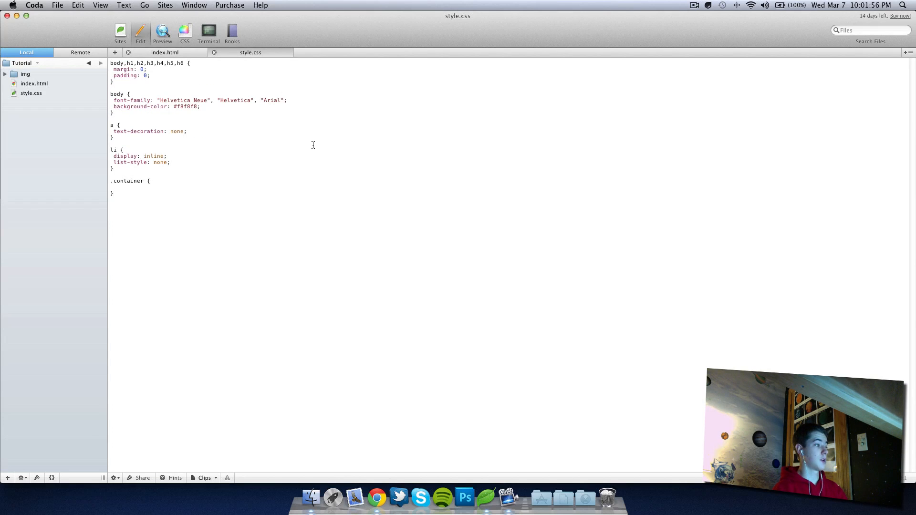
text(img {)
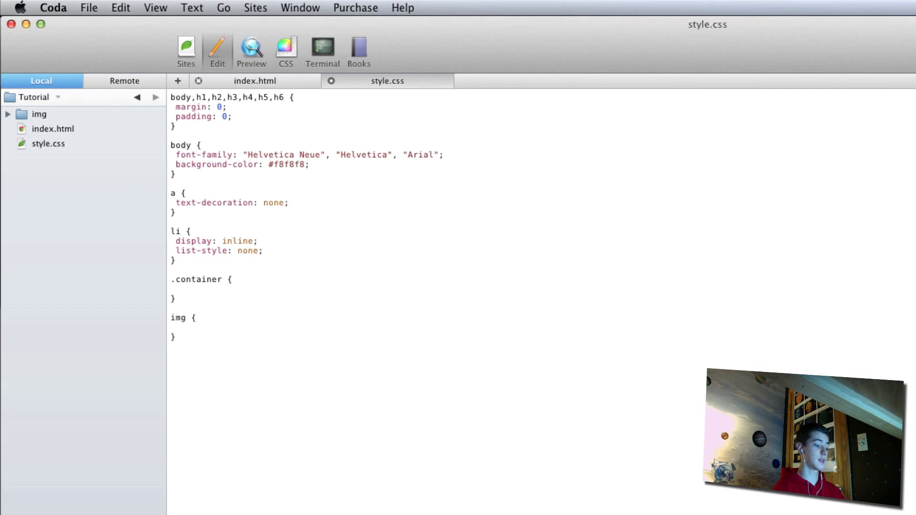
click(181, 328)
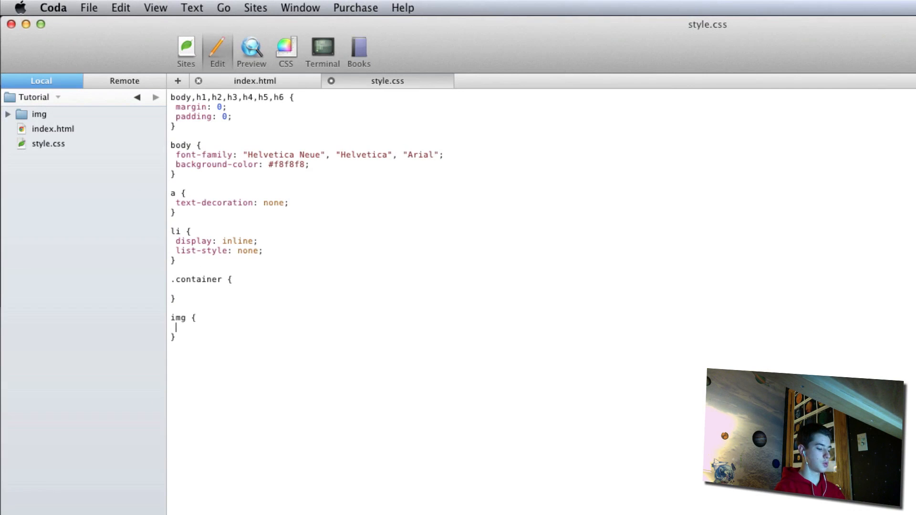
text(display:)
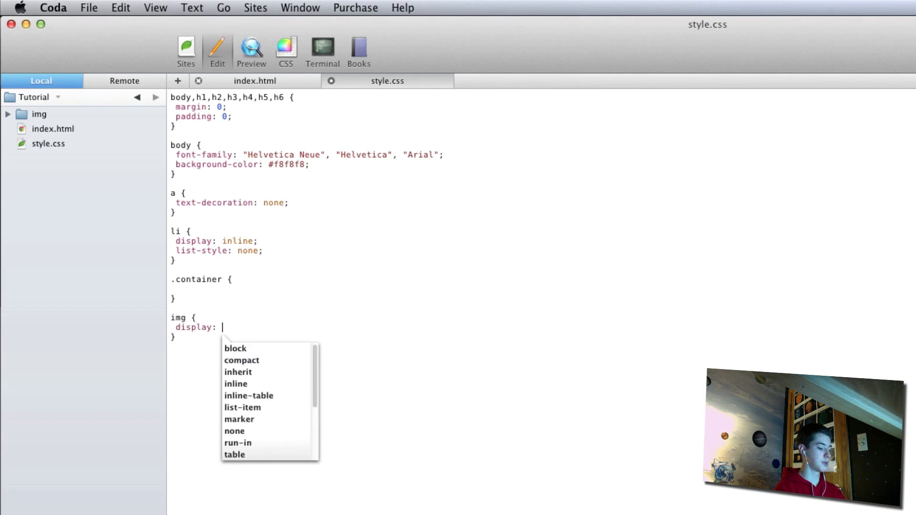
text(block;)
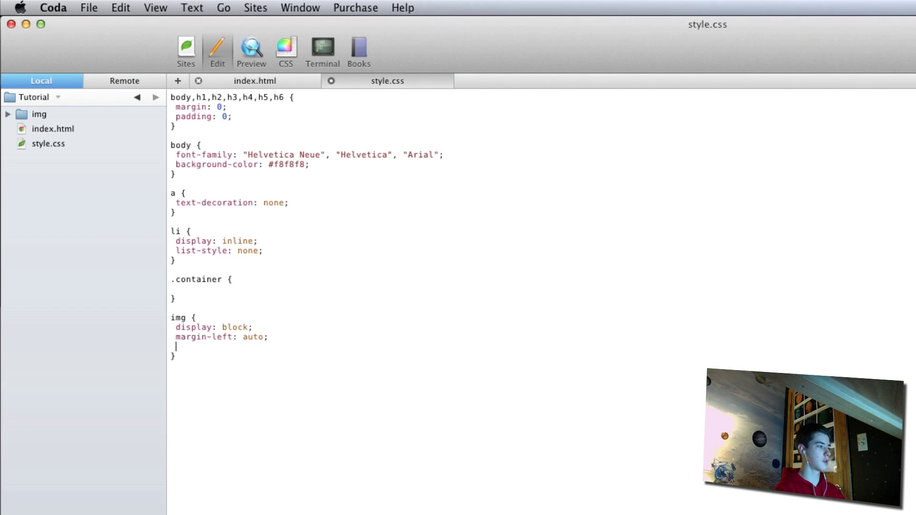
text(mar)
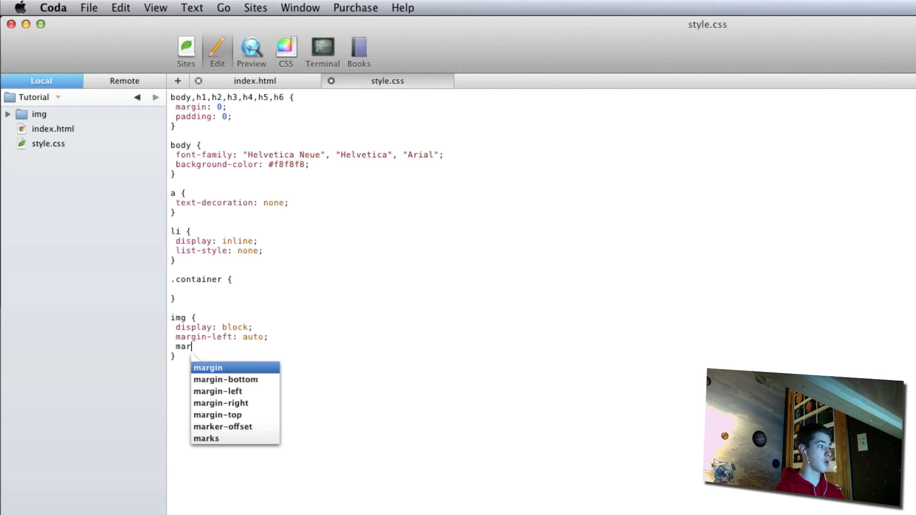
text(gin)
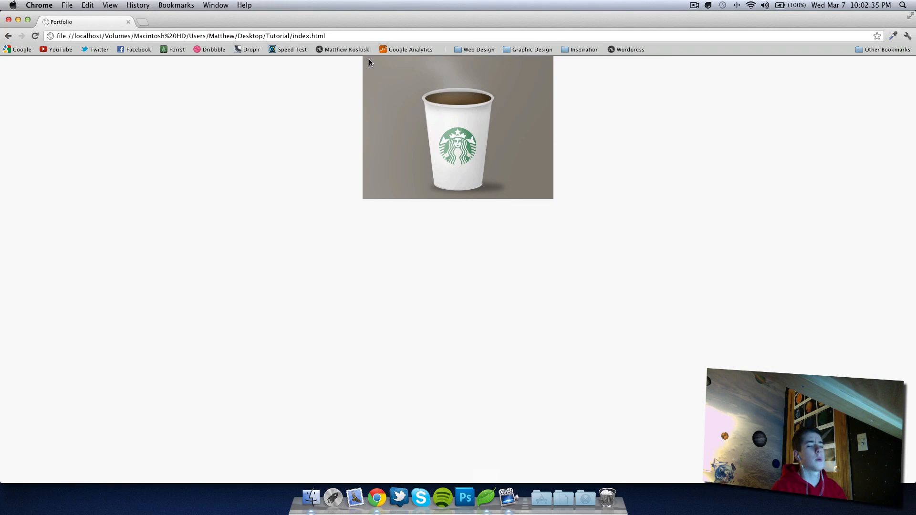
mouse_move(486, 497)
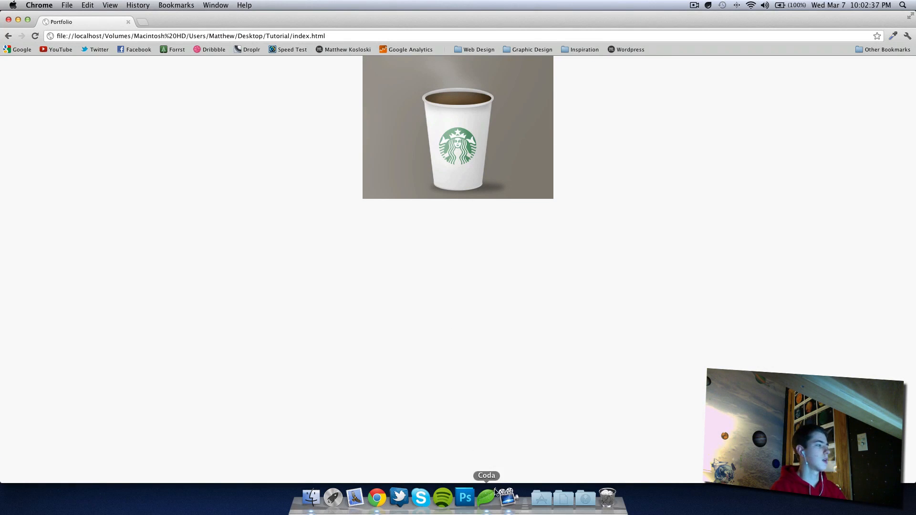
Step: Give the img rule a 50px top margin and preview the centered image in Chrome
click(485, 498)
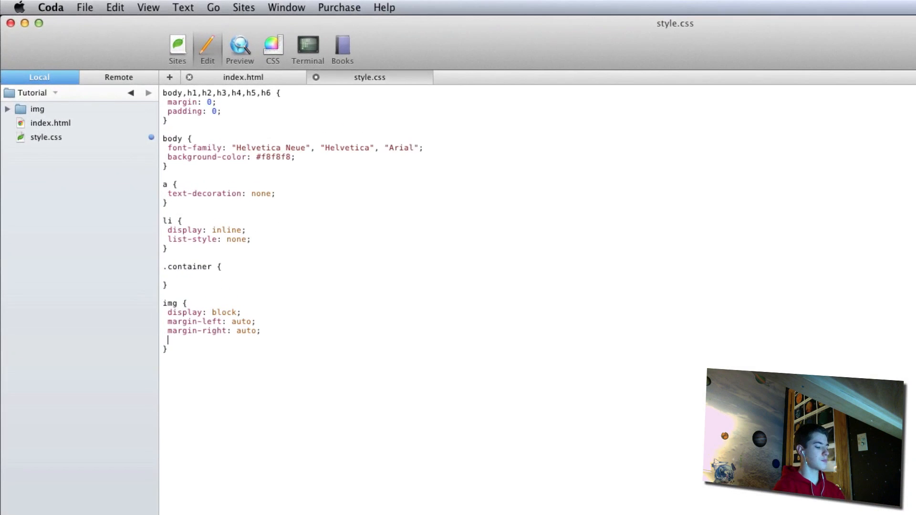
text(margin-to)
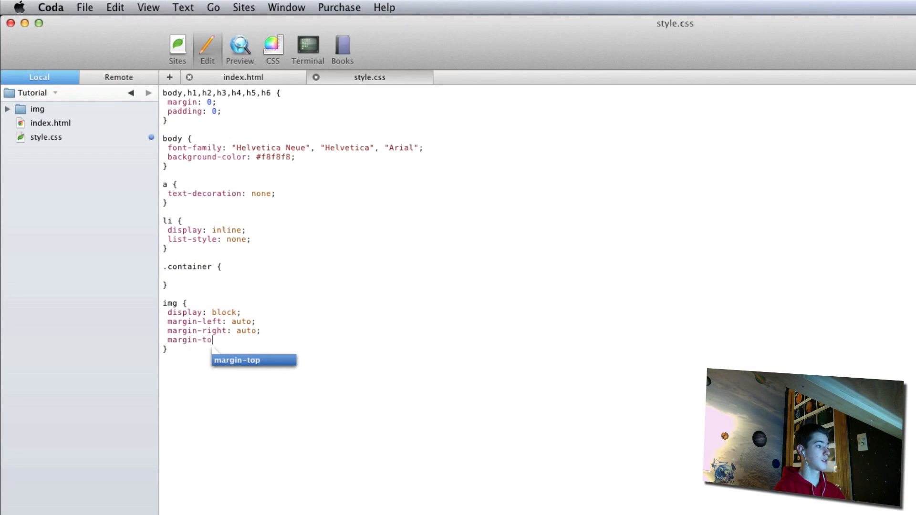
text(p: 50px;)
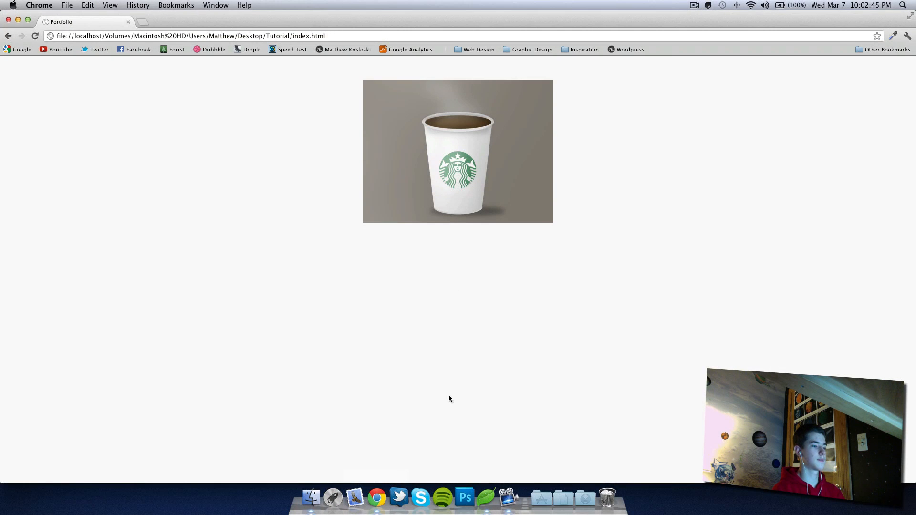
click(486, 497)
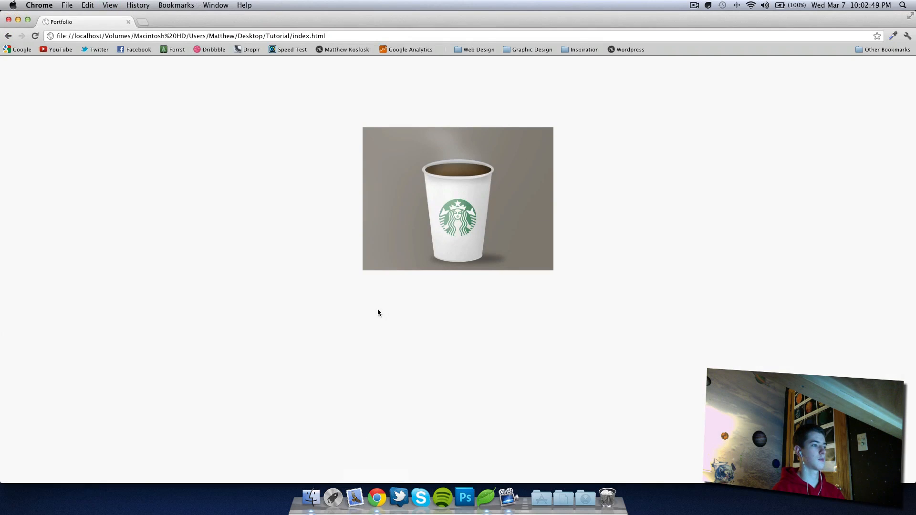
mouse_move(486, 509)
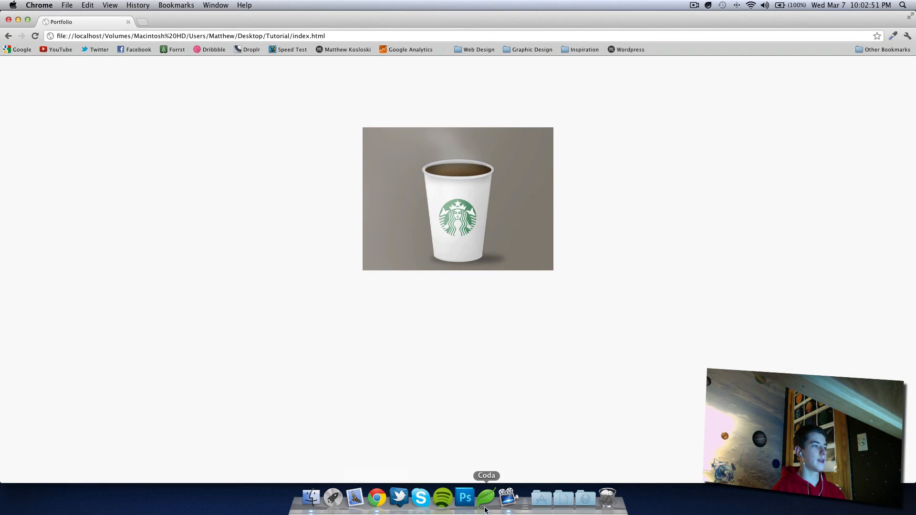
mouse_move(382, 294)
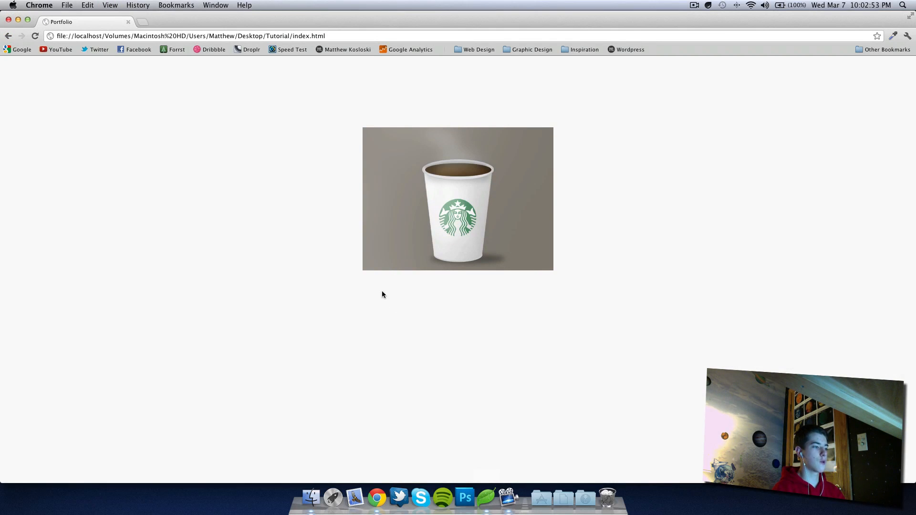
mouse_move(435, 277)
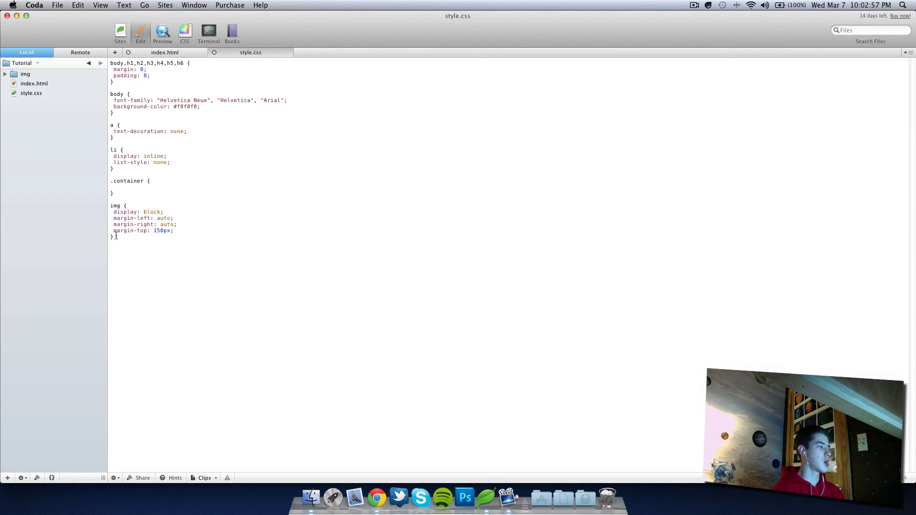
Step: Add an img:hover rule setting opacity .5 and preview it in the browser
text(imh)
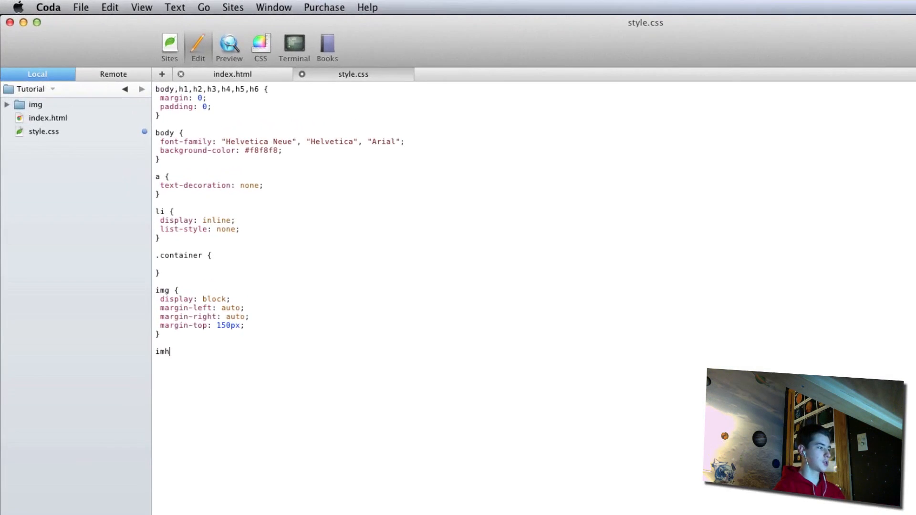
text(g)
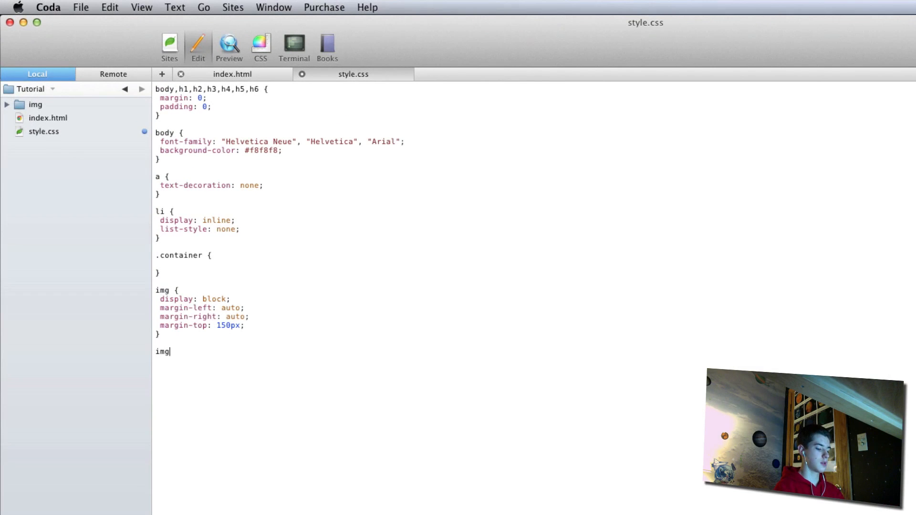
text(:hover)
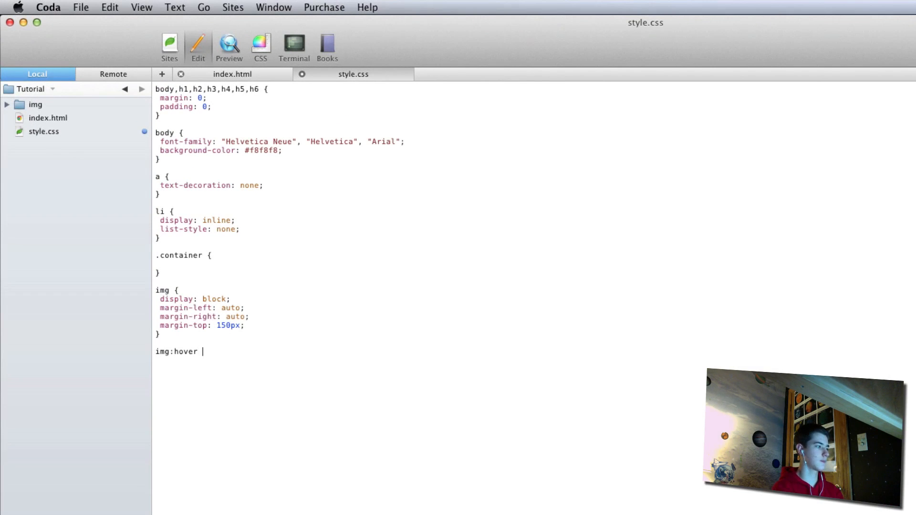
text({)
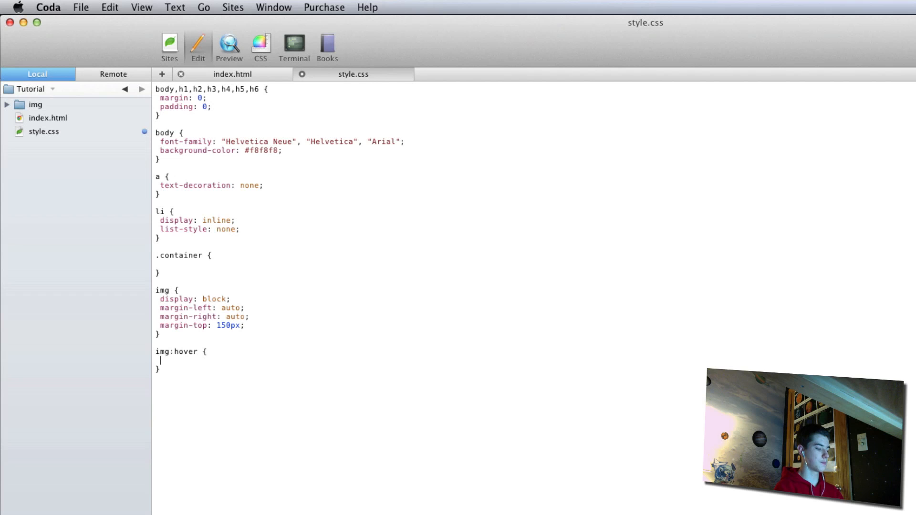
text(opacity:)
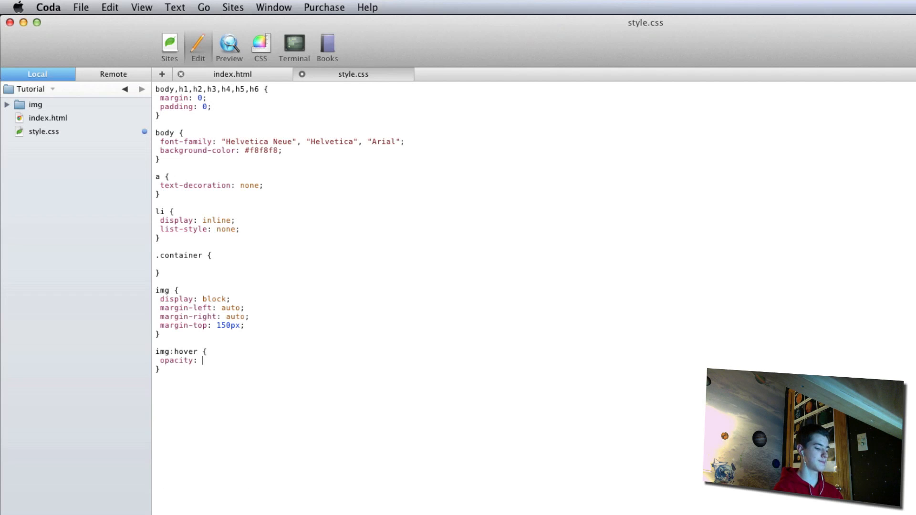
click(378, 502)
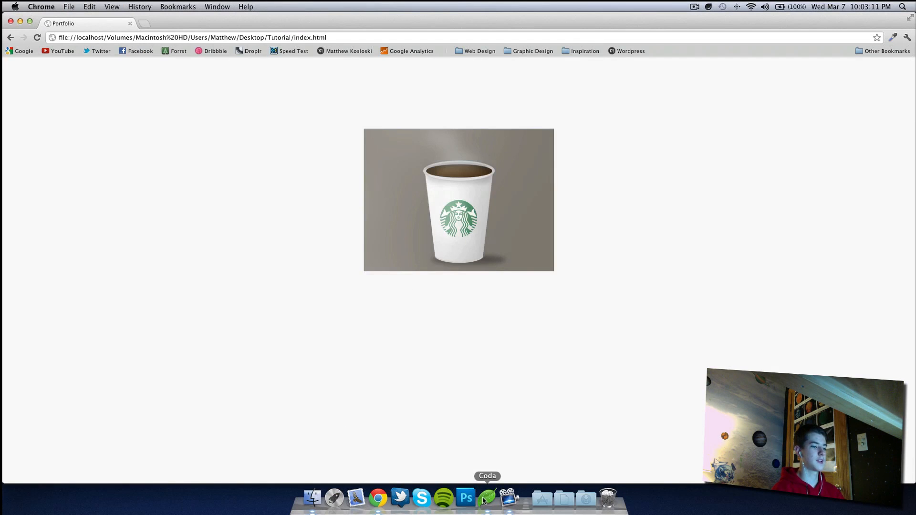
Step: Add -webkit-transition: all .9s ease-in-out so the hover fade is smooth
click(487, 498)
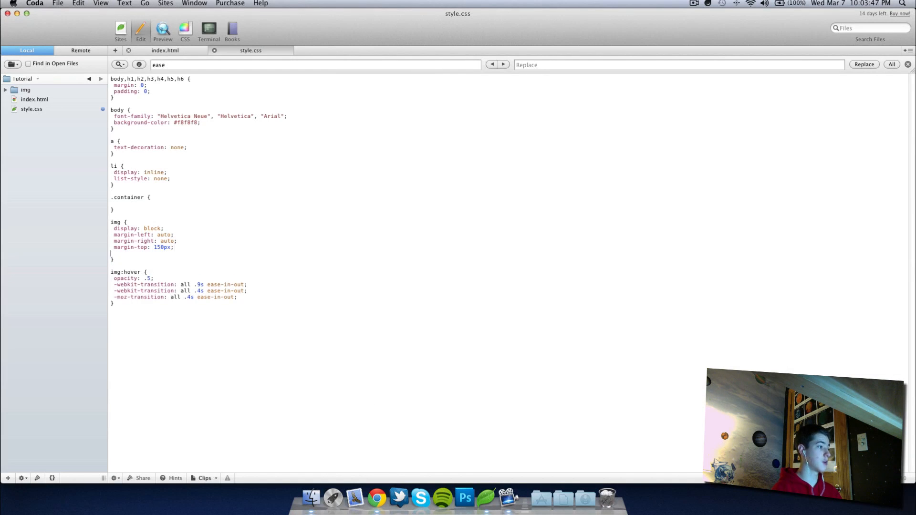
text(-webkit-transition: all .9s ease-in-out;)
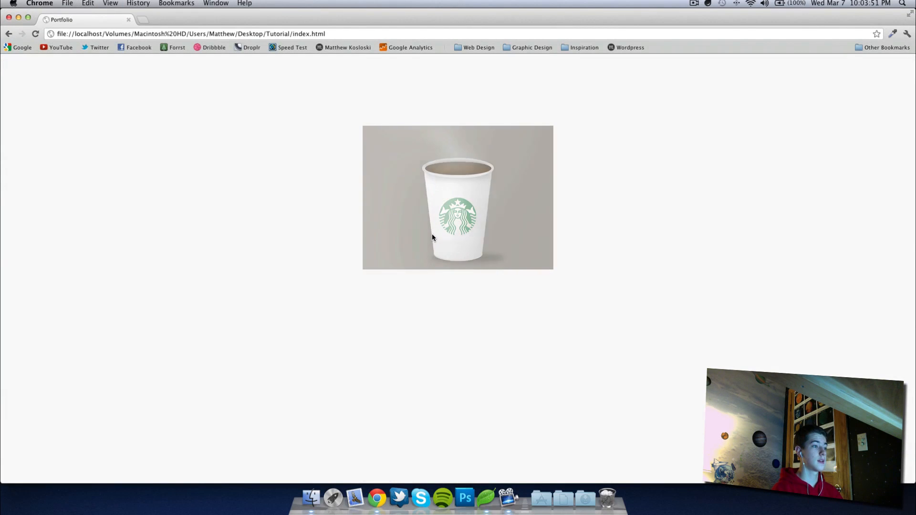
mouse_move(447, 213)
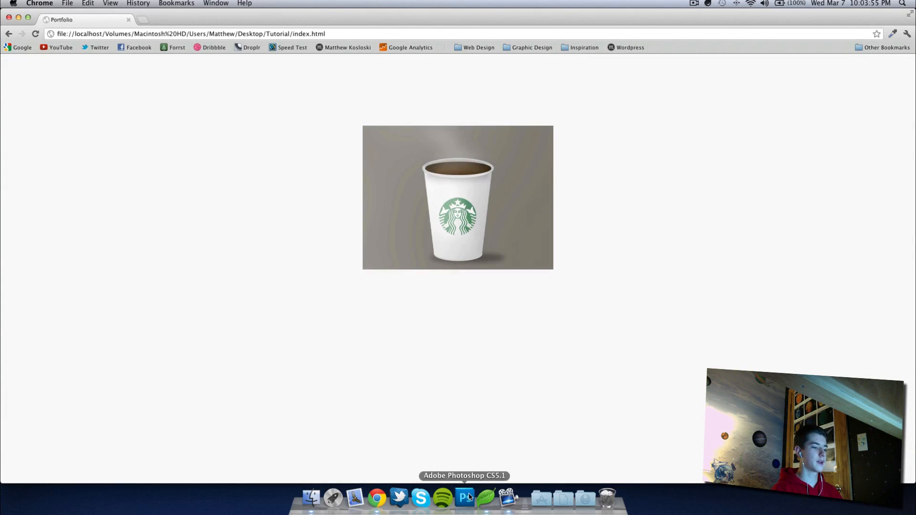
click(464, 499)
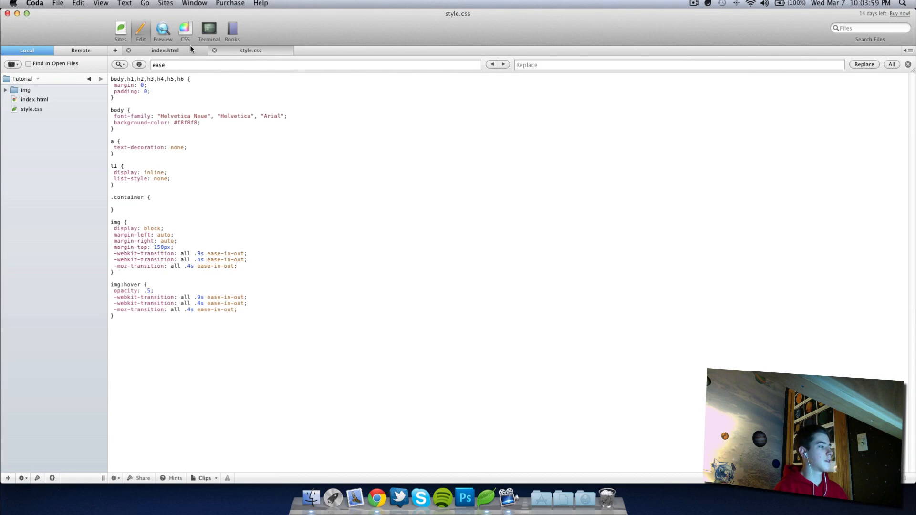
click(164, 49)
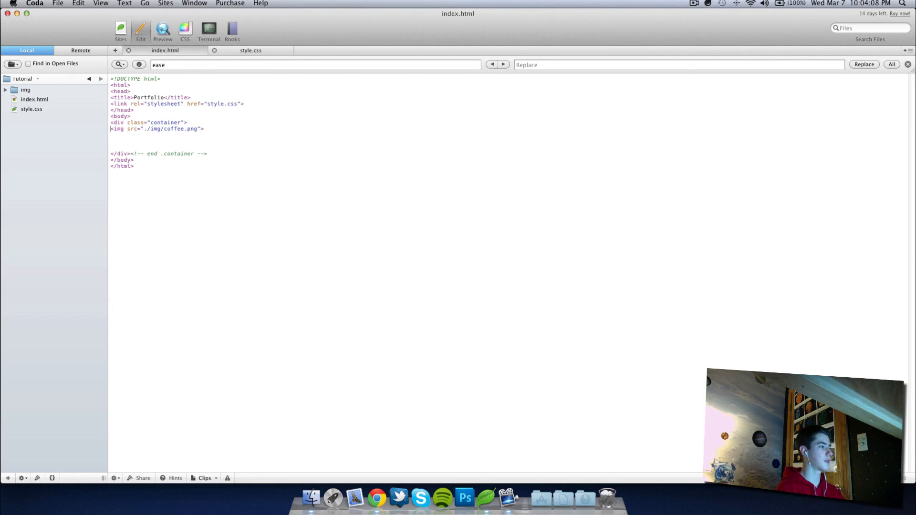
text(<a href=)
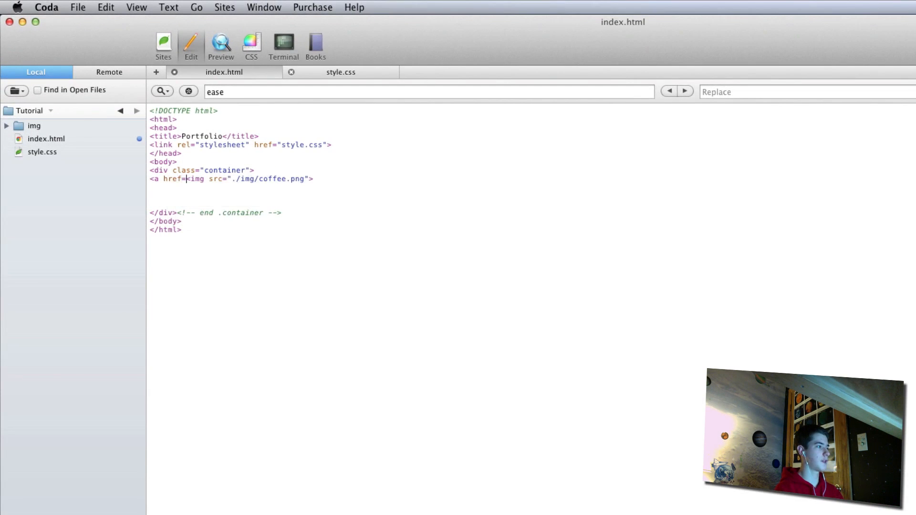
text("http)
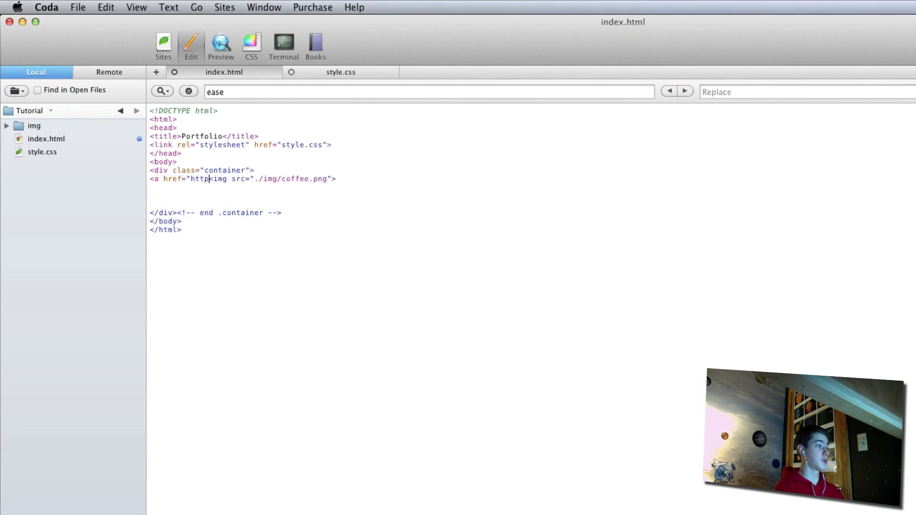
text(://www.gog)
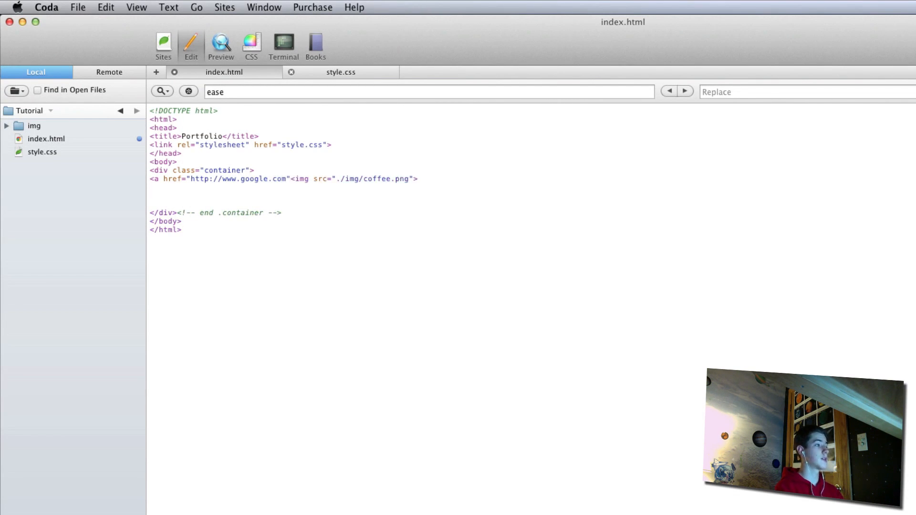
text("></a>)
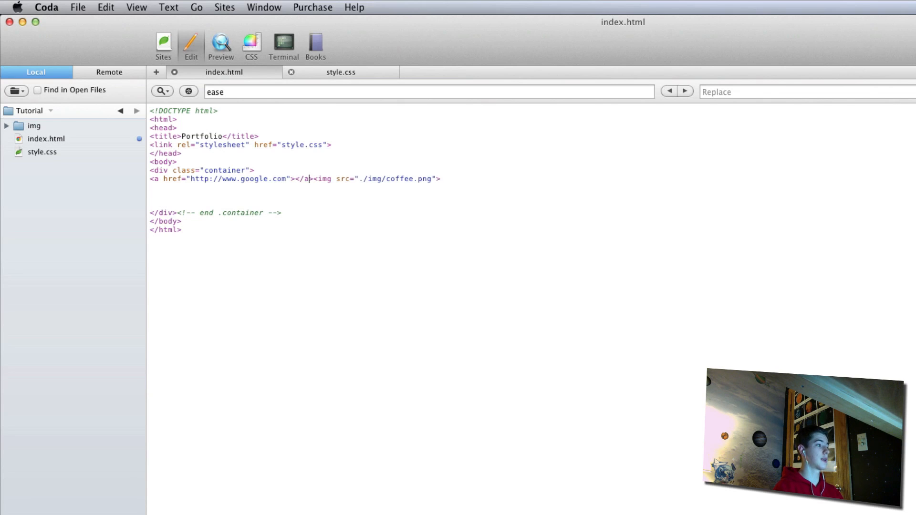
key(Backspace)
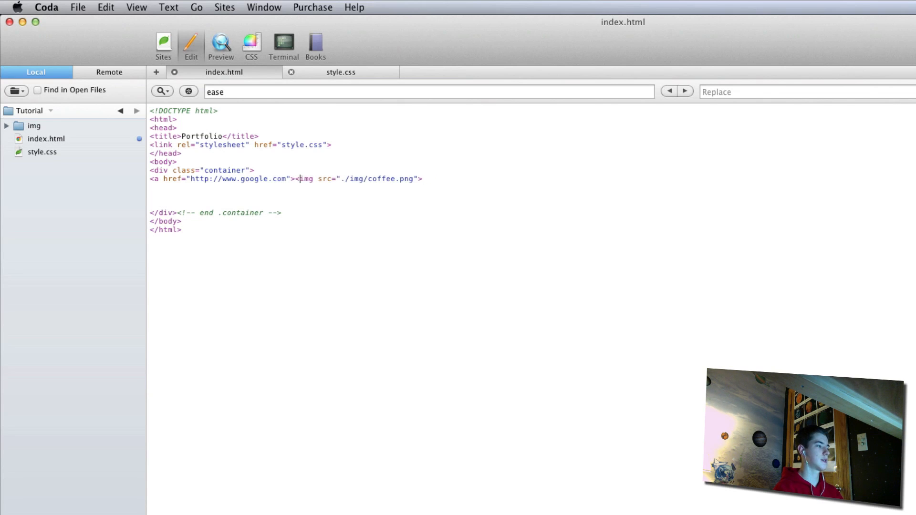
Step: Test in Chrome that clicking the image opens Google
click(401, 179)
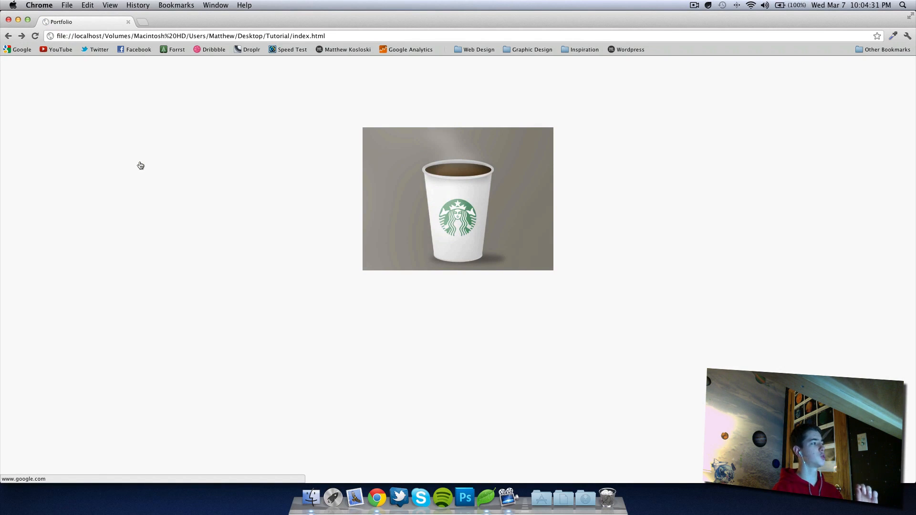
mouse_move(134, 155)
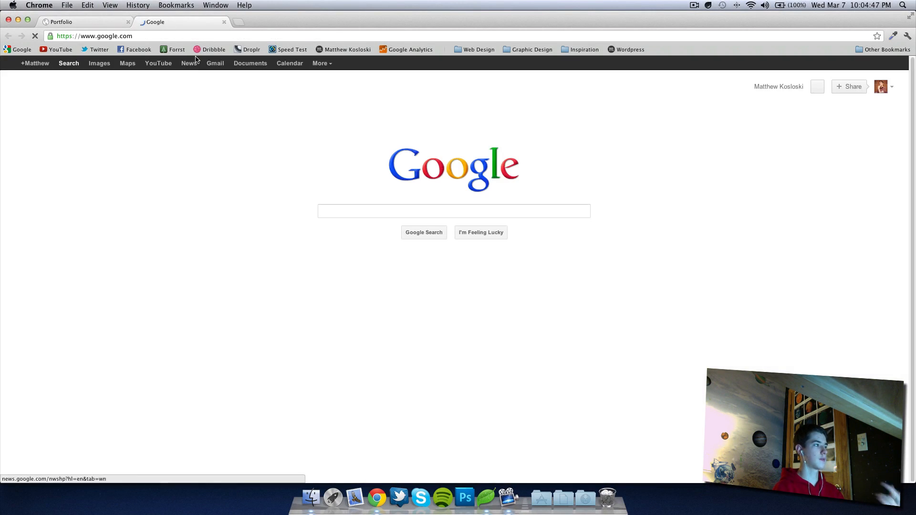
click(76, 23)
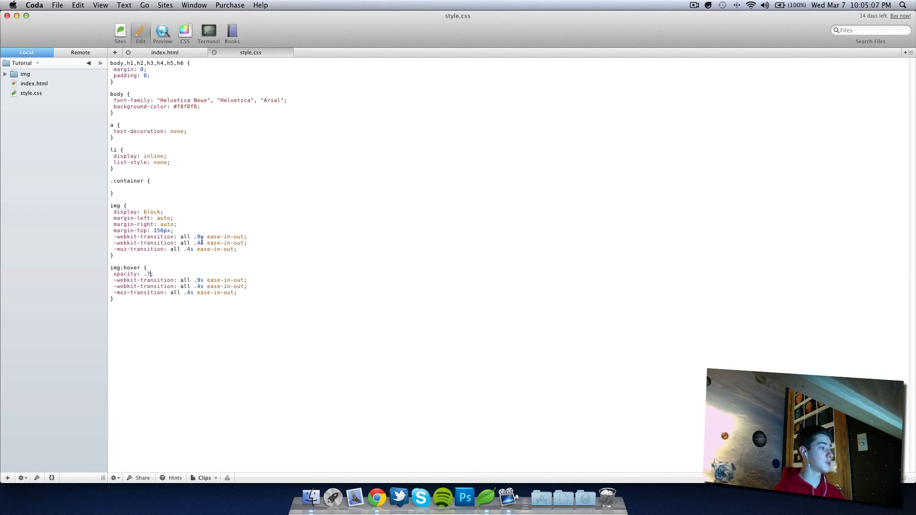
mouse_move(236, 213)
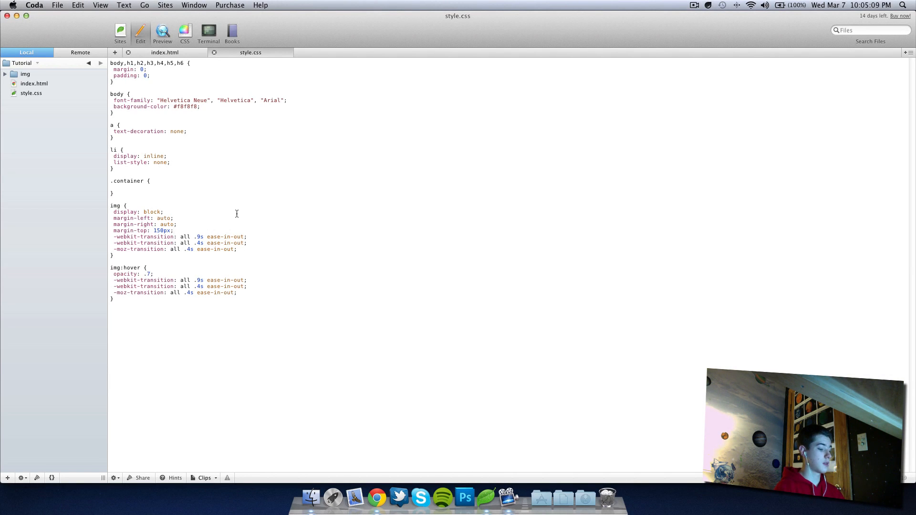
Step: Give the img rule a 1px solid #fff border and check it in Chrome
text(border: 1)
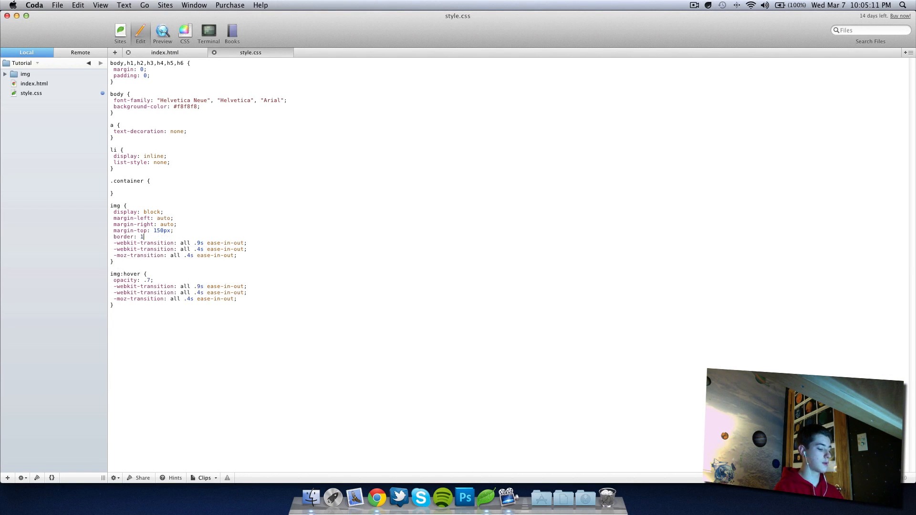
text(px so)
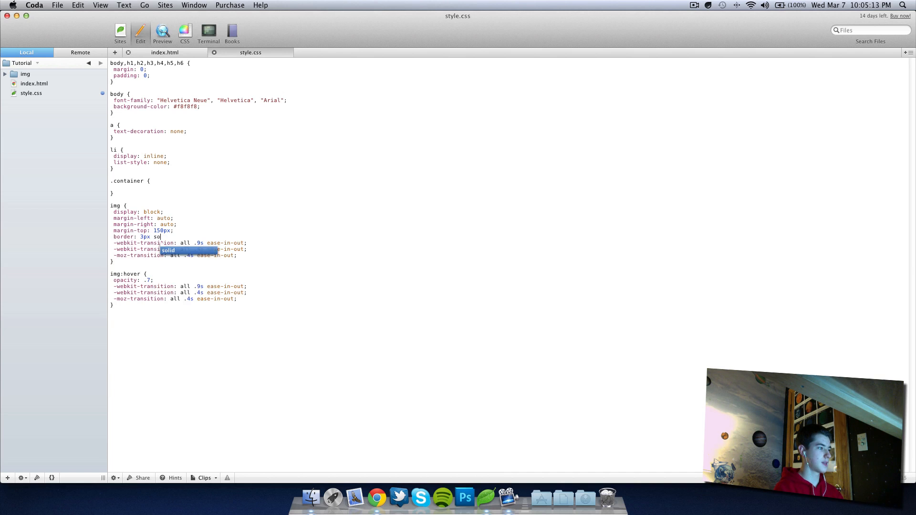
text(lid #fff;)
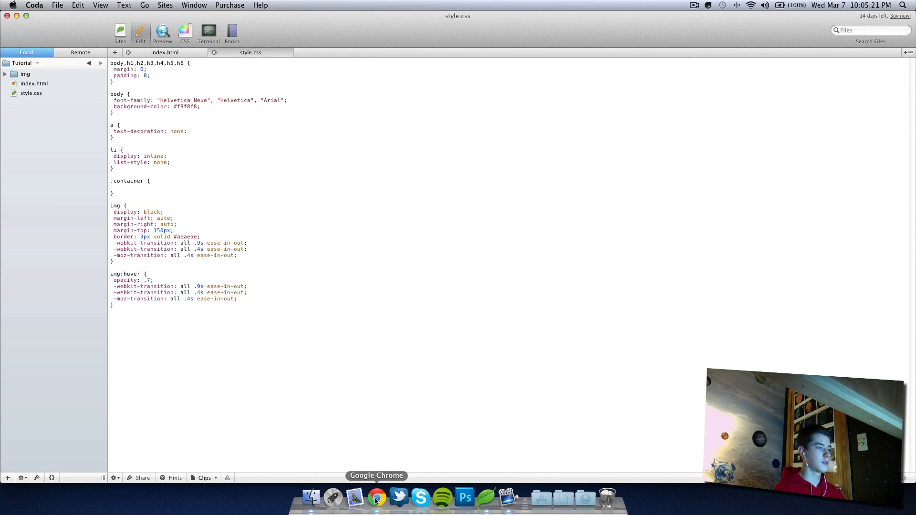
click(376, 499)
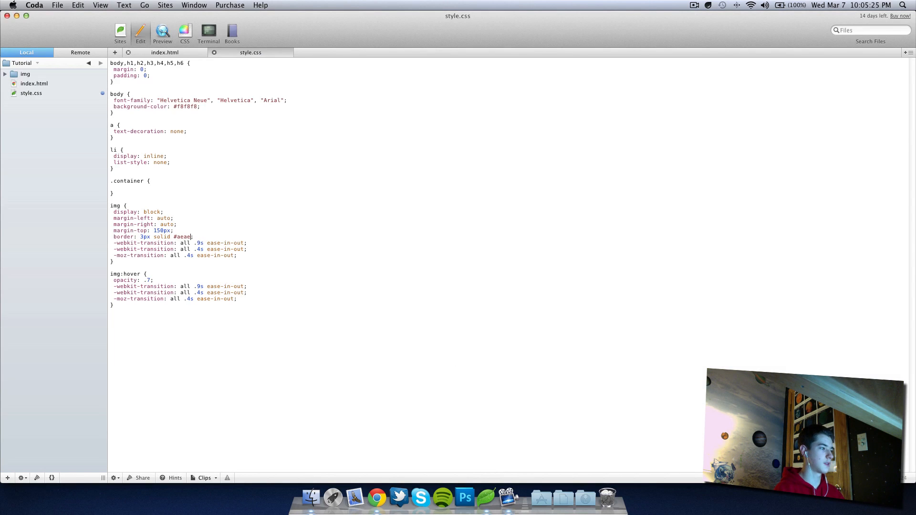
Step: Change the border colour to orange #ff9900 and preview the framed coffee image in Chrome
key(Backspace)
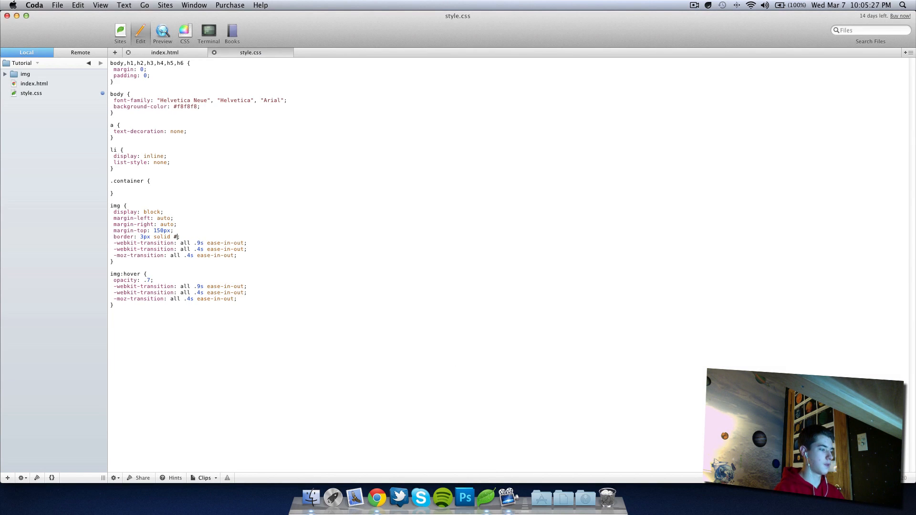
text(ff99)
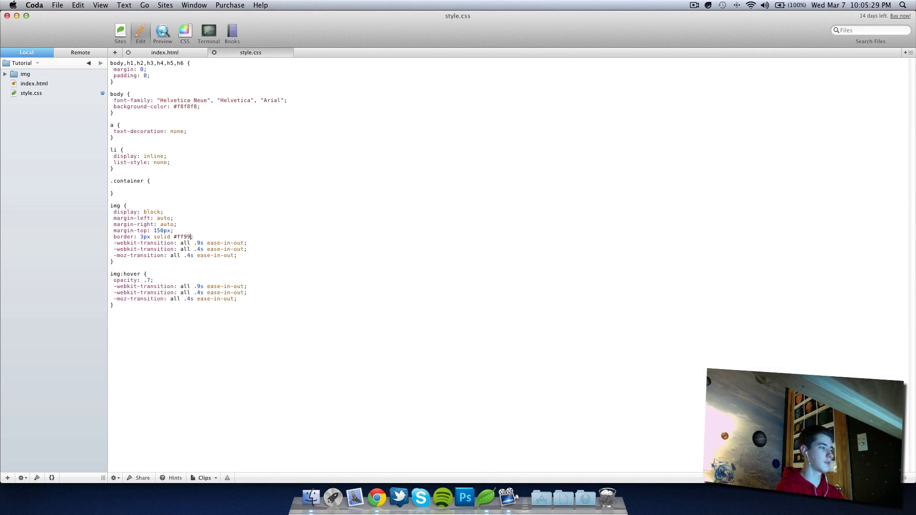
click(376, 498)
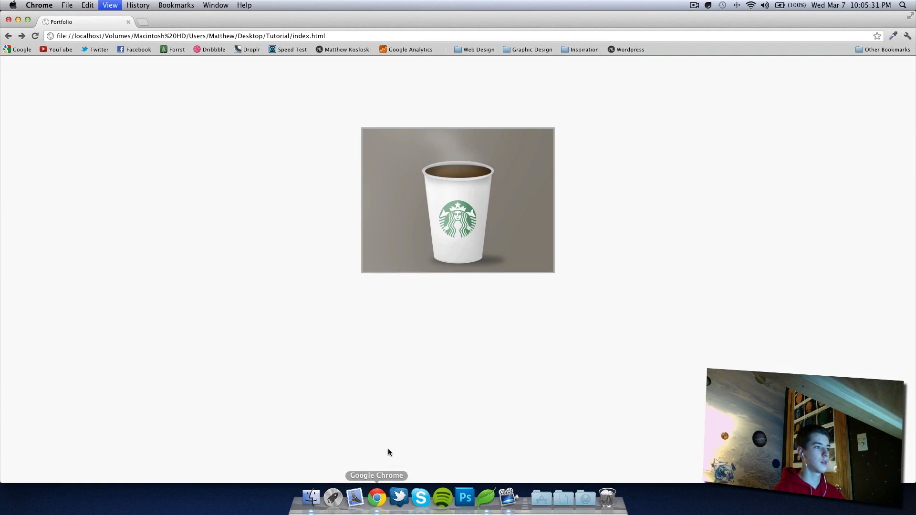
mouse_move(497, 271)
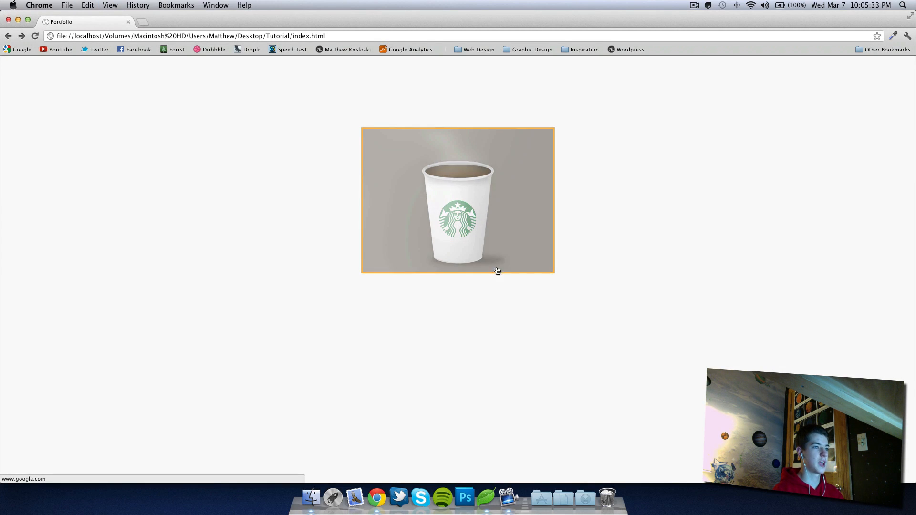
mouse_move(482, 484)
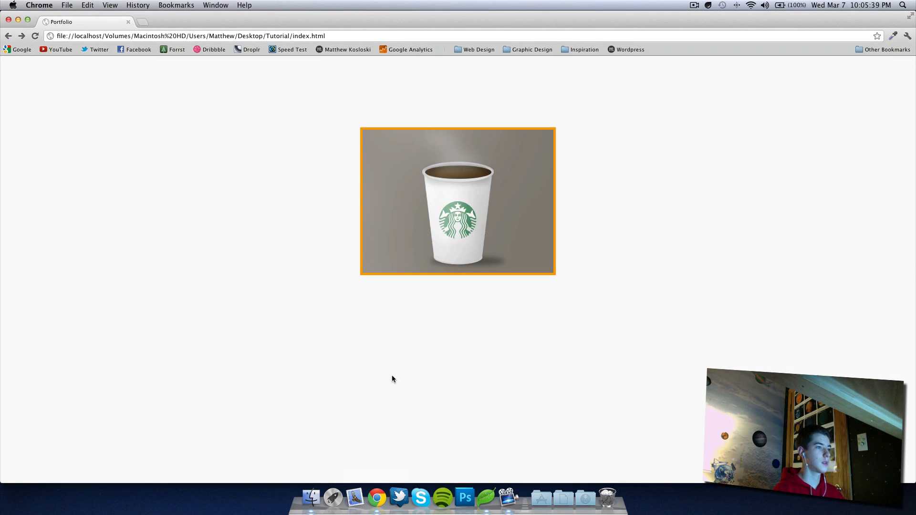
mouse_move(487, 496)
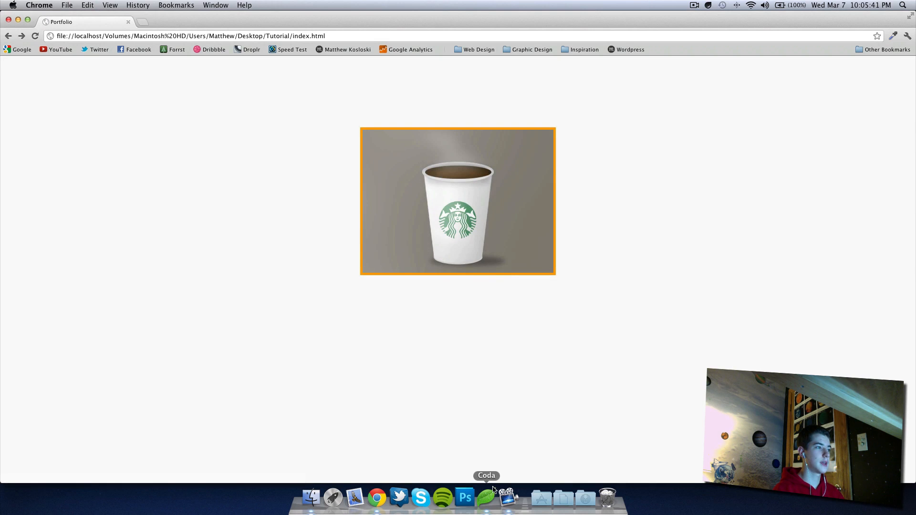
Step: Replace the orange border with 5px border-radius, white background and 5px padding on images
click(486, 498)
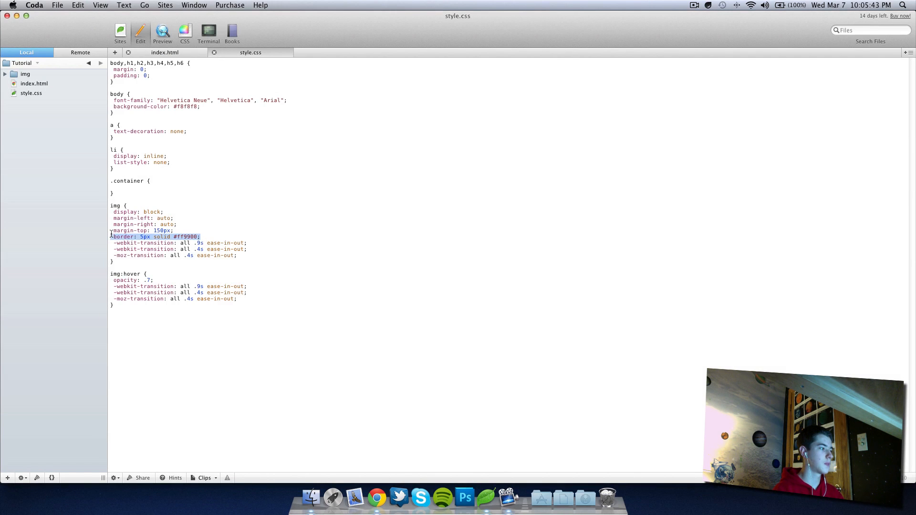
text(border-radius: 5px;)
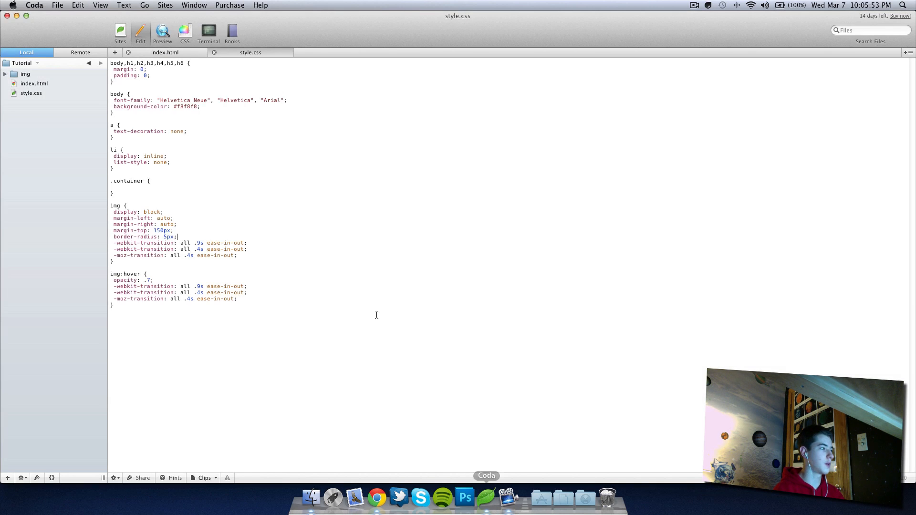
click(376, 498)
text(-moz-border-radius: 5px;)
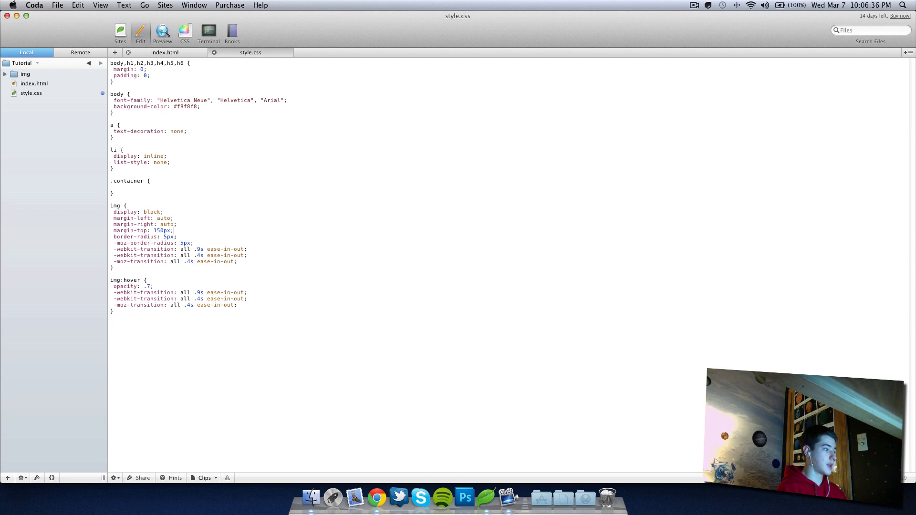
text(background: #fff;)
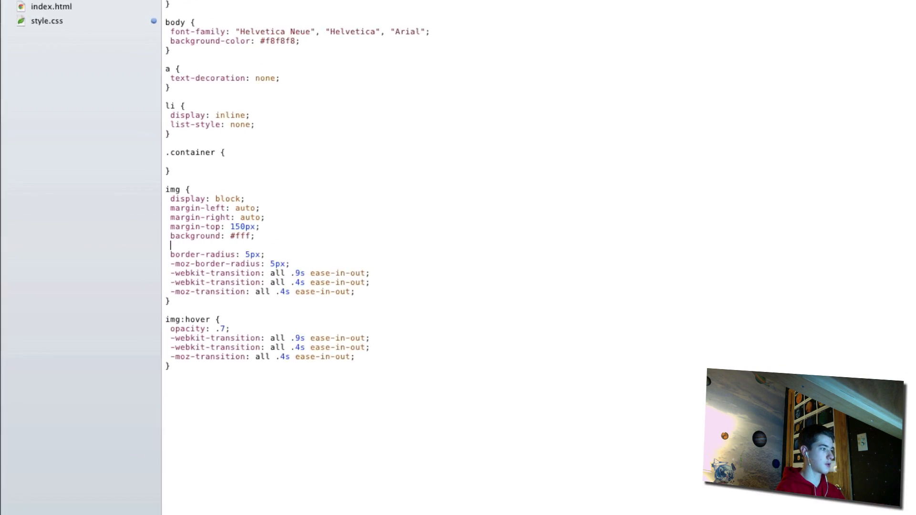
text(padding: 5px;)
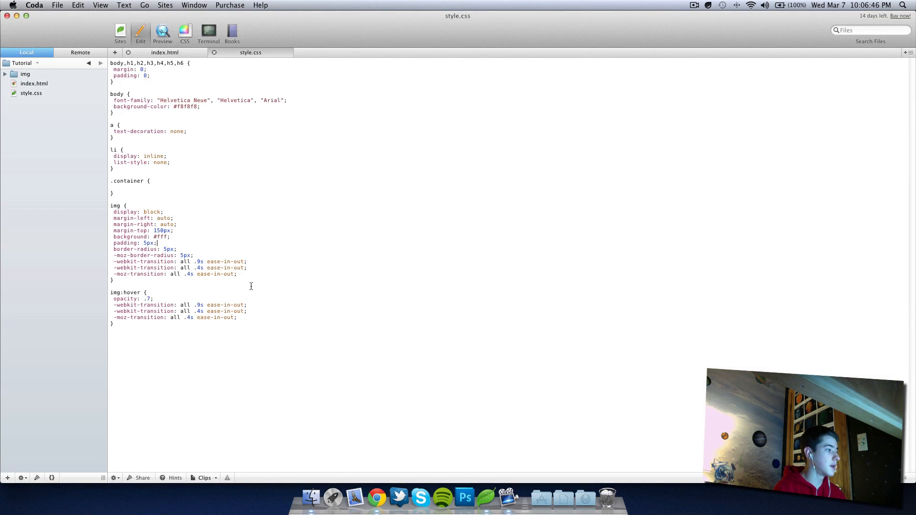
Step: Add a 1px solid #ccc border to the images and preview the thinner frame in Chrome
text(border: 1p)
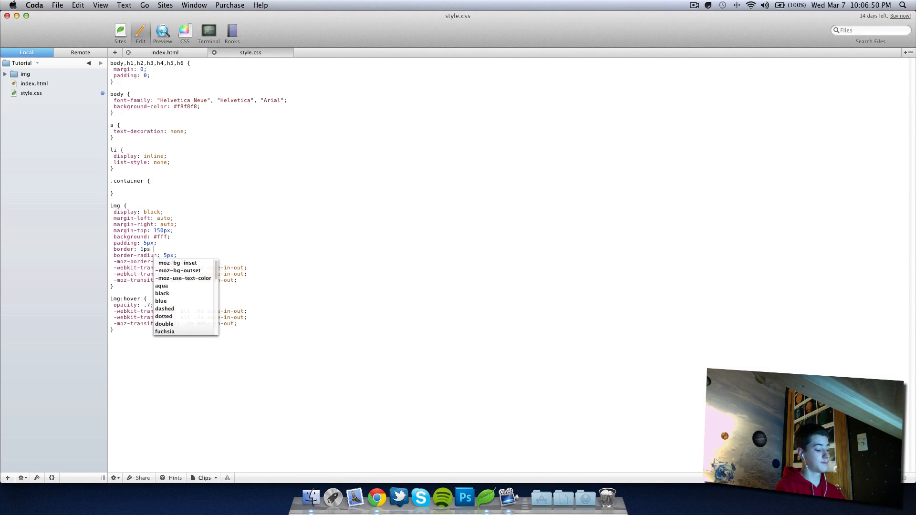
text(so)
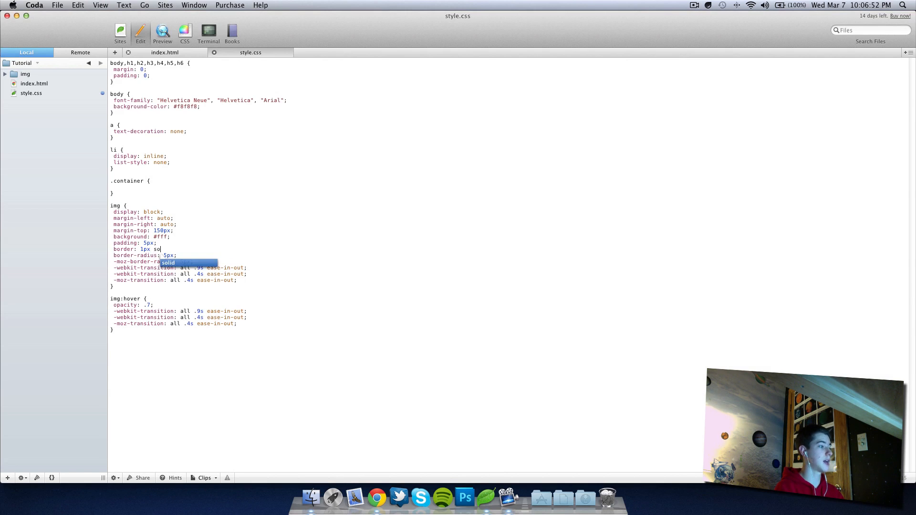
text(lid #cc)
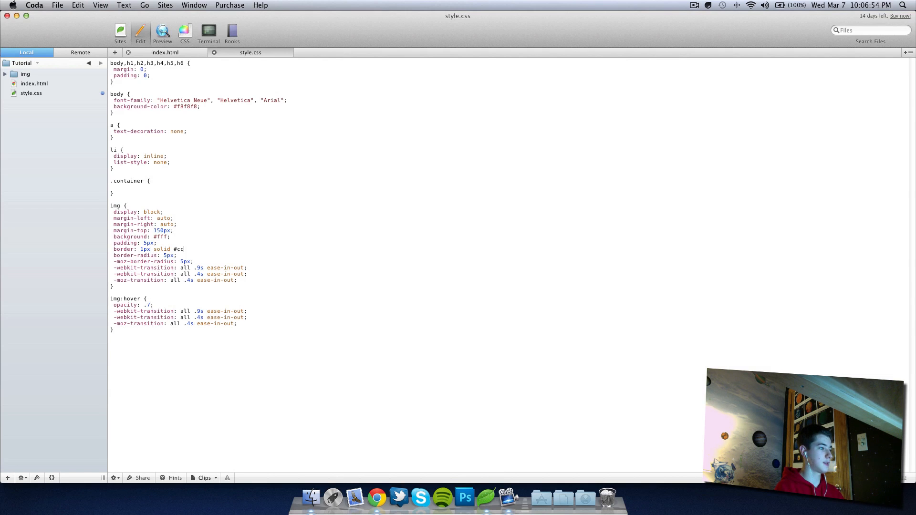
click(376, 497)
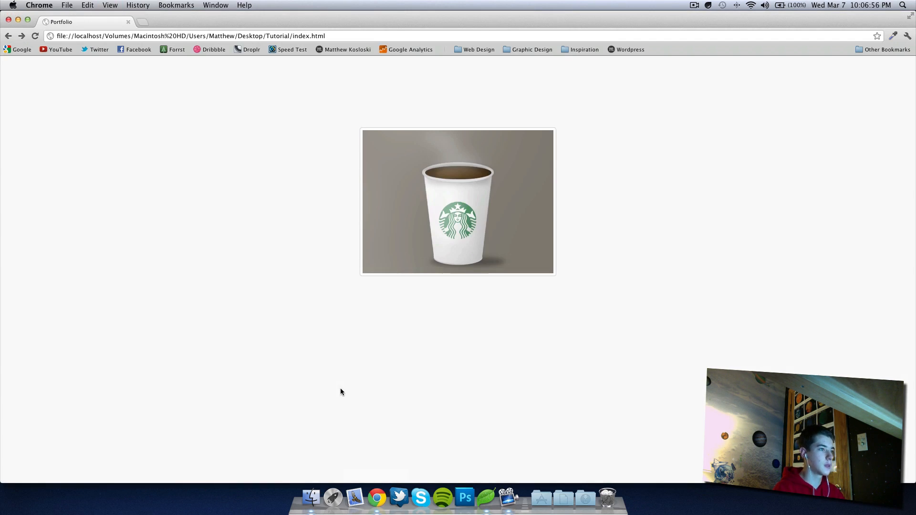
mouse_move(486, 498)
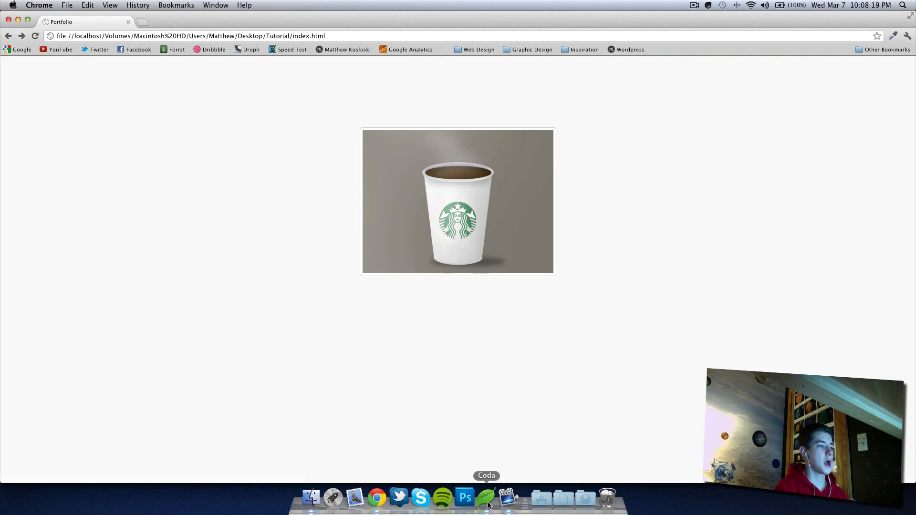
click(487, 498)
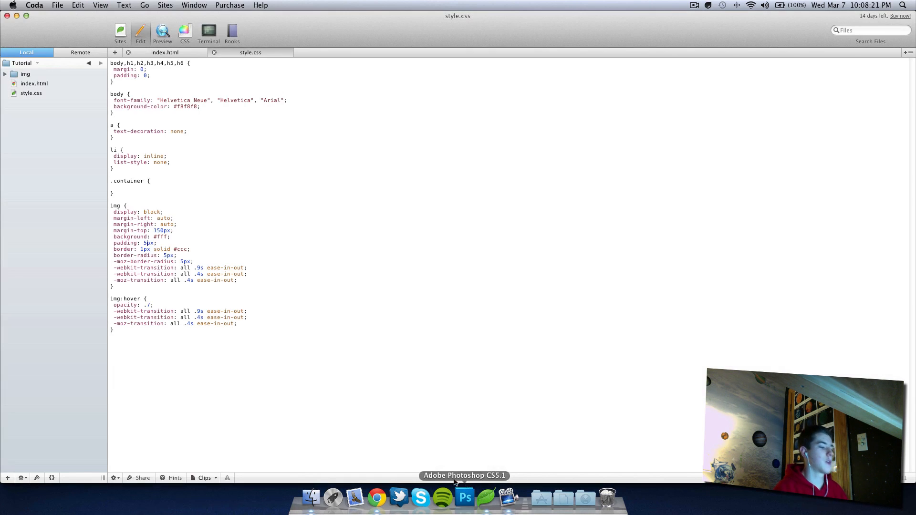
Step: Duplicate the coffee link line in index.html and point the copy at imac.png
click(164, 52)
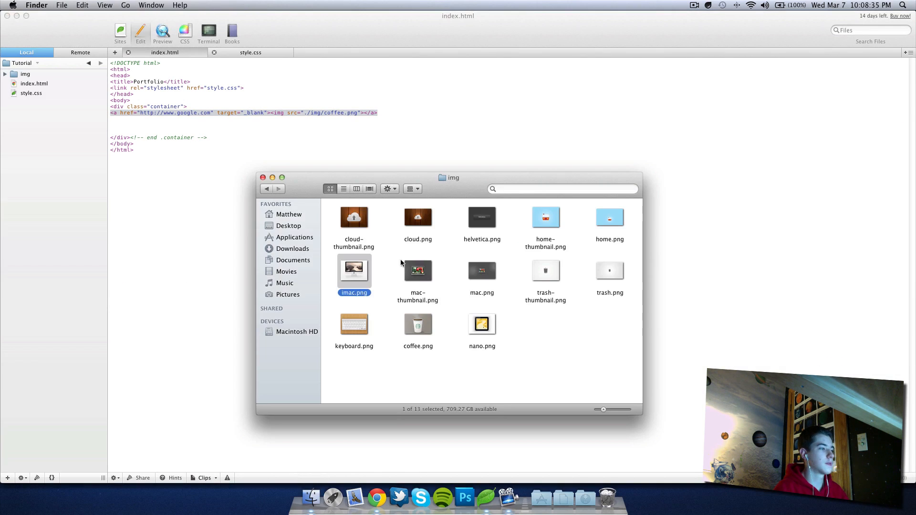
click(266, 189)
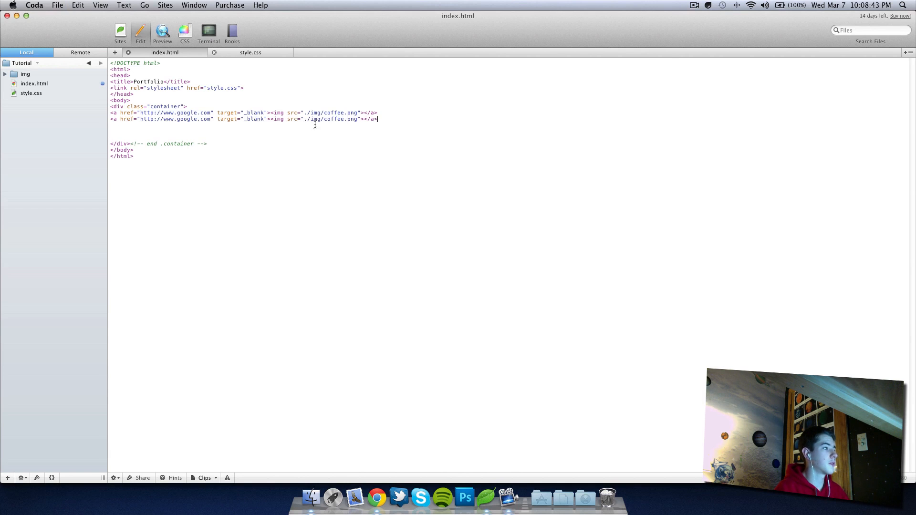
double_click(332, 119)
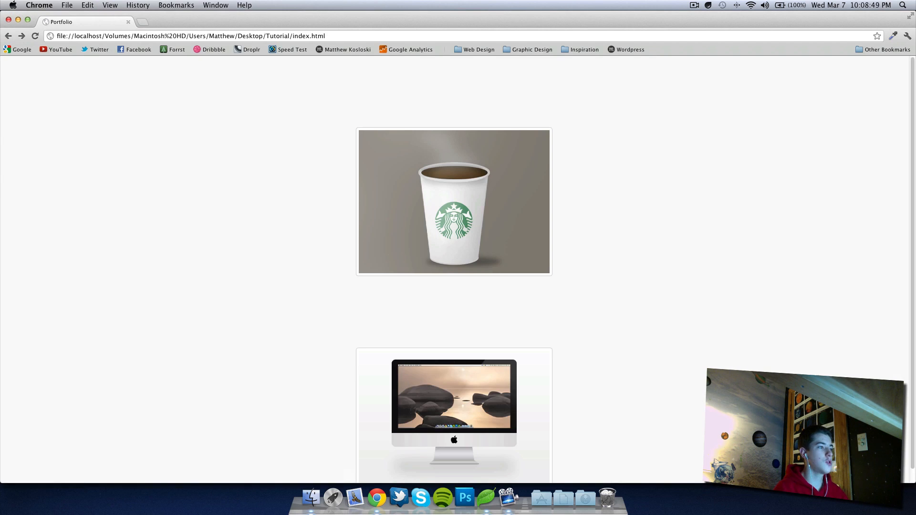
scroll(down, 3)
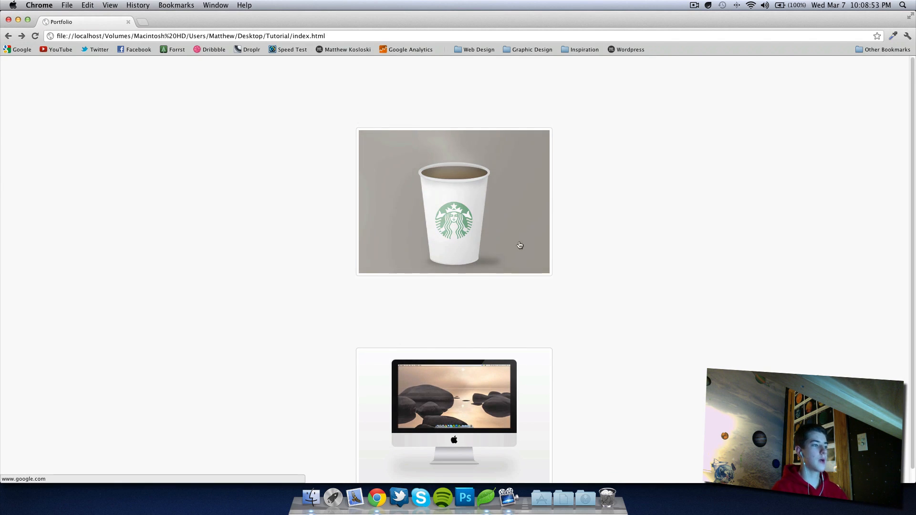
Step: Add a nano.png link line and give the img tags width="268" height="201"
scroll(down, 3)
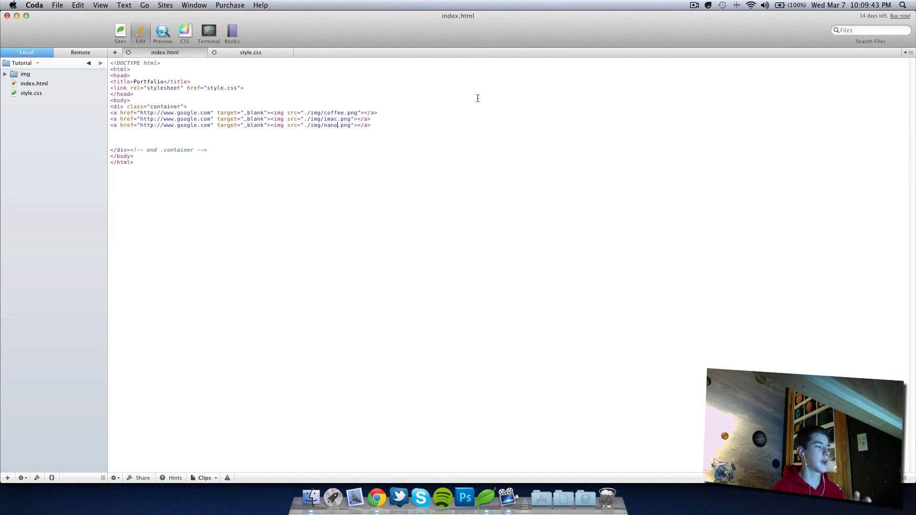
mouse_move(399, 508)
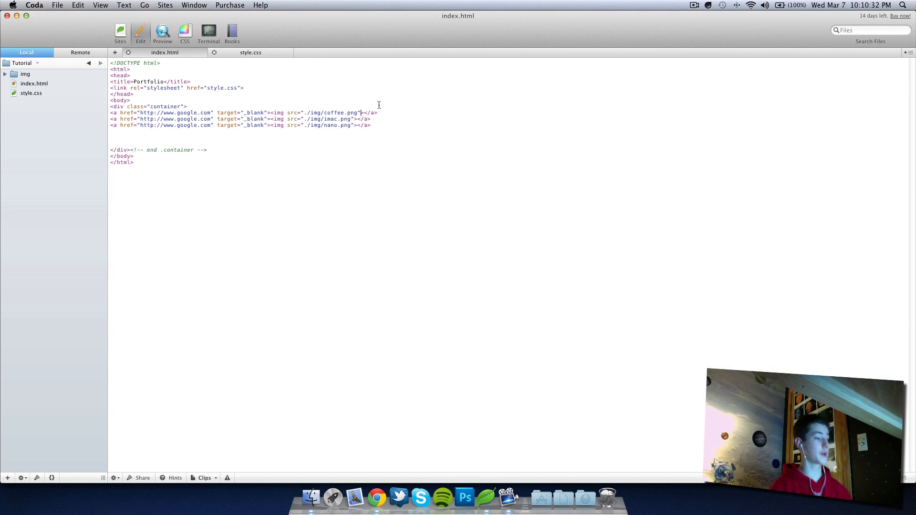
text(width="268" height="201")
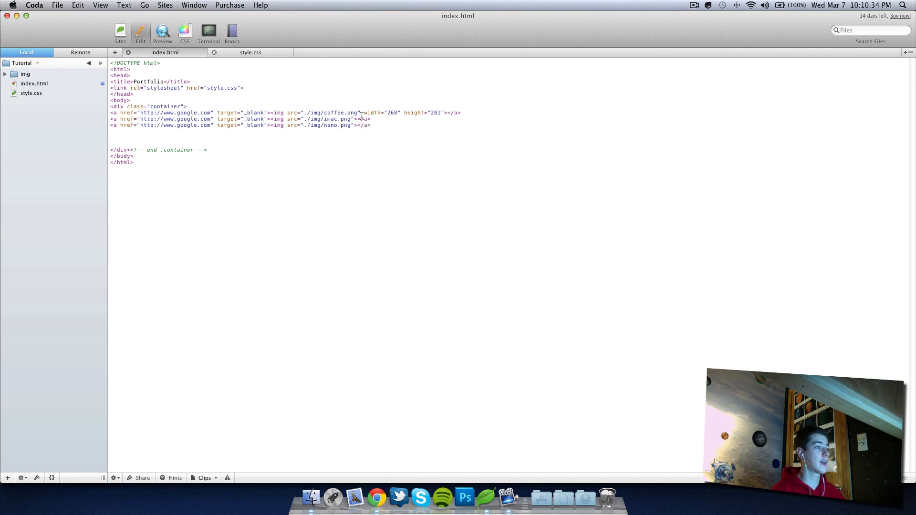
text(width="268" height="201")
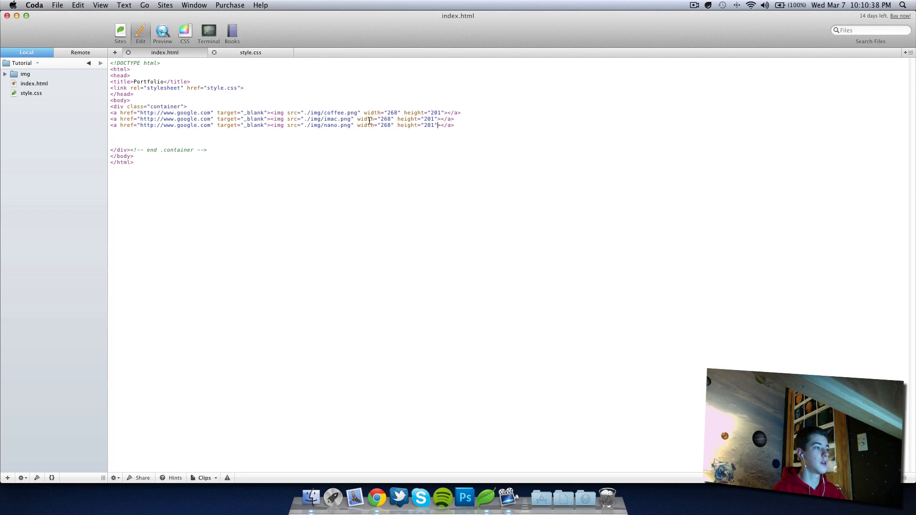
mouse_move(401, 285)
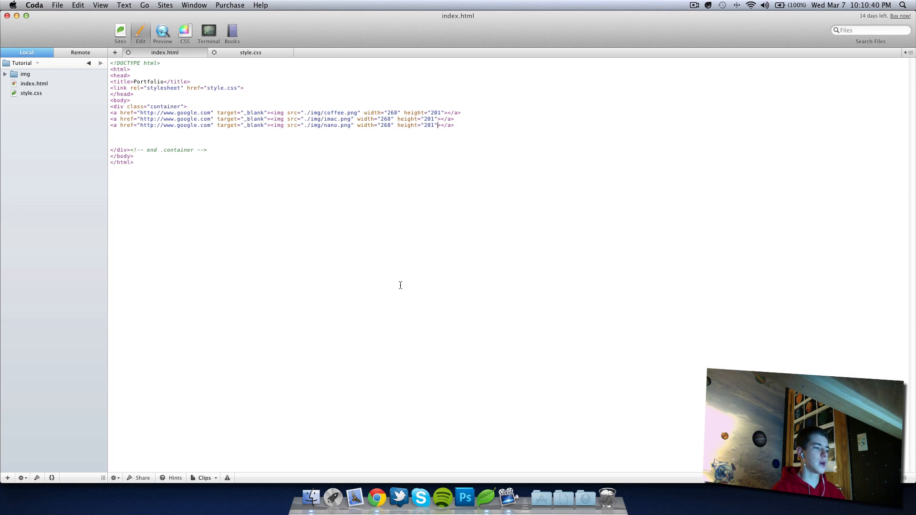
mouse_move(376, 498)
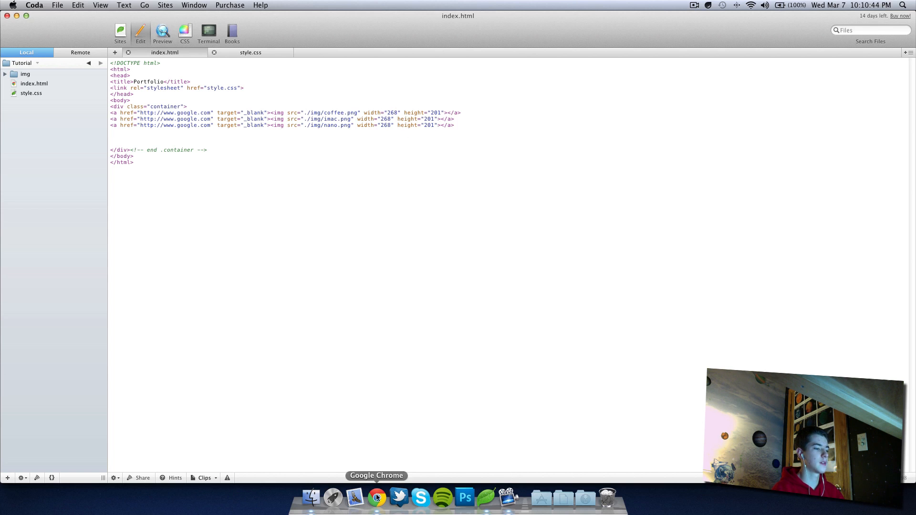
Step: Change the img rule in style.css from display block to inline so the images sit in a row
click(377, 499)
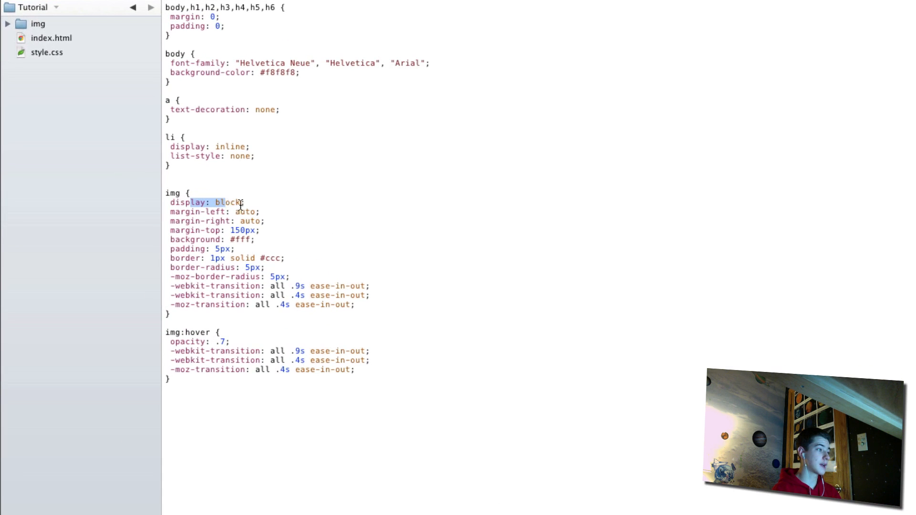
text(inline)
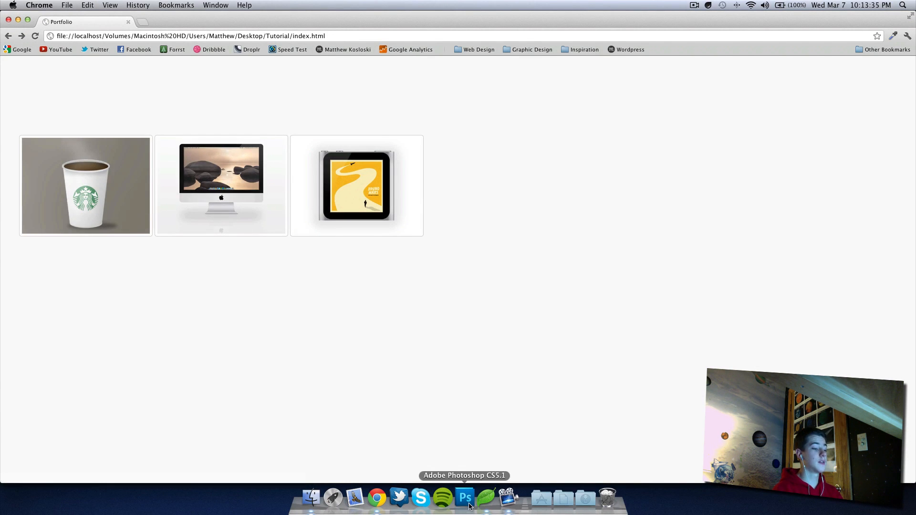
Step: Start a .container rule in style.css with width 960px
click(486, 498)
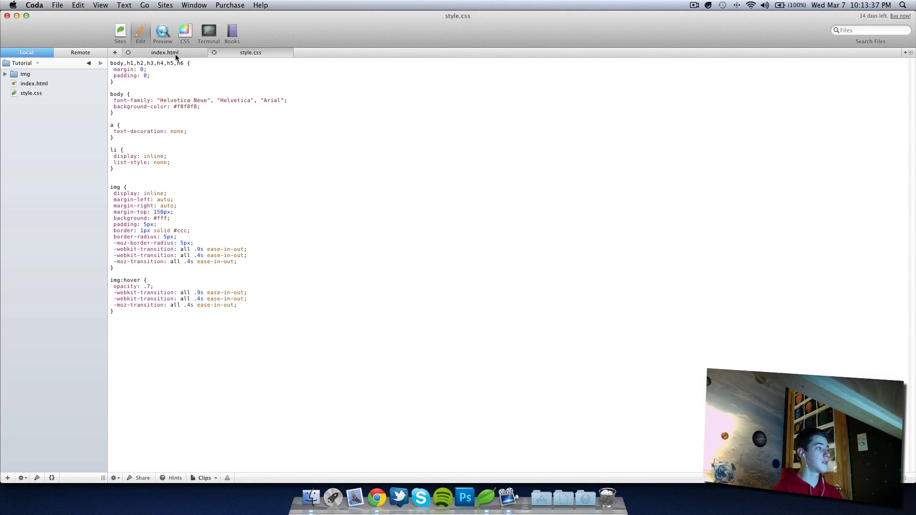
click(165, 52)
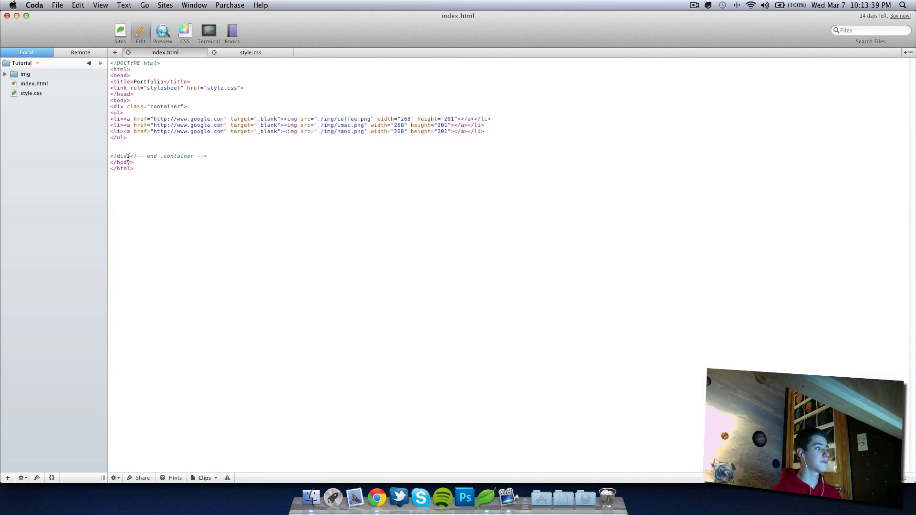
click(252, 52)
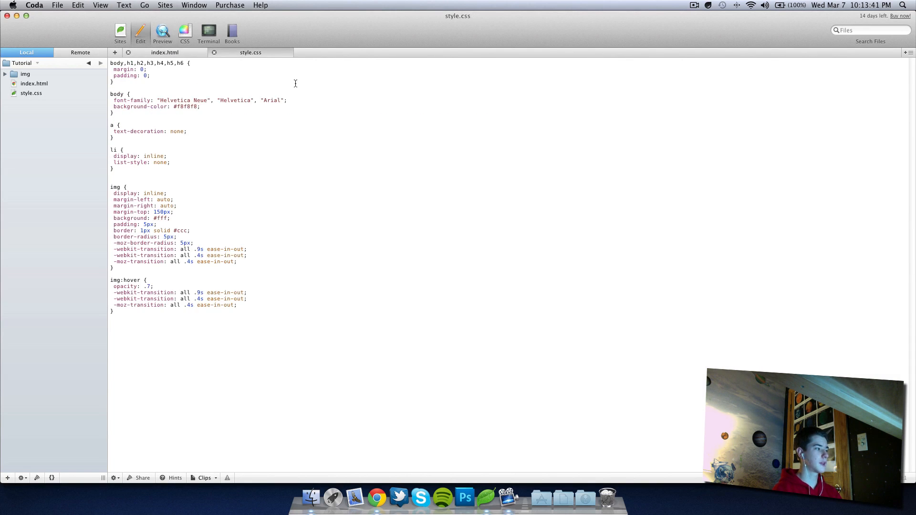
text(.co)
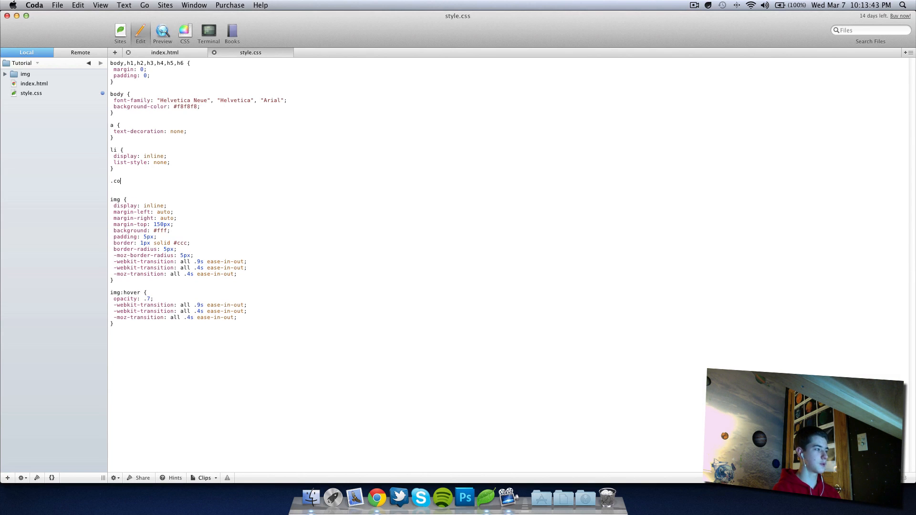
text(ntainer [)
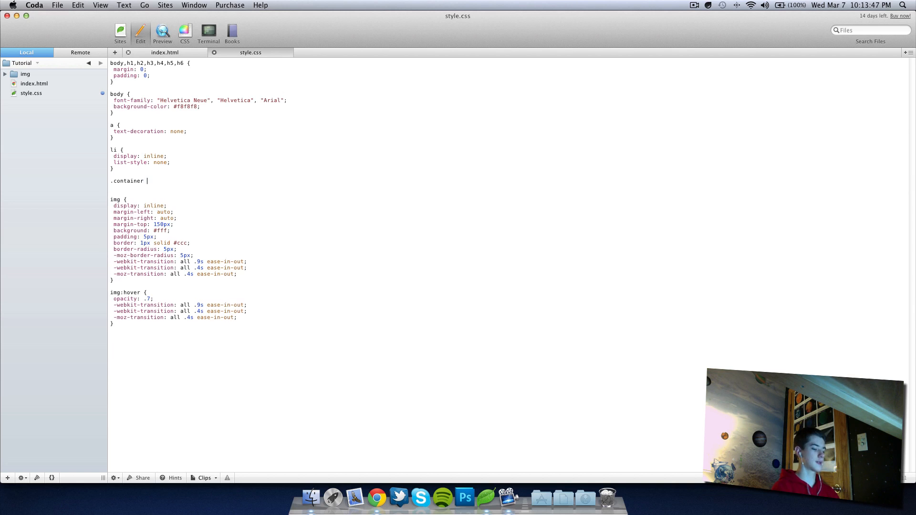
text([)
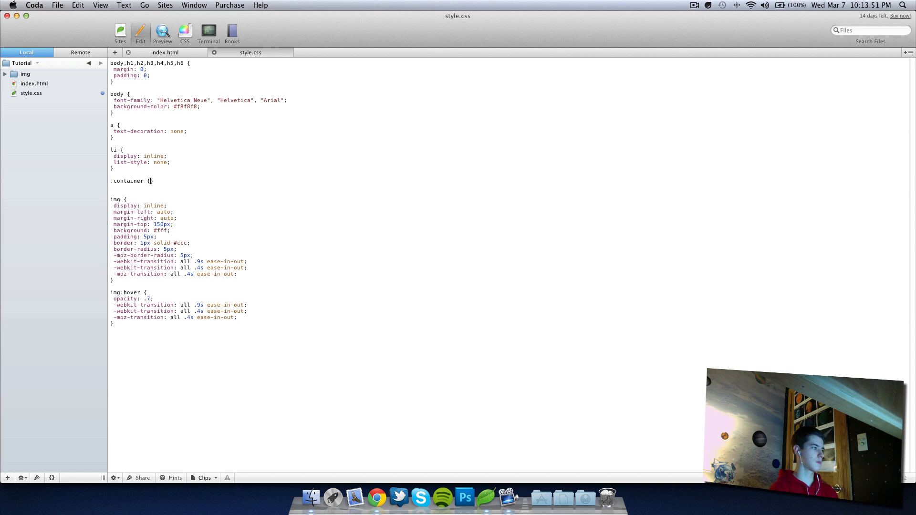
text(w)
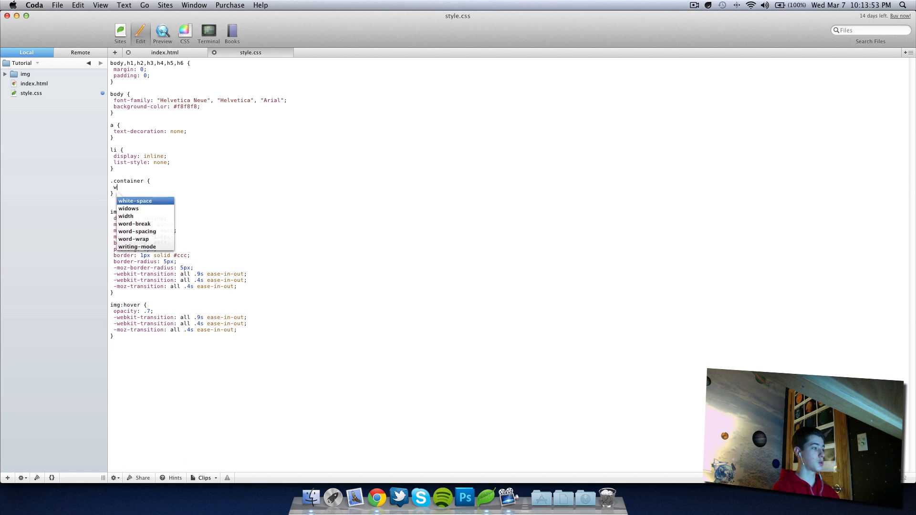
text(width)
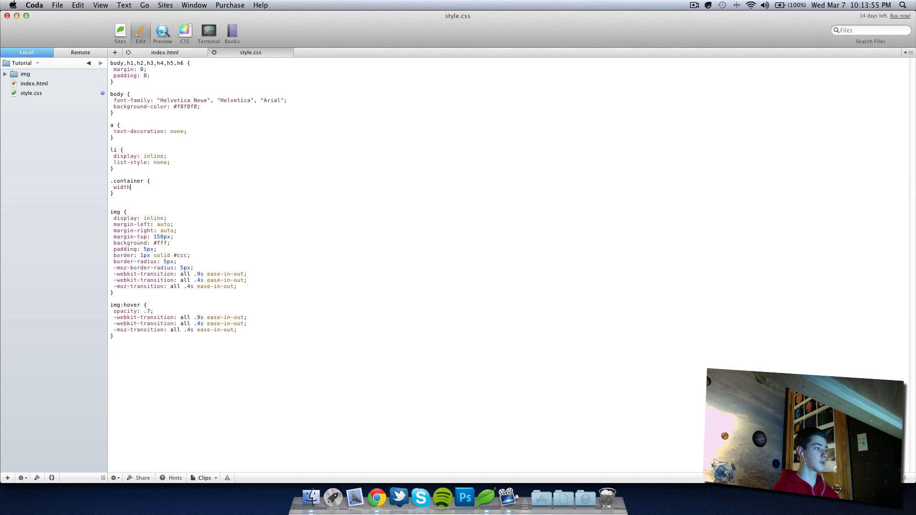
text(:)
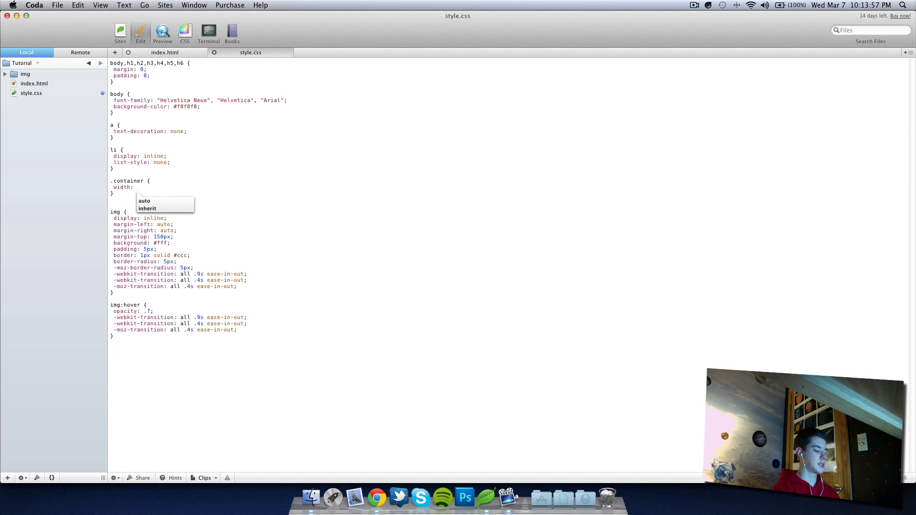
text(960px;)
text(je)
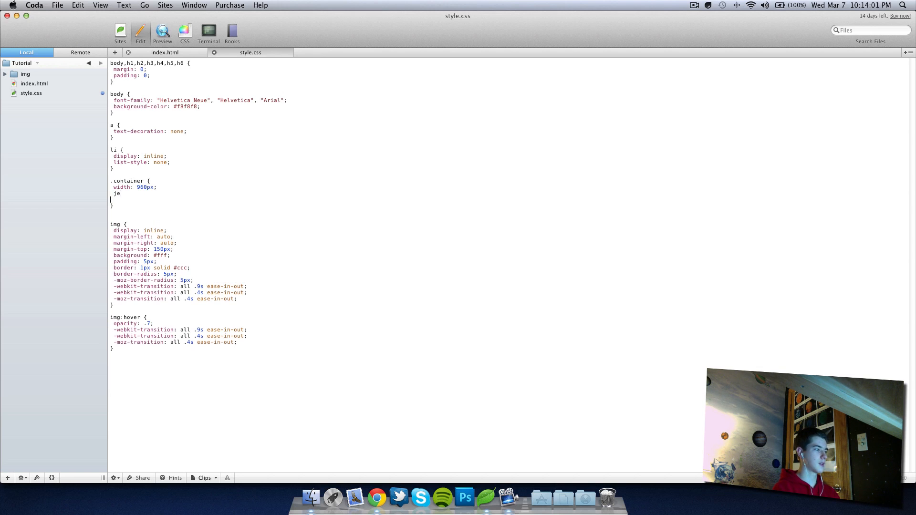
Step: Add height auto and auto left/right margins to .container, then preview in Chrome
text(height: a;)
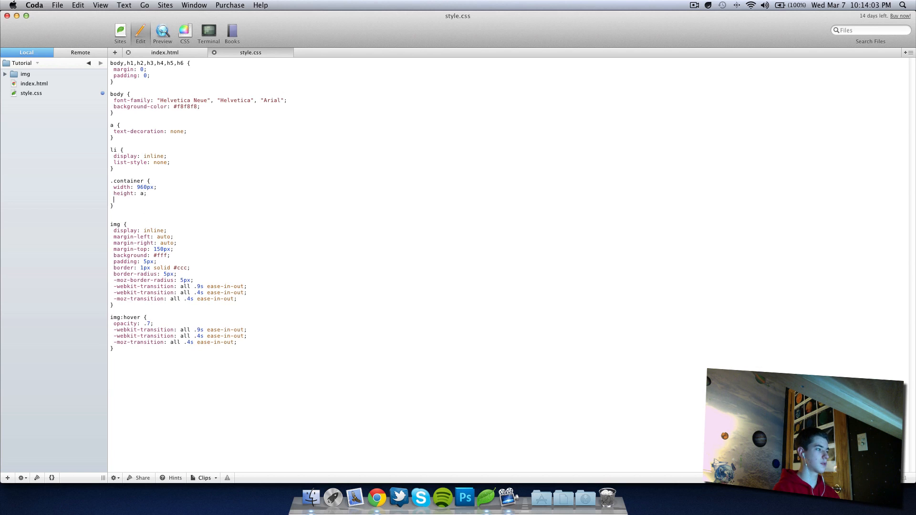
text(uto)
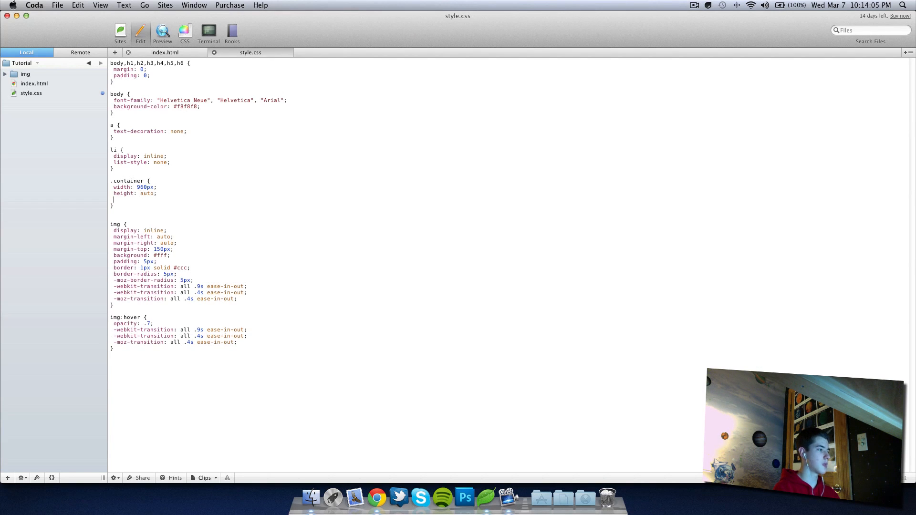
text(margin-left: auto;)
text(margin-right: auto;)
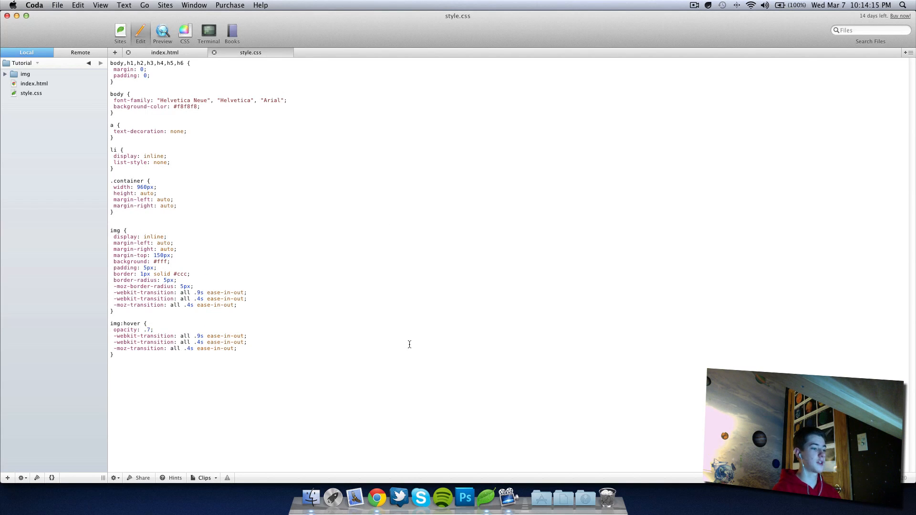
click(376, 498)
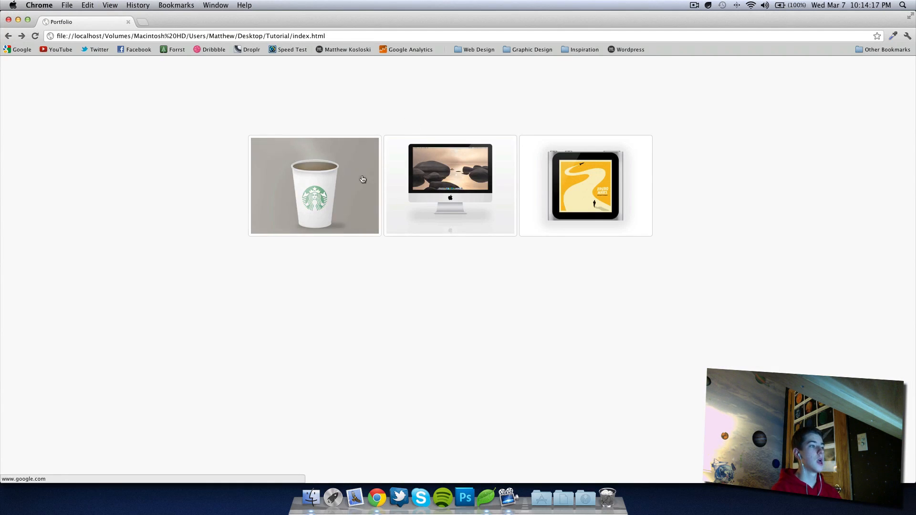
mouse_move(453, 195)
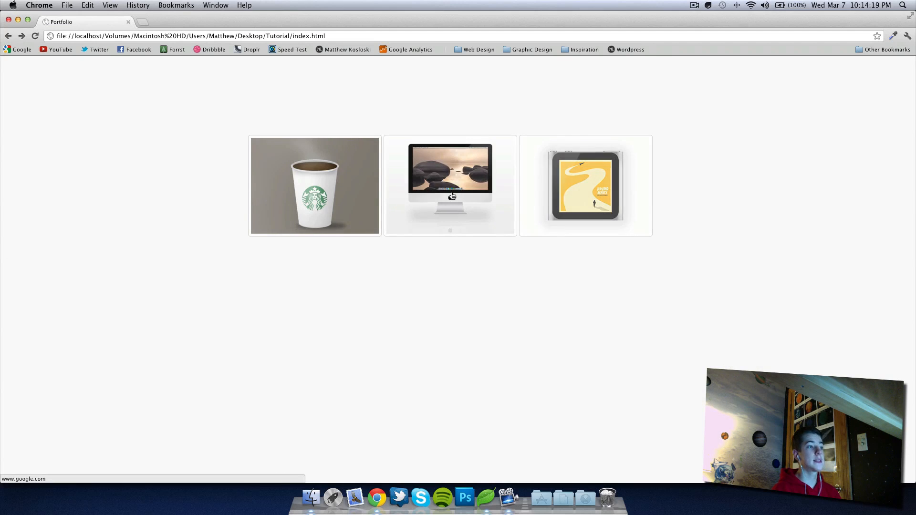
mouse_move(482, 503)
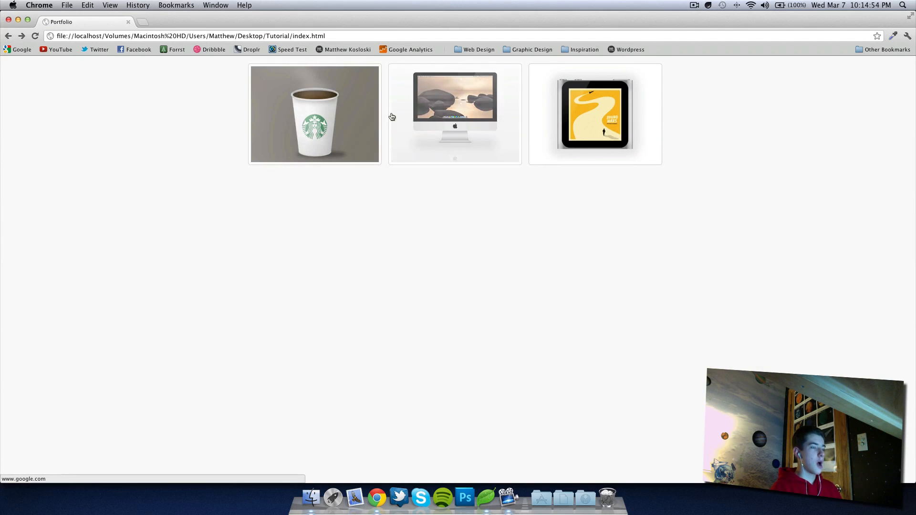
mouse_move(550, 159)
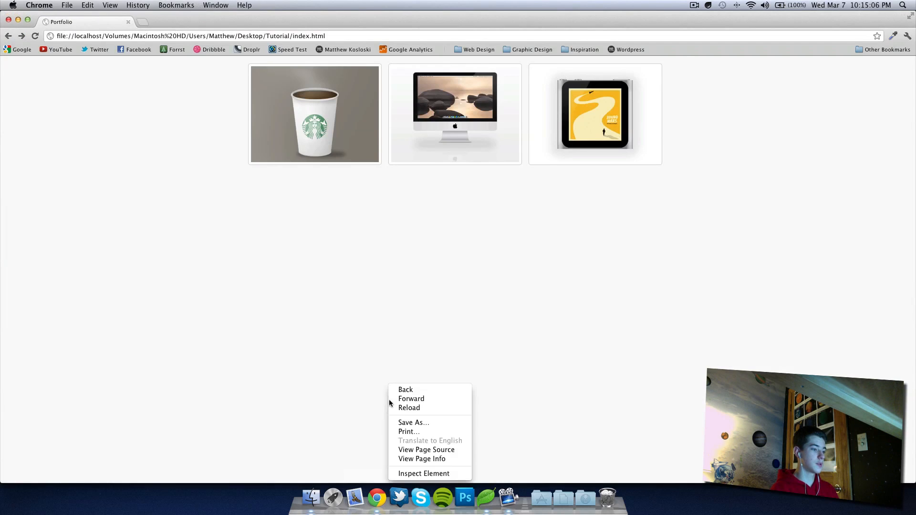
Step: Reload the portfolio in Chrome to see the three images spaced apart and lower on the page
click(423, 474)
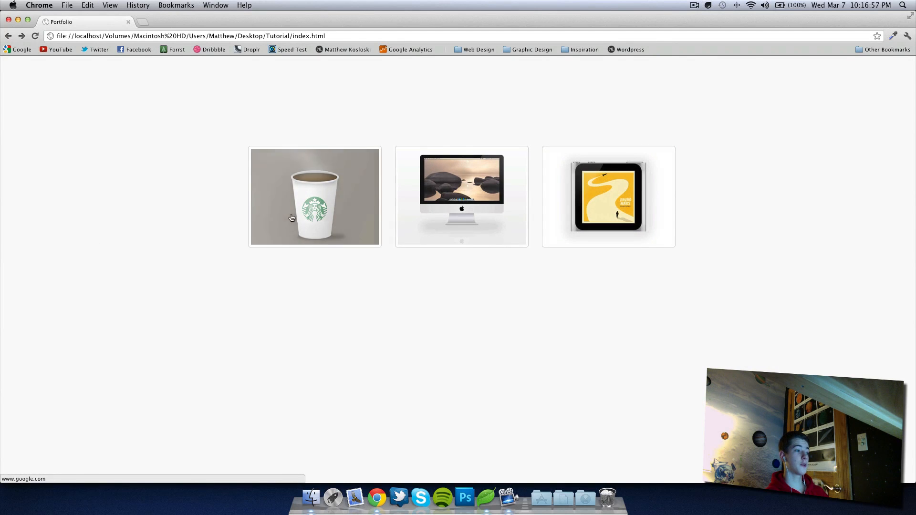
Step: Copy the three image link lines in index.html and paste them below for a second row
click(485, 498)
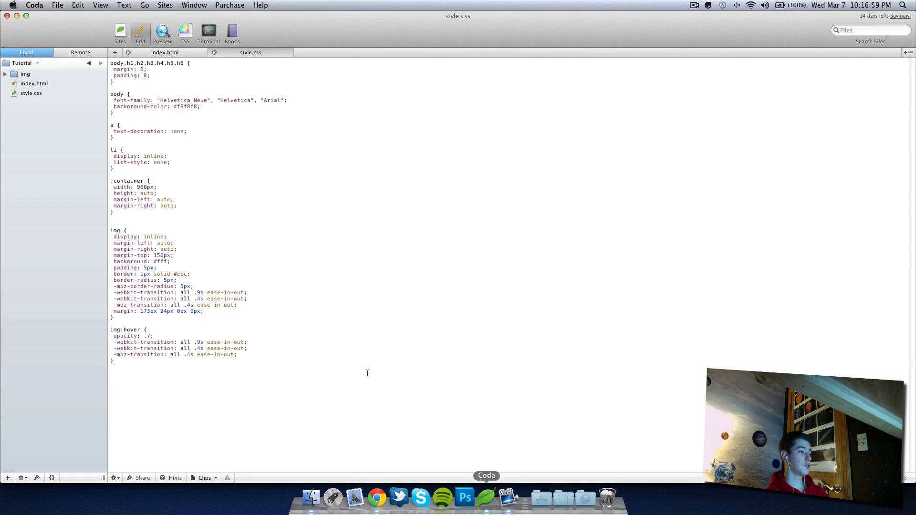
click(164, 53)
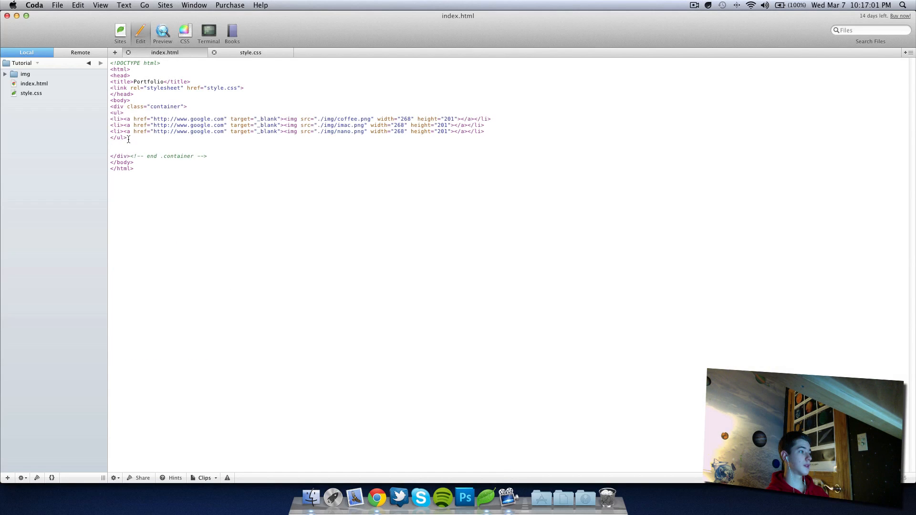
drag(109, 119, 125, 138)
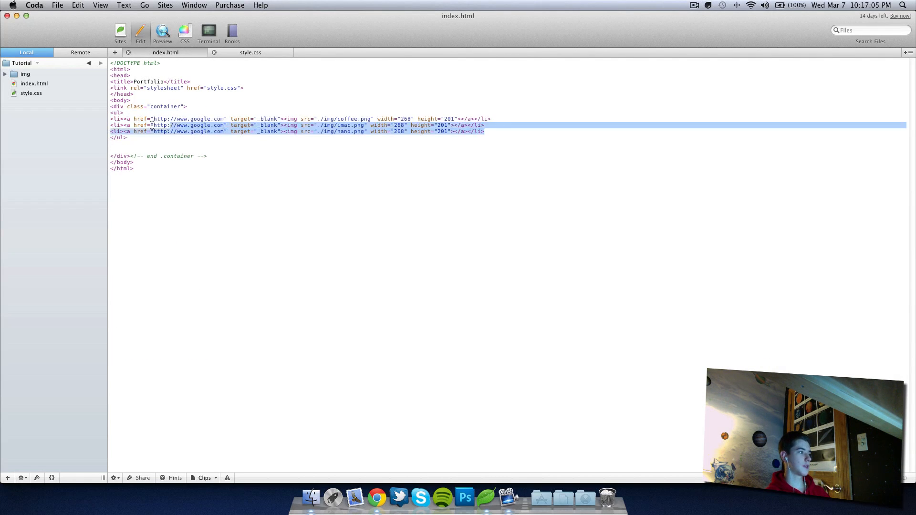
click(484, 130)
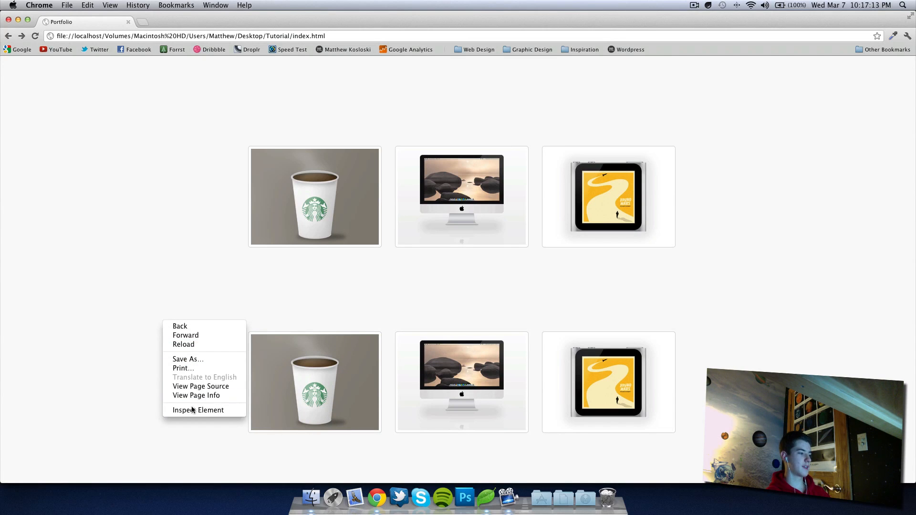
Step: Inspect the img element in Chrome and trial a smaller top margin in the Styles pane
click(198, 411)
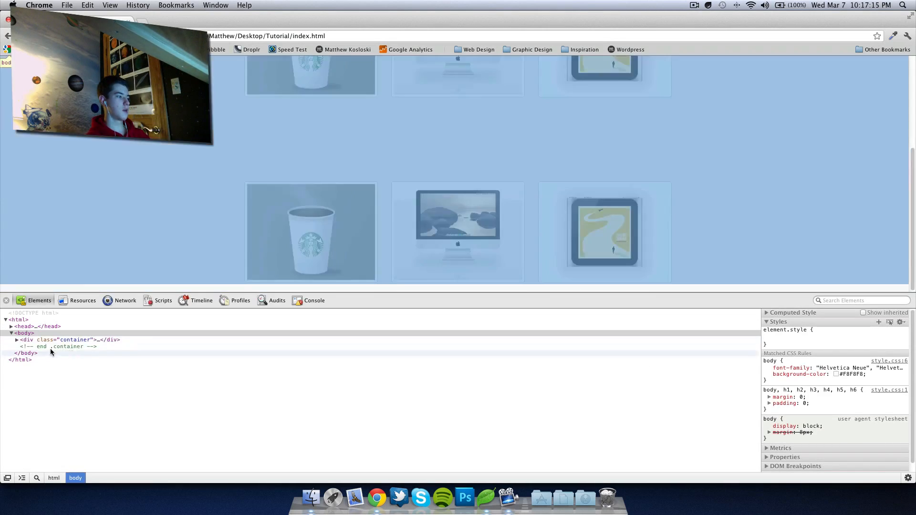
click(16, 339)
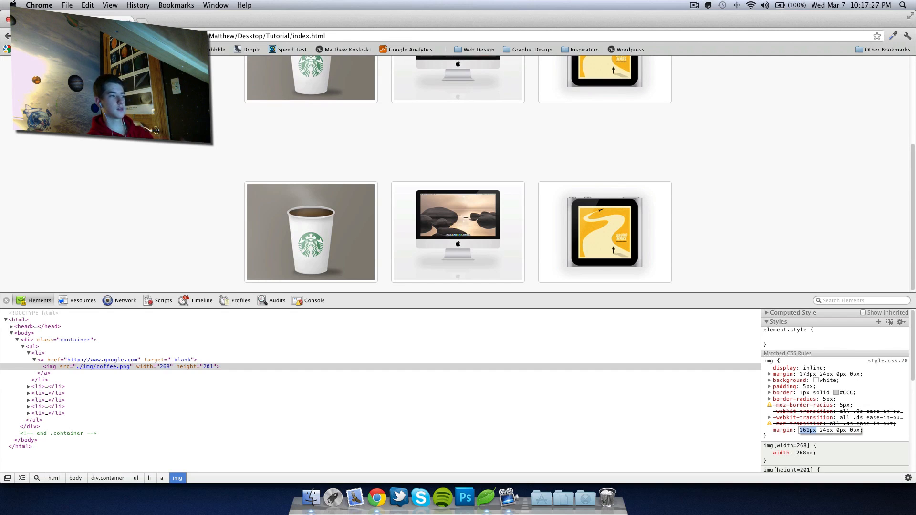
text(0)
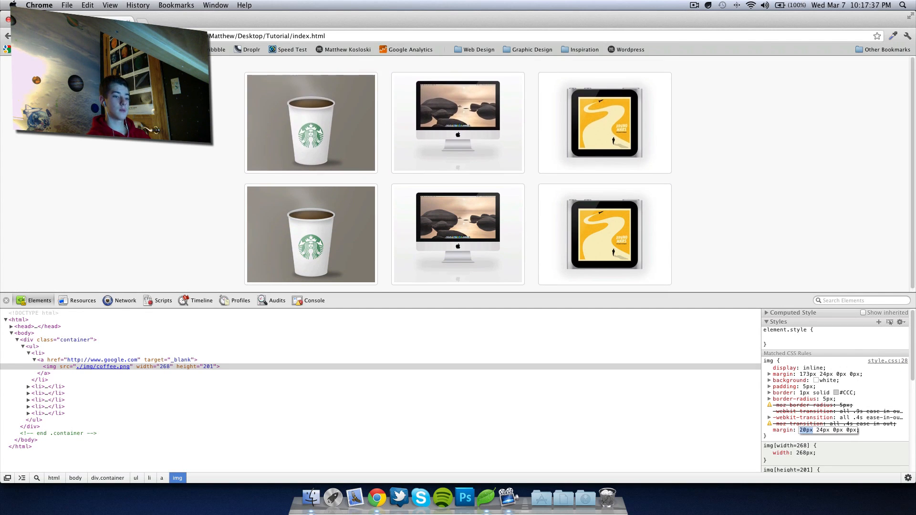
text(24px)
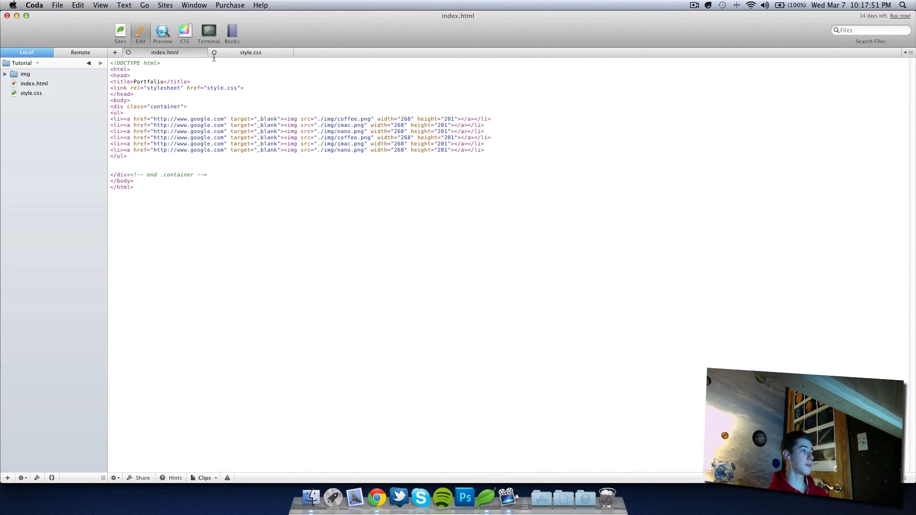
Step: Move the 160px top margin from img to .container in style.css and add a blank line in index.html
click(250, 53)
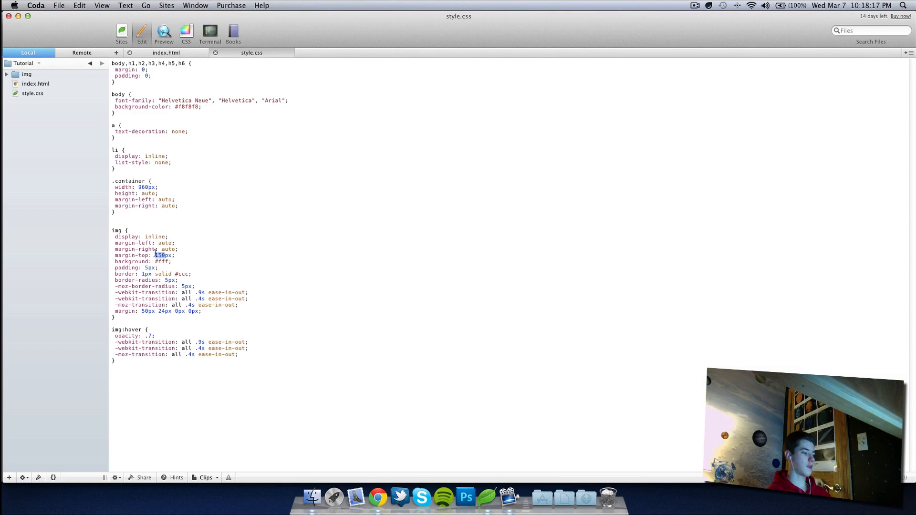
click(378, 498)
text(marg)
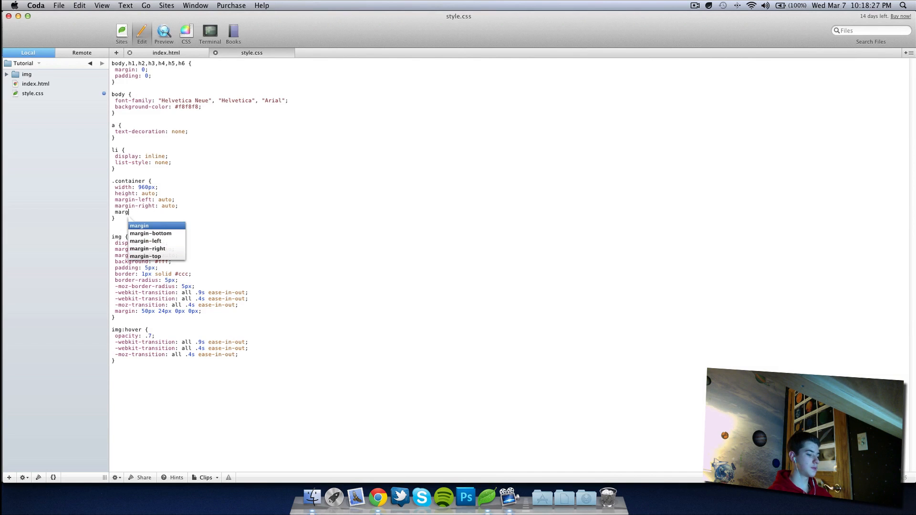
text(in-top:)
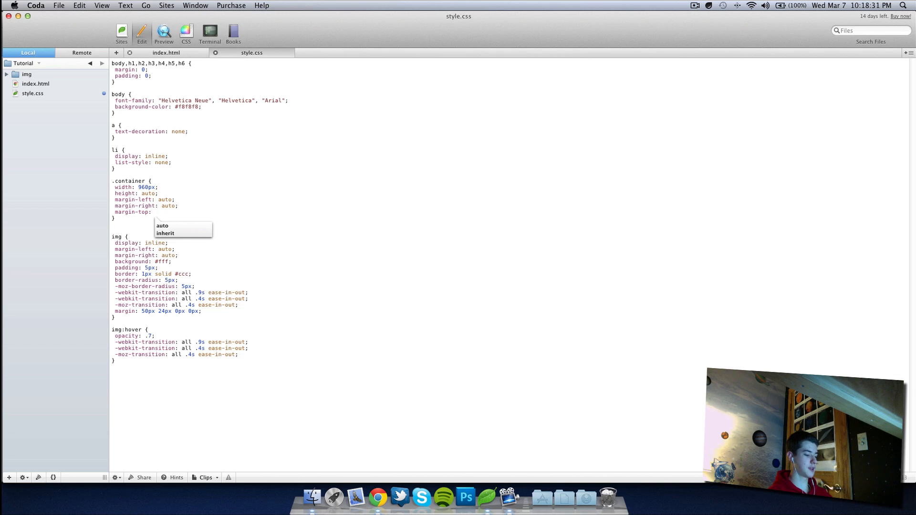
text(160px;)
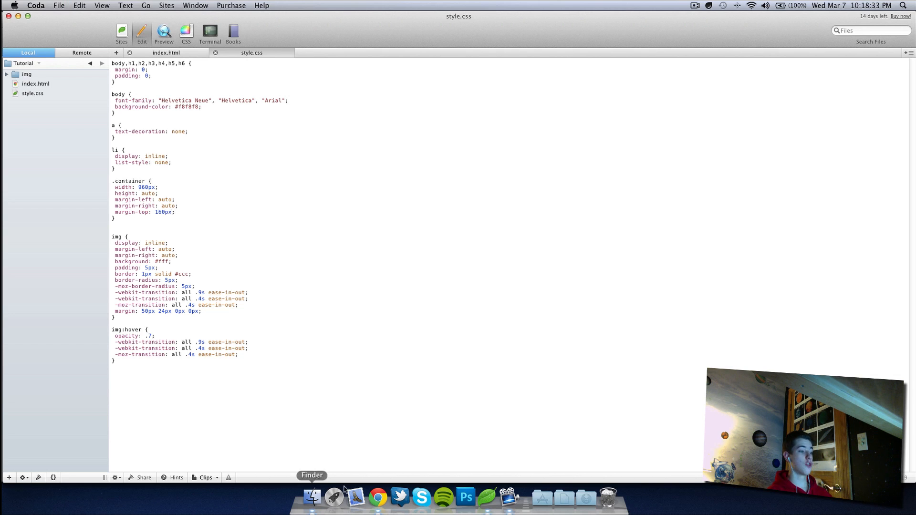
click(378, 499)
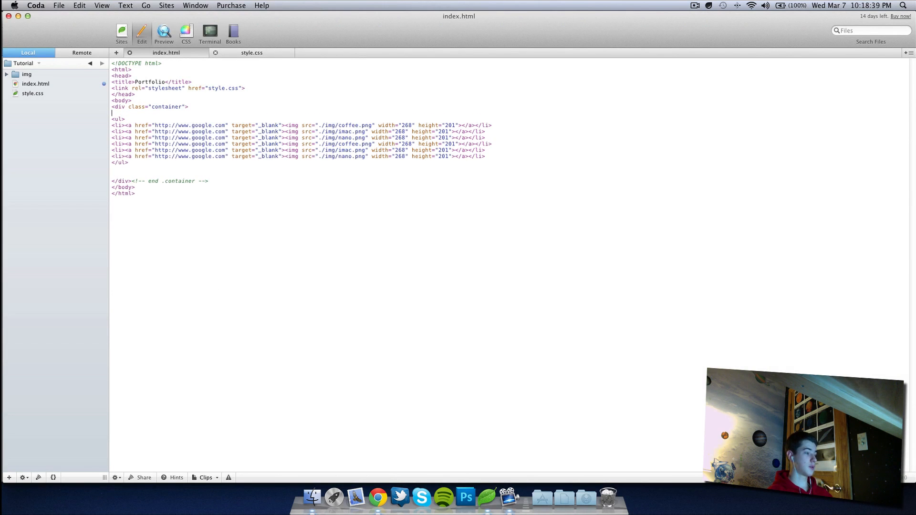
Step: Write <h1>Matt's <b>Tutorial</b></h1> inside the container and save index.html
text(<h1></h1>)
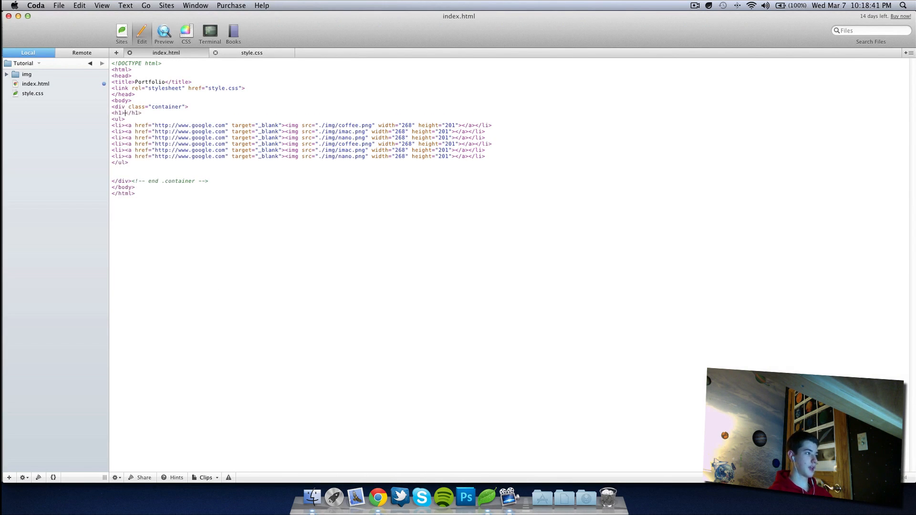
text(Matt's)
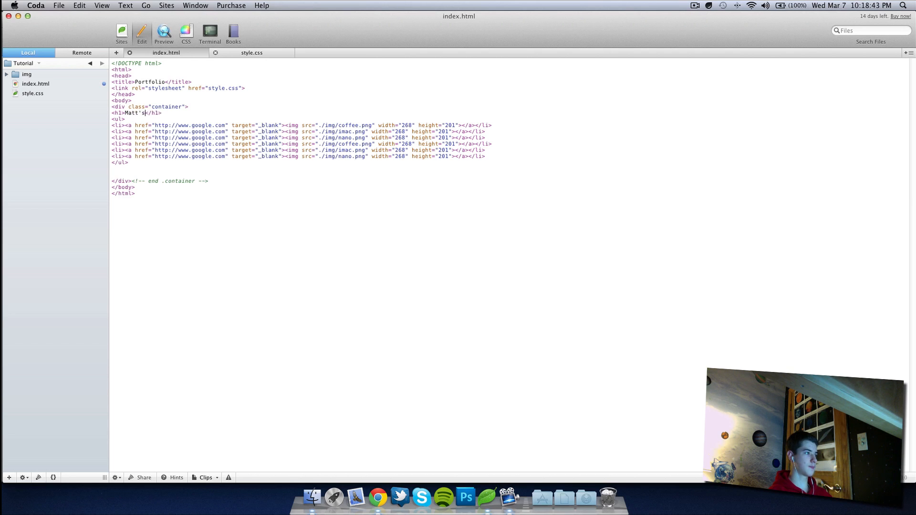
text(Tuto)
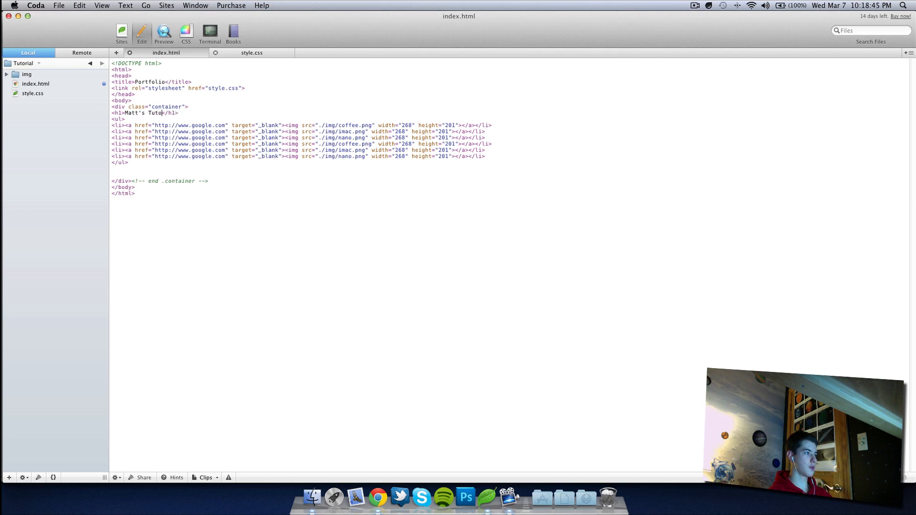
text(rial)
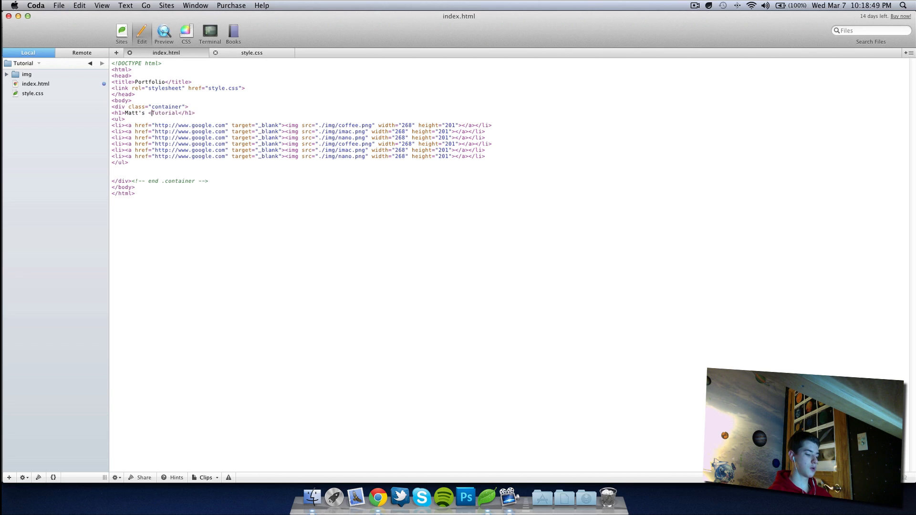
text(b>)
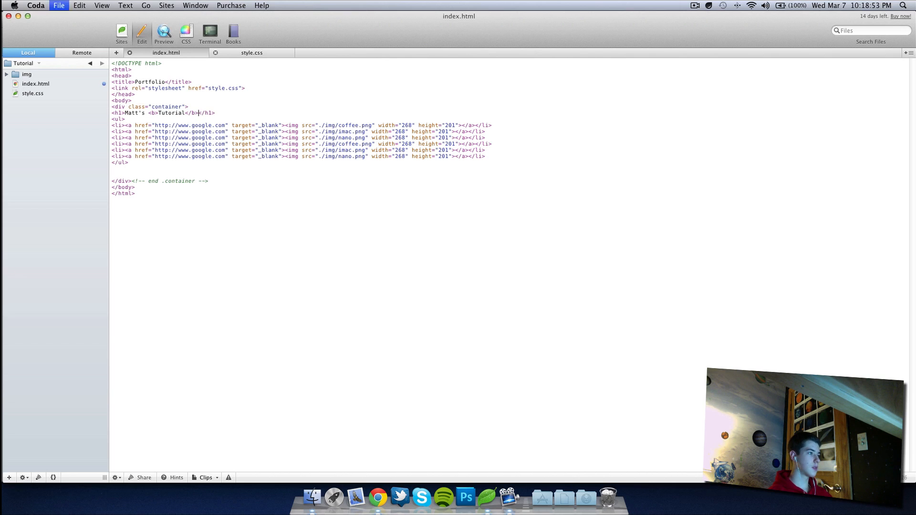
click(252, 52)
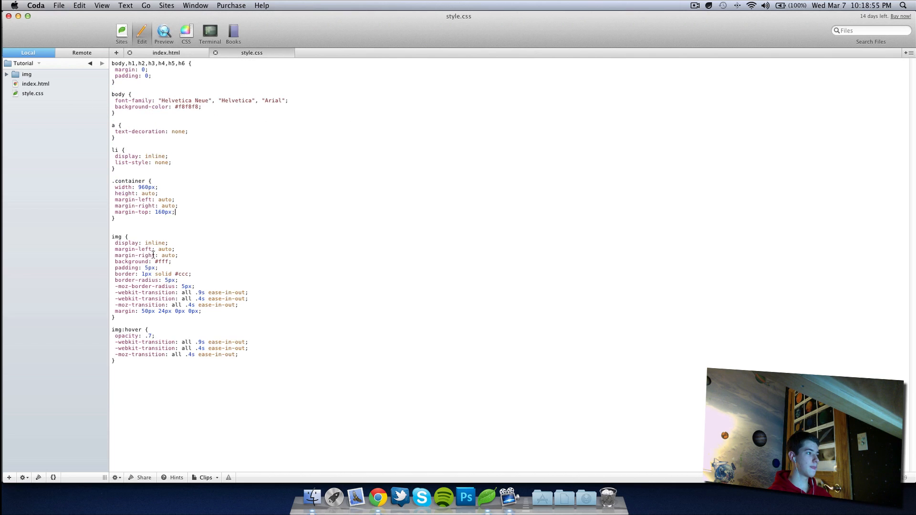
Step: Start an h1 rule in style.css with text-align: center and margin-top: 40px
key(Return)
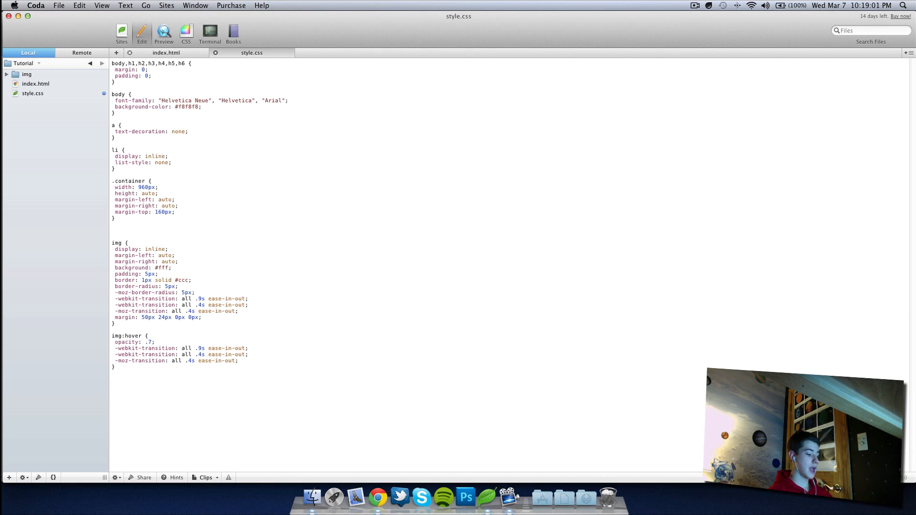
text(h1 {)
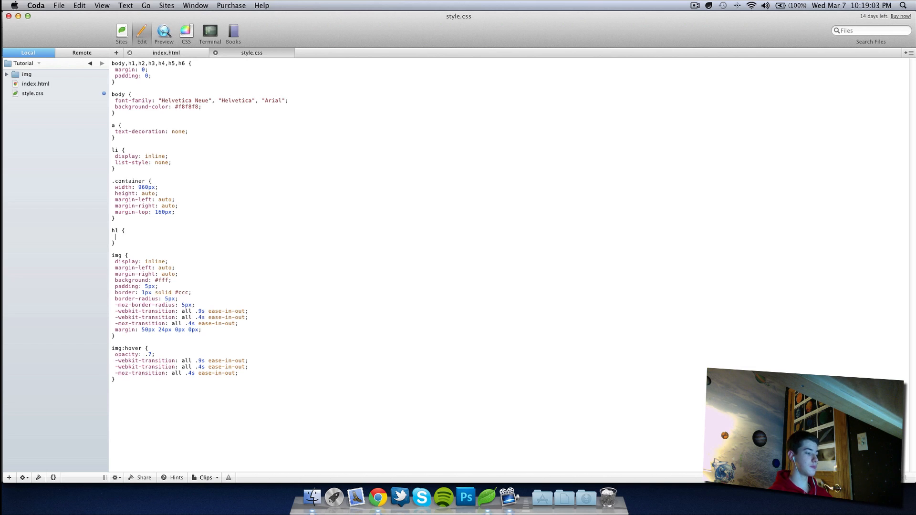
text(text-align: center;)
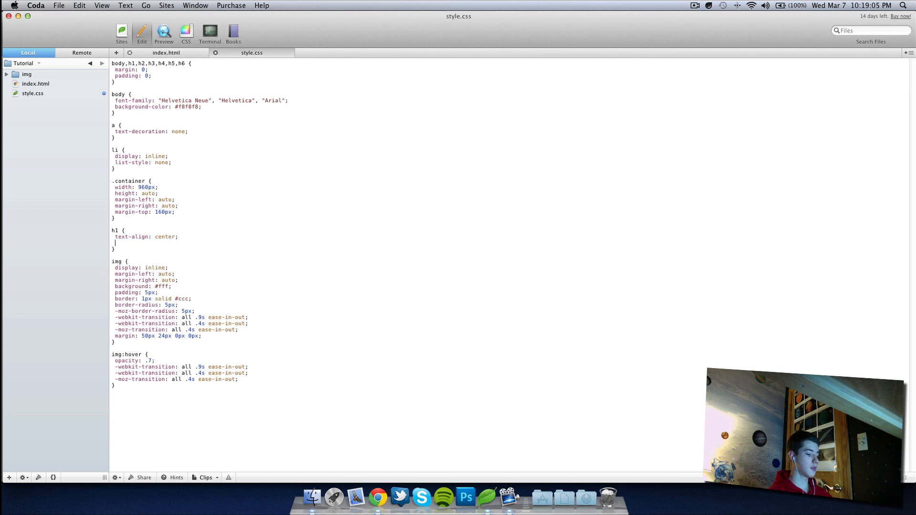
text(padding)
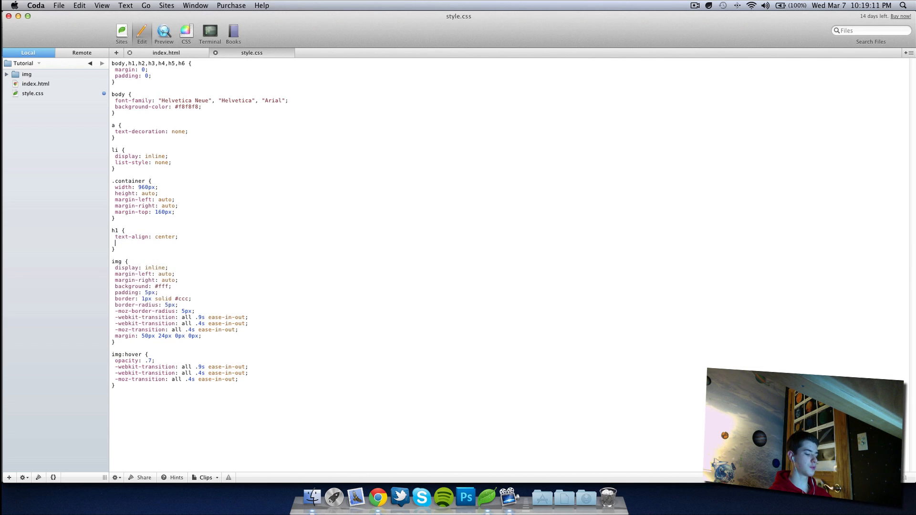
text(padding:)
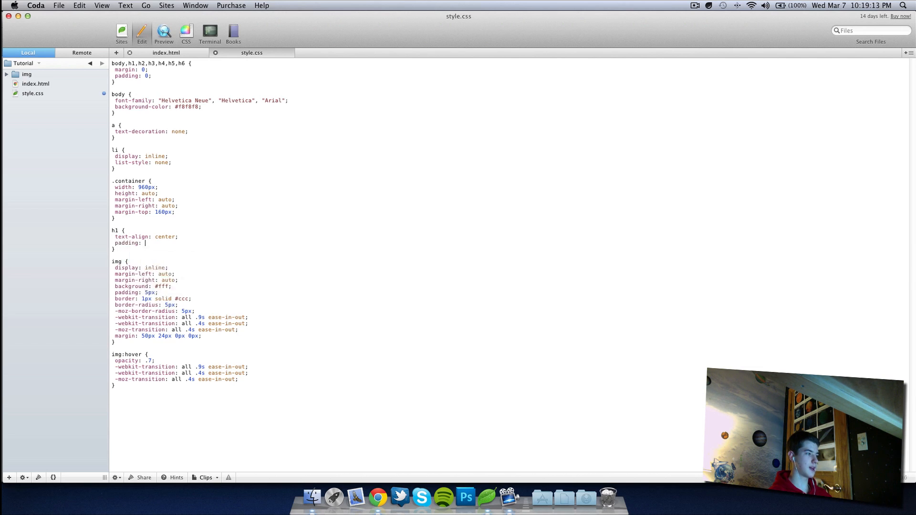
text(padding)
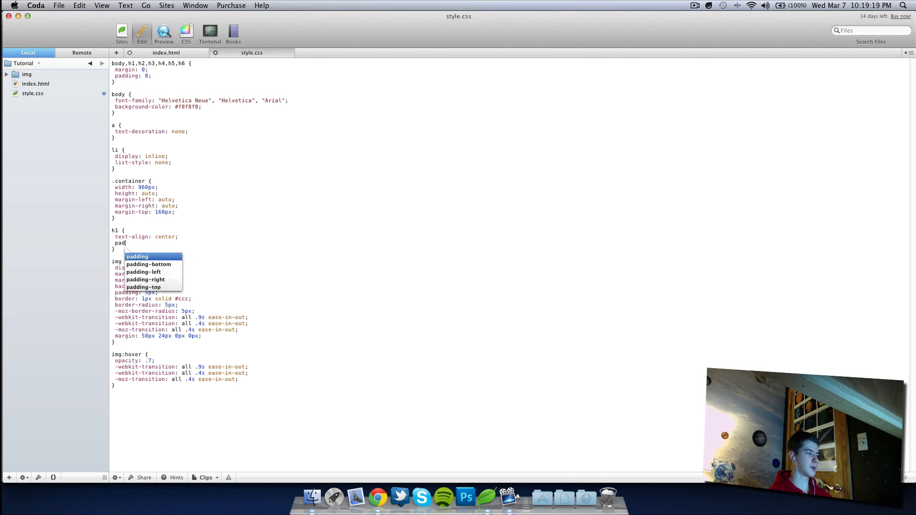
text(margin-top: 40px;)
text(color:)
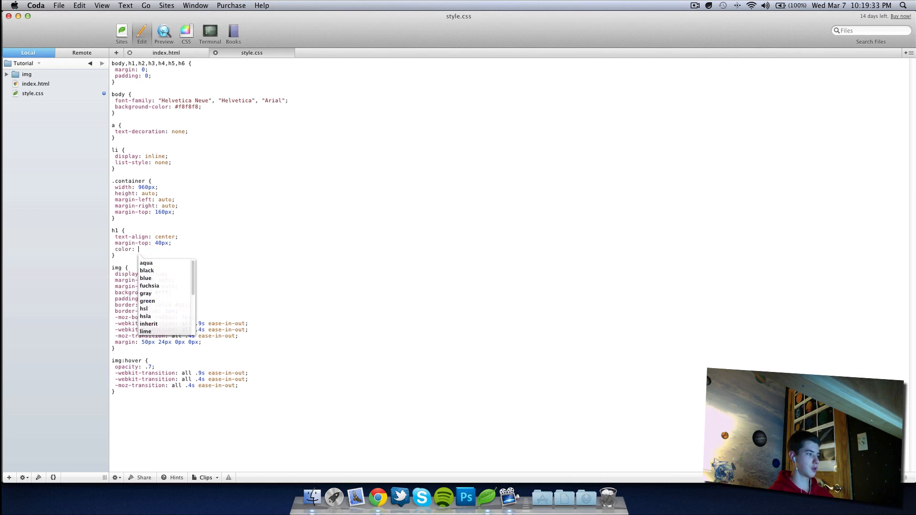
Step: Drop the mistyped colour line, add font-weight: normal to the h1 rule and save
text(#ffccoo)
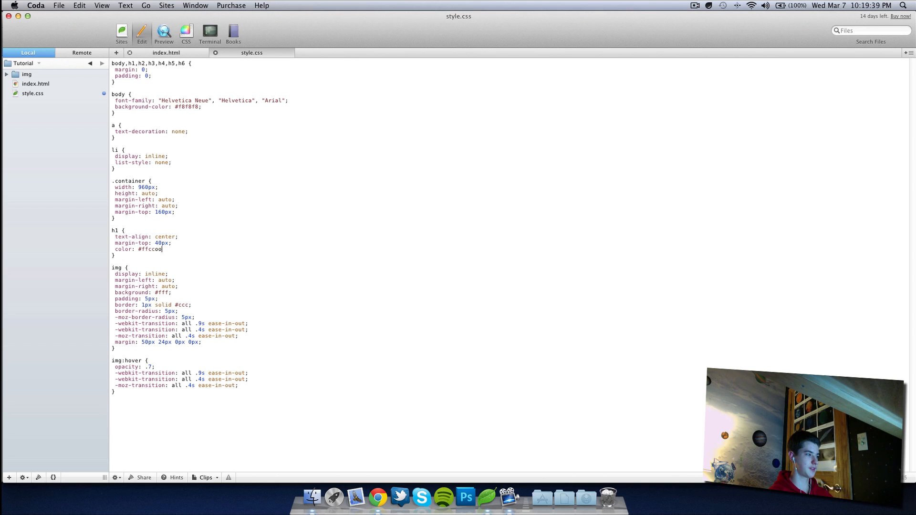
key(Backspace)
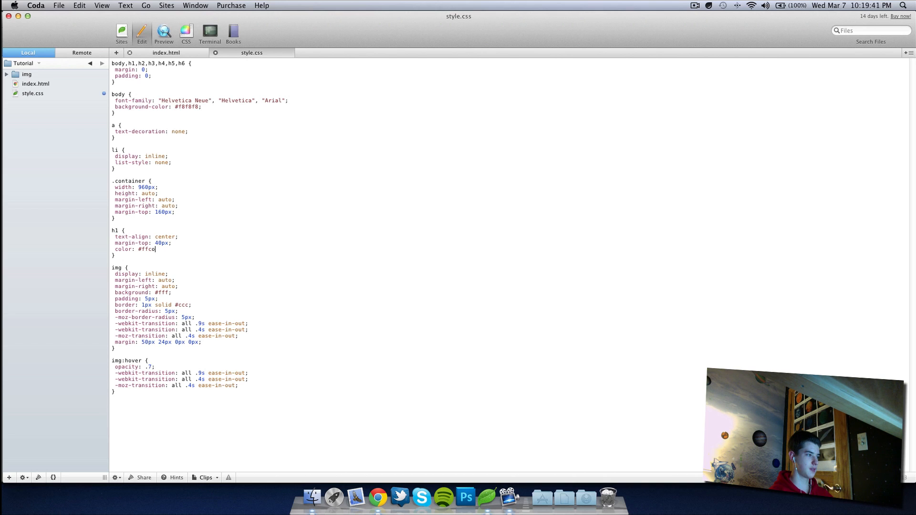
text(co)
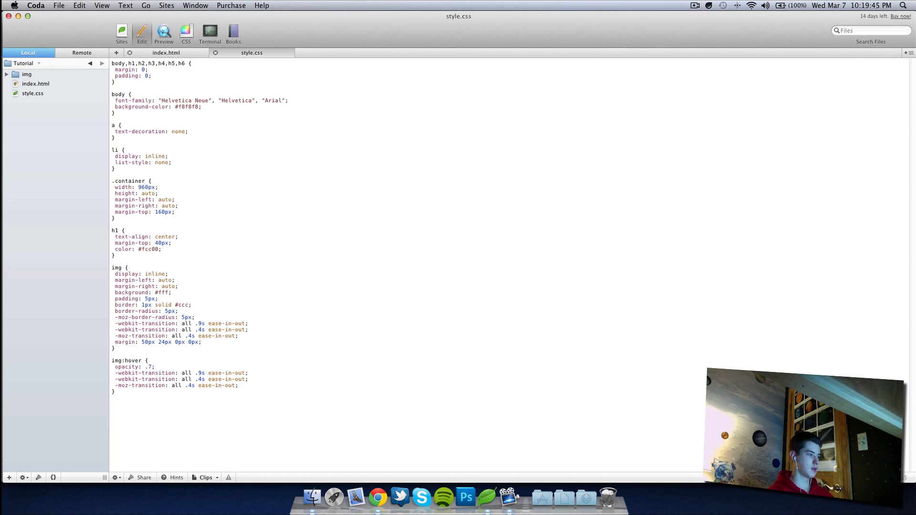
click(378, 500)
text(colo)
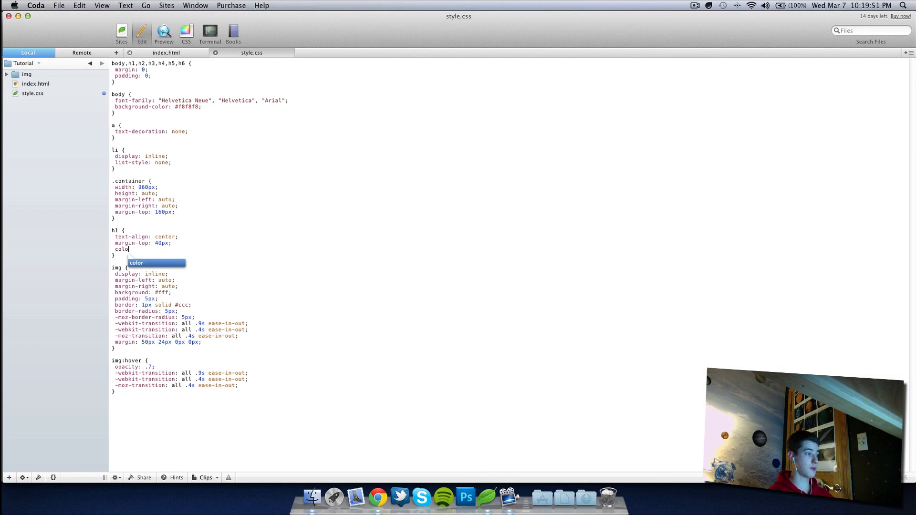
text(f)
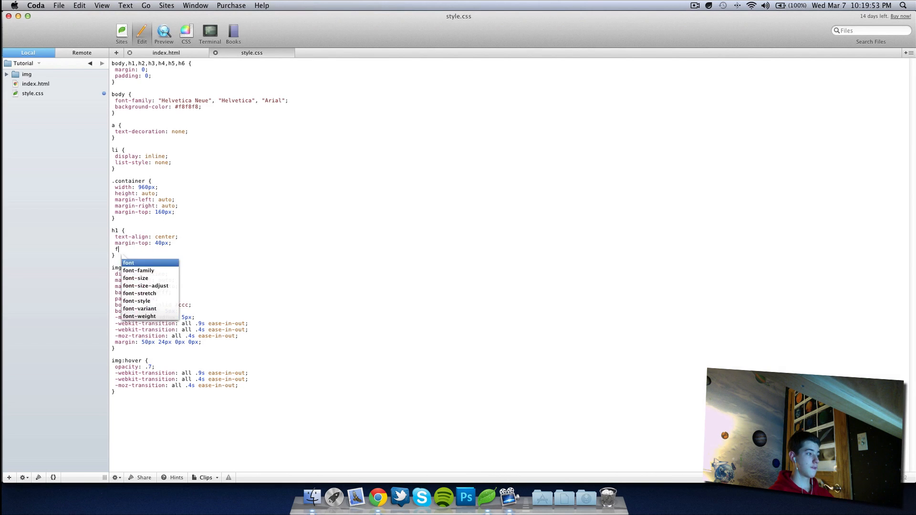
text(ont-weight: normal;)
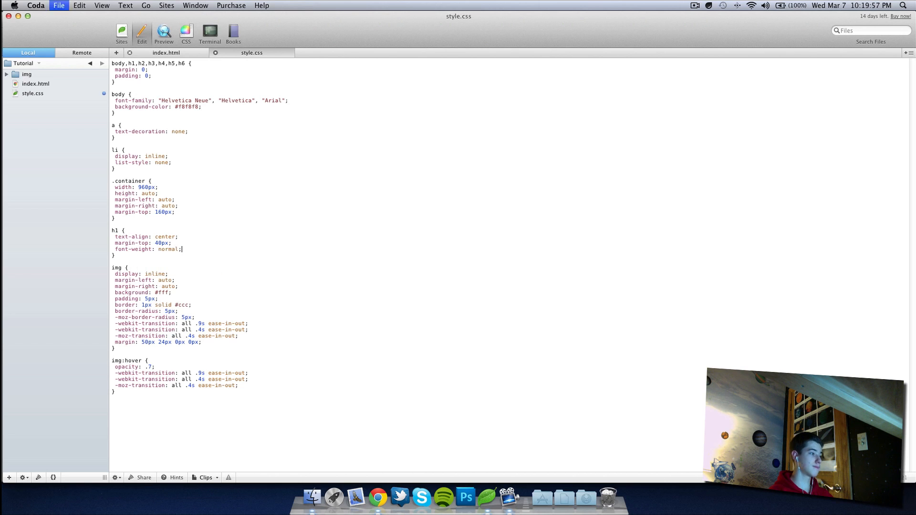
click(694, 4)
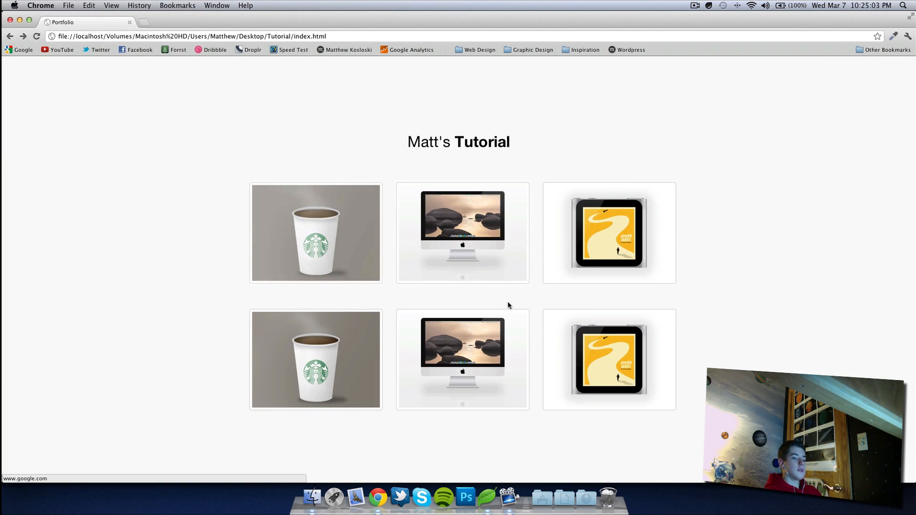
mouse_move(410, 221)
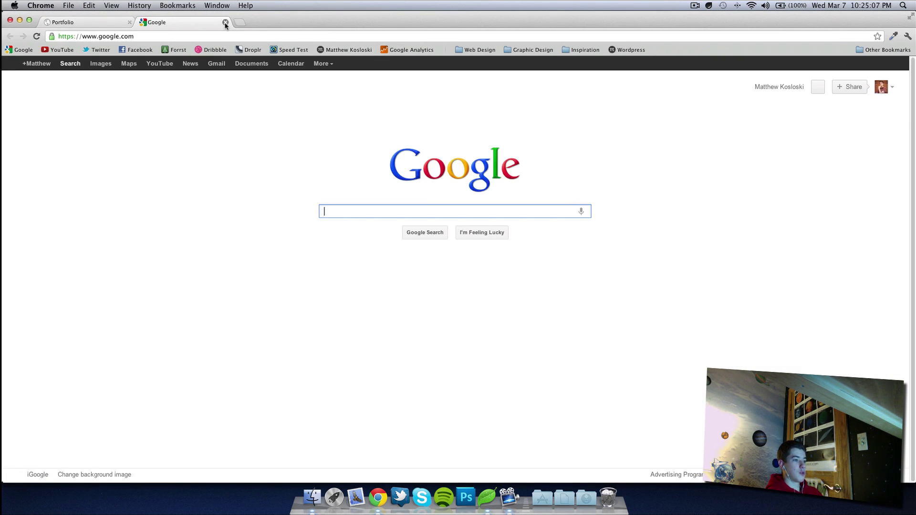
Step: Close the Google tab opened by the image link, leaving the finished portfolio page
click(224, 23)
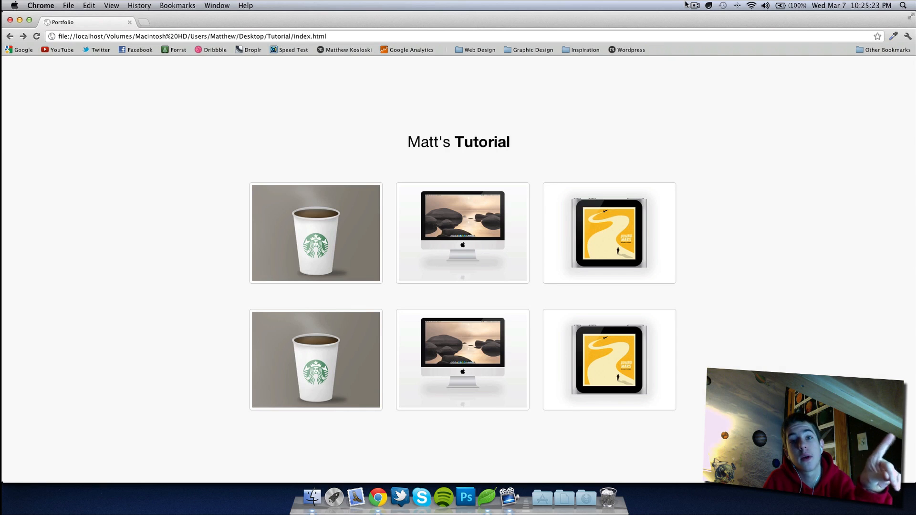
click(691, 5)
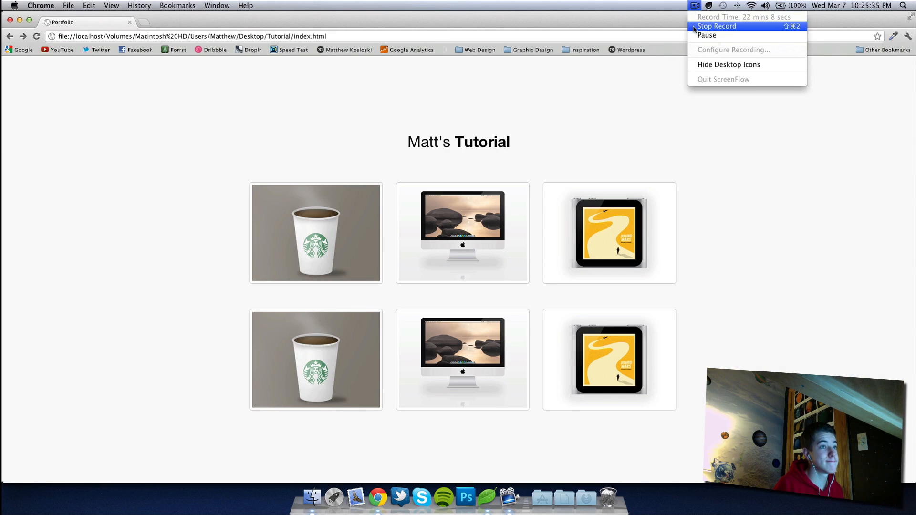